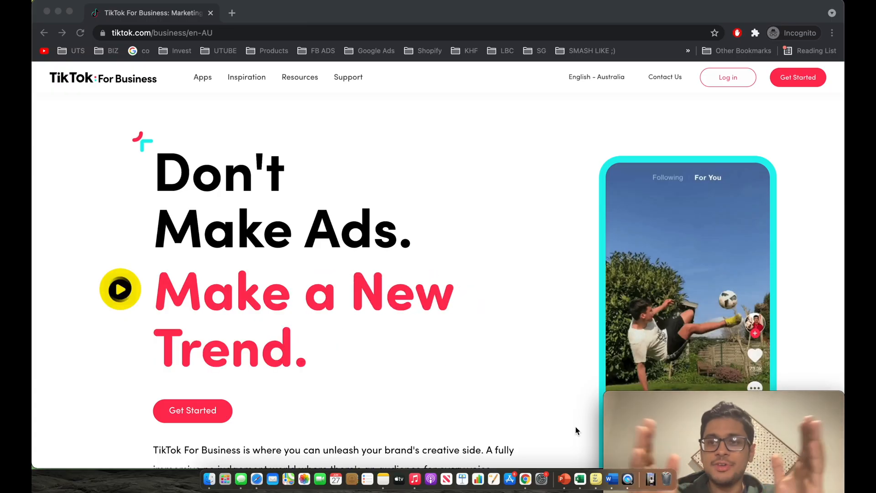
# Step: Start the email sign-up, fill email, password and verification code, accept terms and submit
pyautogui.scroll(-3)
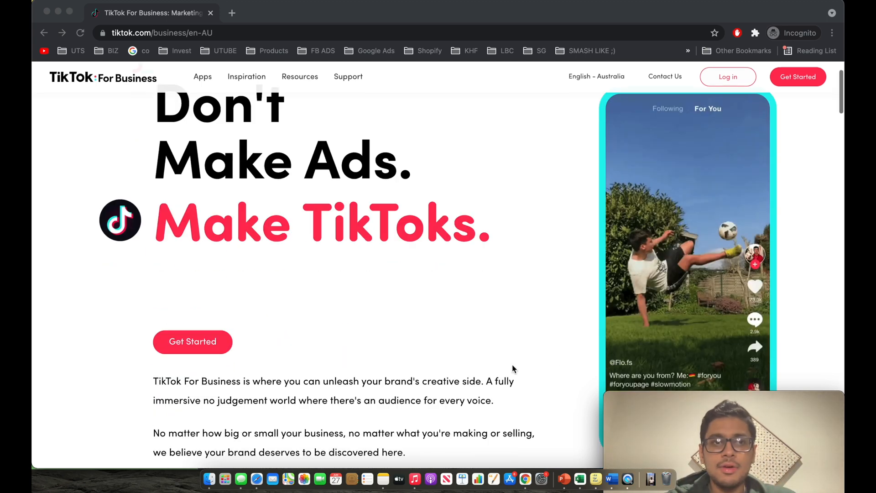
pyautogui.scroll(-3)
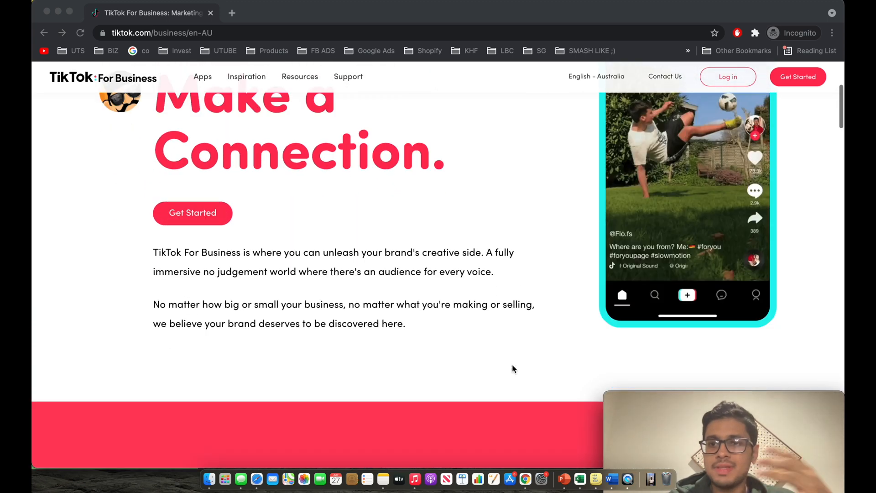
pyautogui.scroll(3)
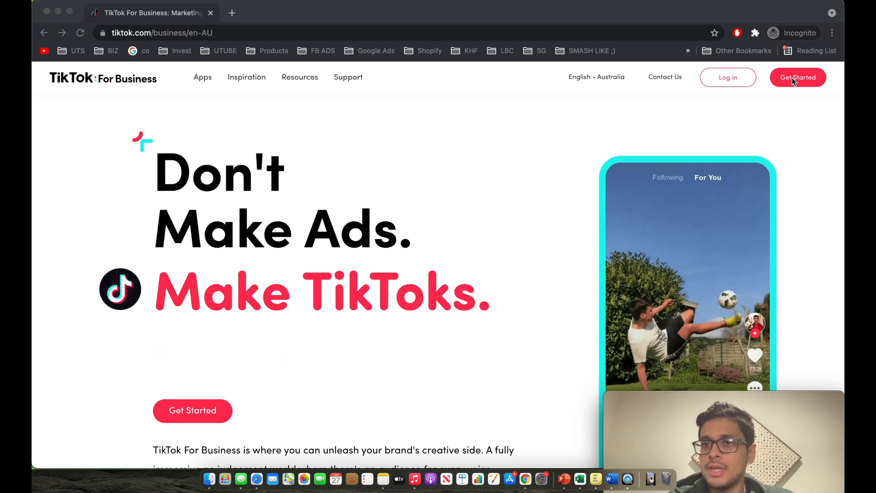
pyautogui.click(798, 77)
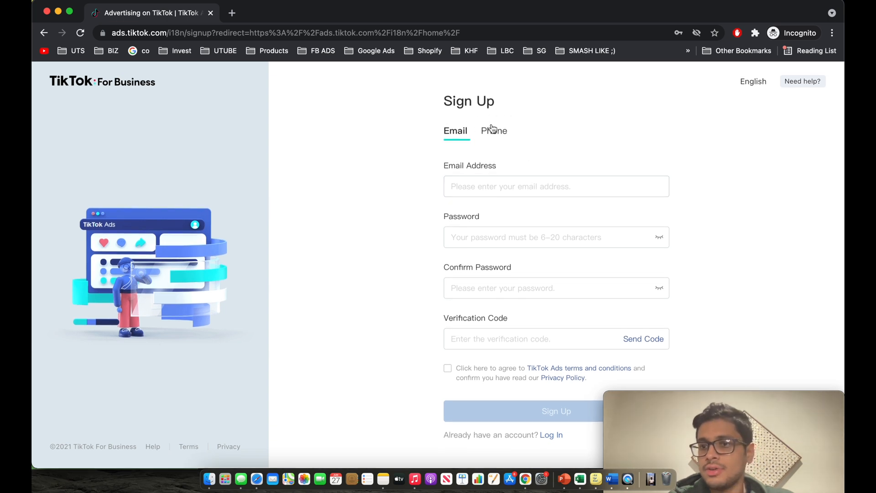
pyautogui.moveTo(514, 176)
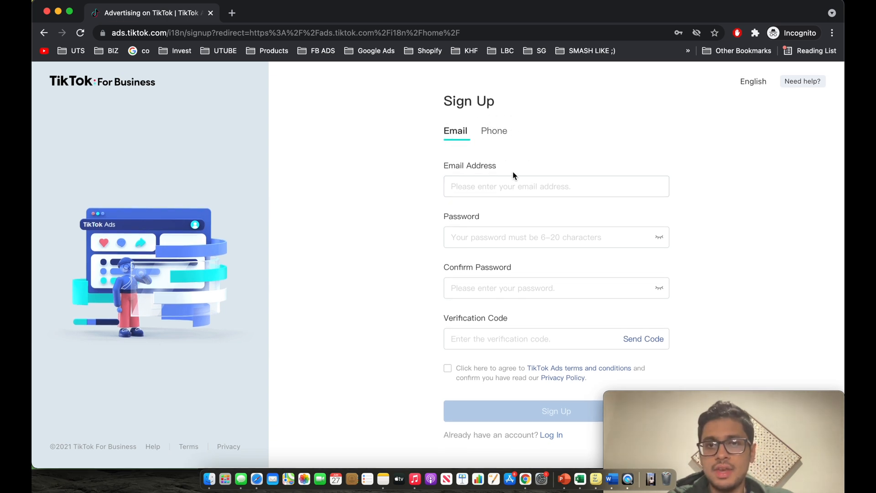
pyautogui.moveTo(568, 142)
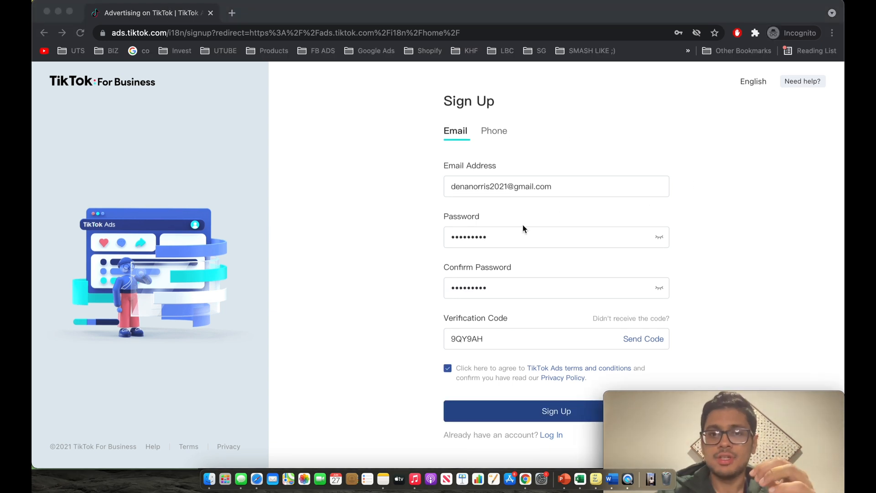
pyautogui.moveTo(529, 340)
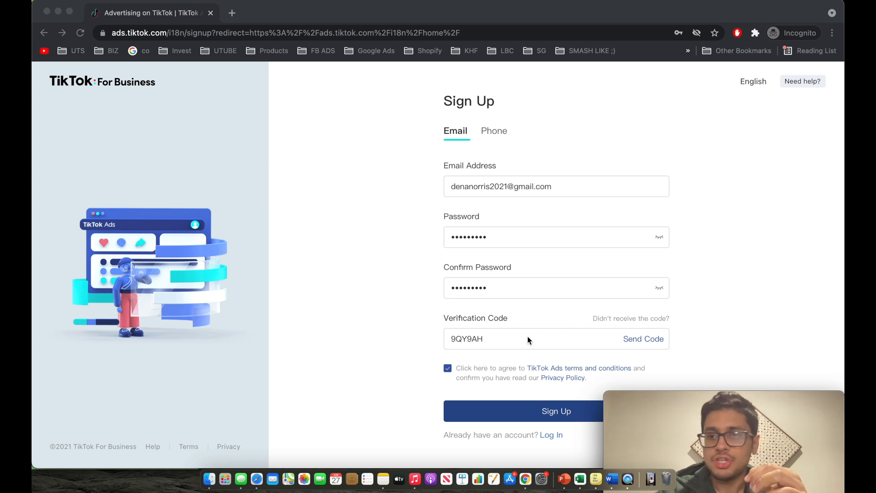
pyautogui.moveTo(536, 414)
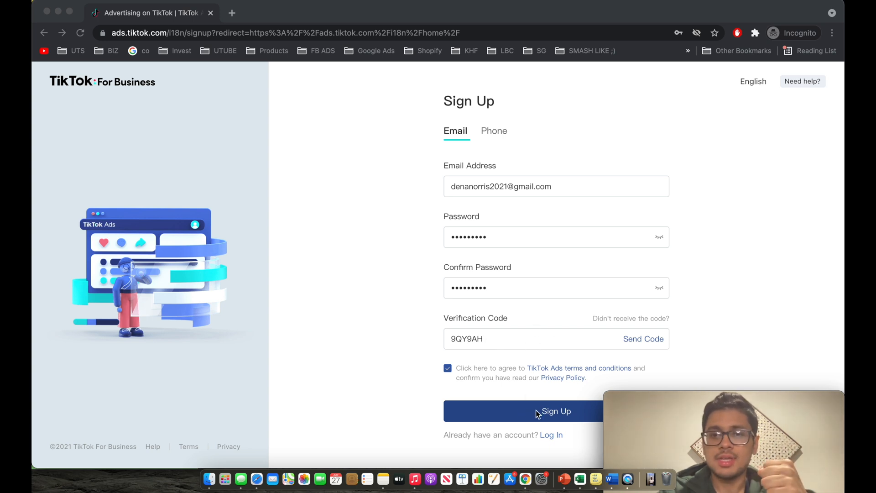
pyautogui.click(556, 411)
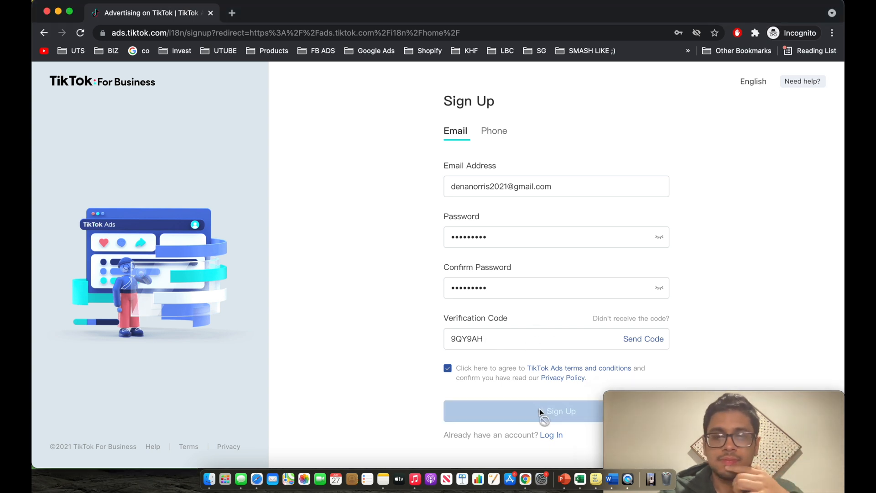
# Step: Register the testing store ad account: Australia, Electrical Appliances, Sydney time zone, AUD
pyautogui.click(560, 411)
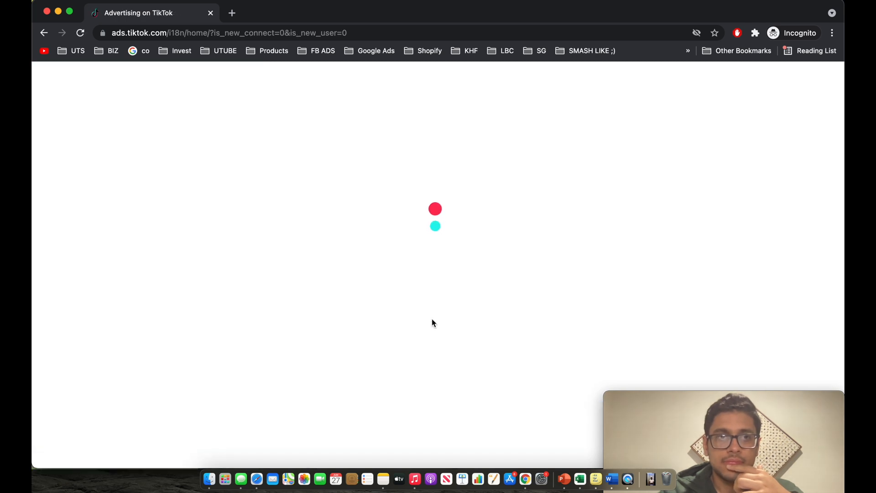
pyautogui.moveTo(427, 263)
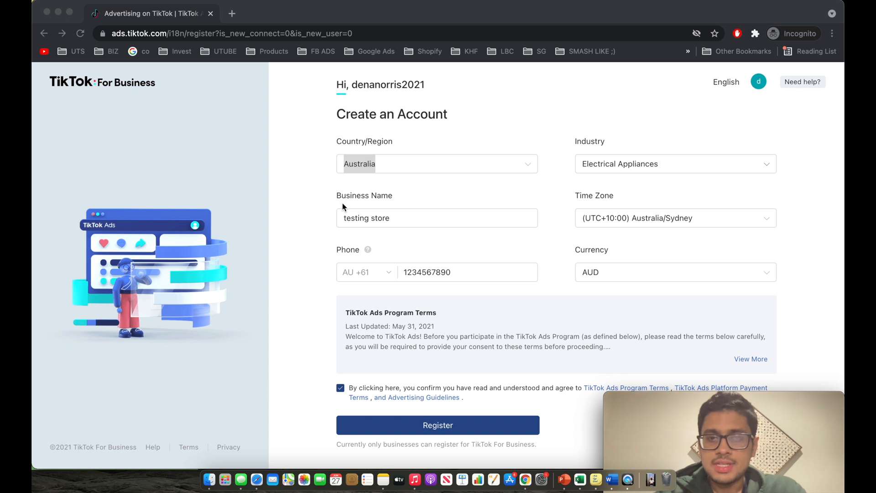
pyautogui.moveTo(447, 135)
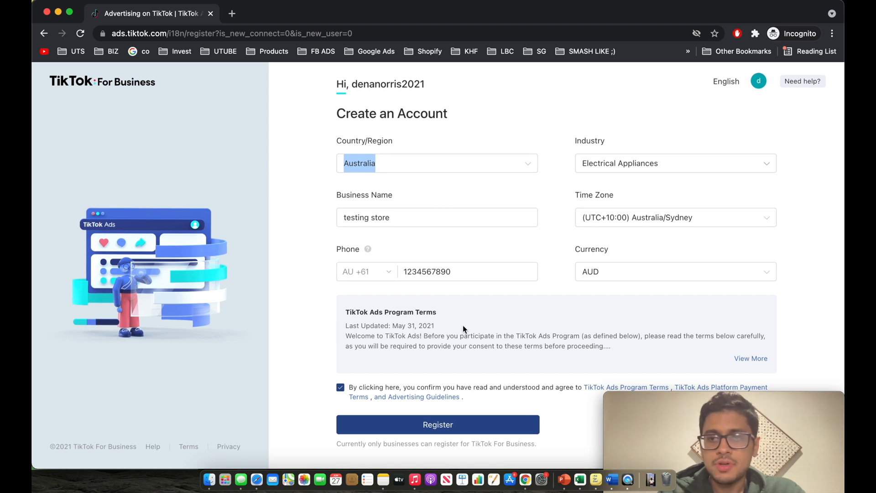
pyautogui.moveTo(486, 349)
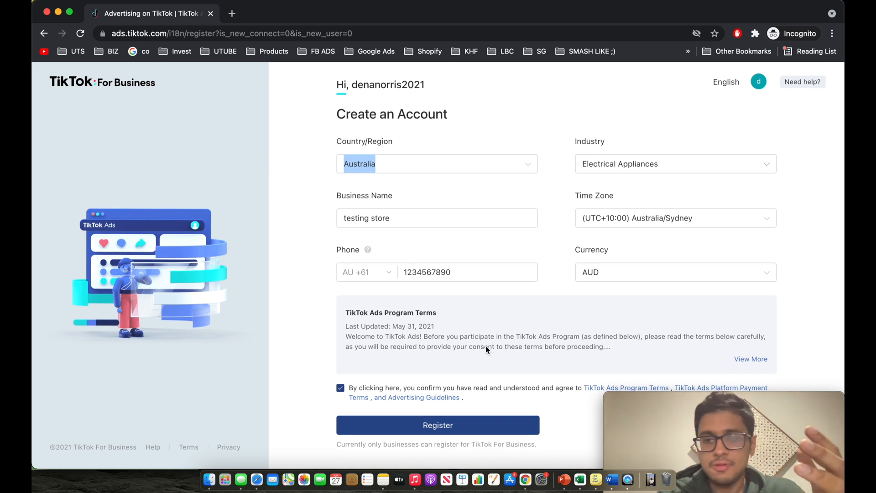
pyautogui.click(437, 424)
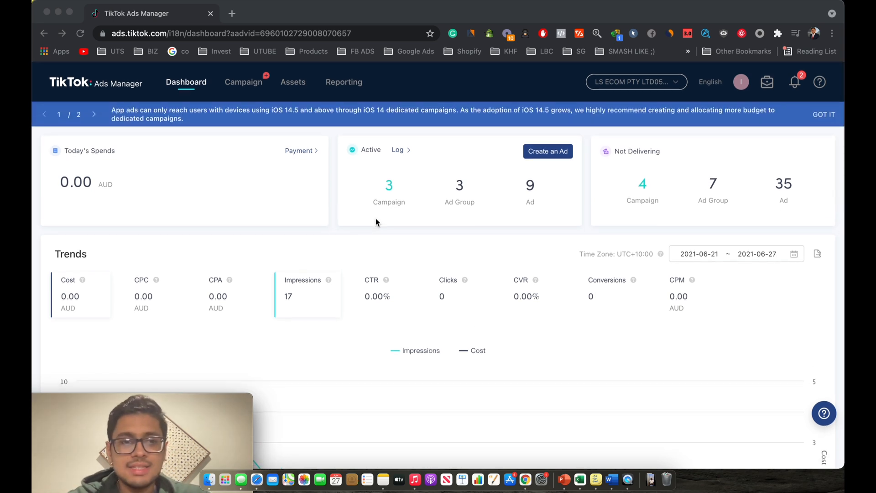
pyautogui.scroll(-3)
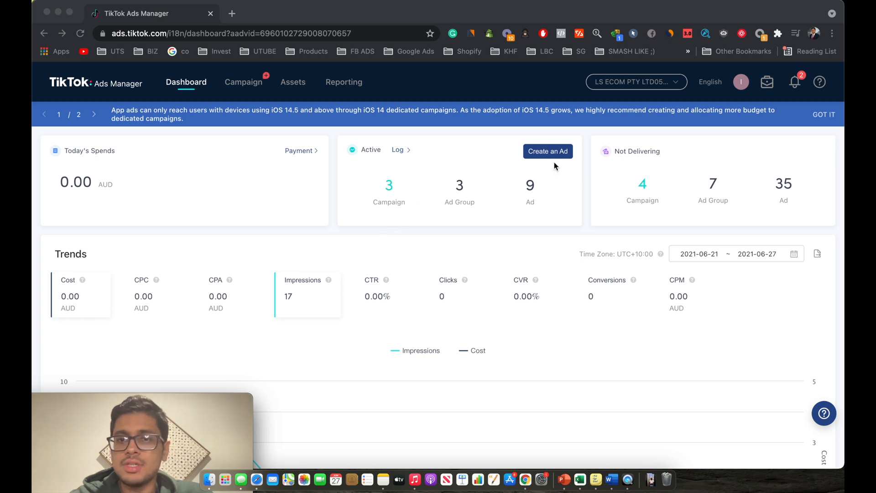
pyautogui.moveTo(548, 157)
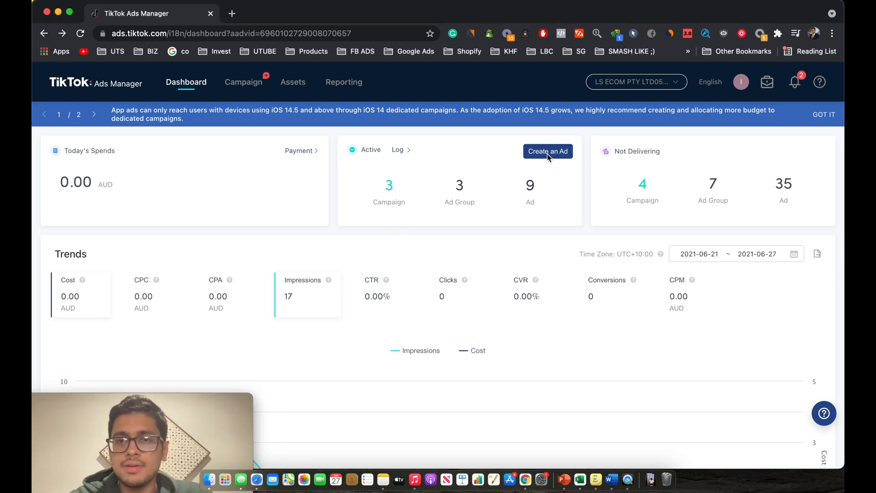
# Step: Create a new ad, discarding the previous draft to start over
pyautogui.click(547, 152)
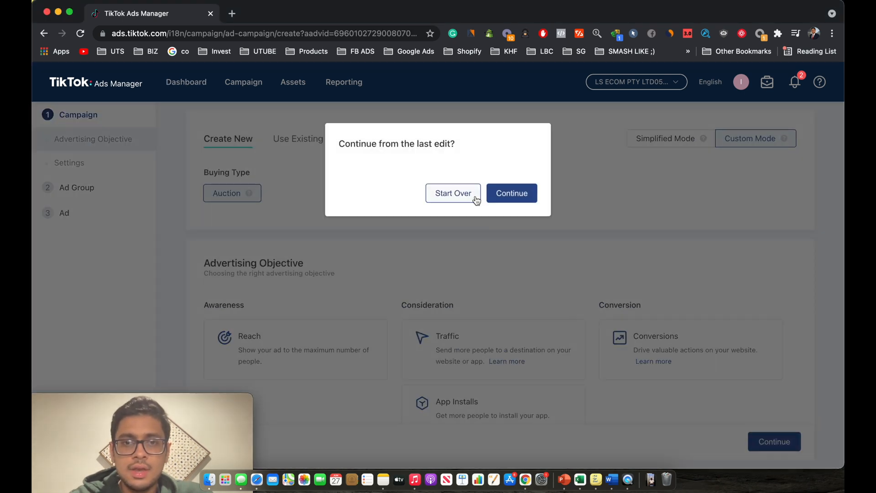
pyautogui.click(511, 193)
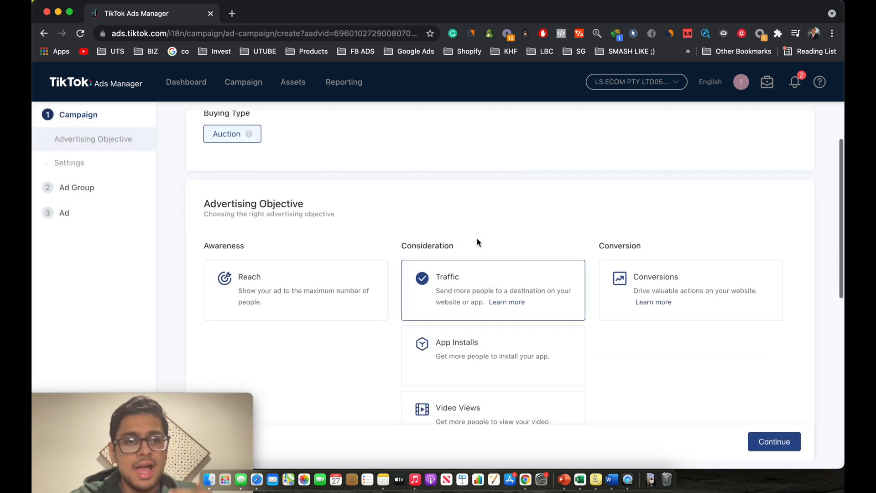
pyautogui.scroll(3)
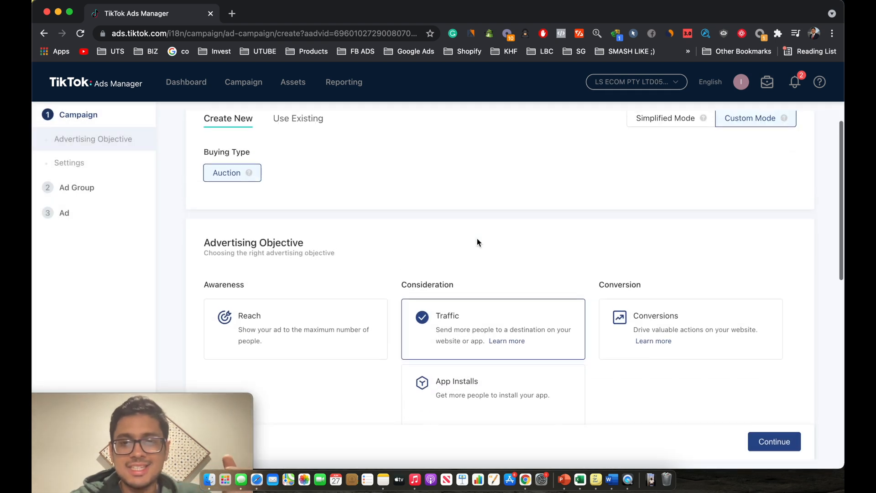
pyautogui.scroll(3)
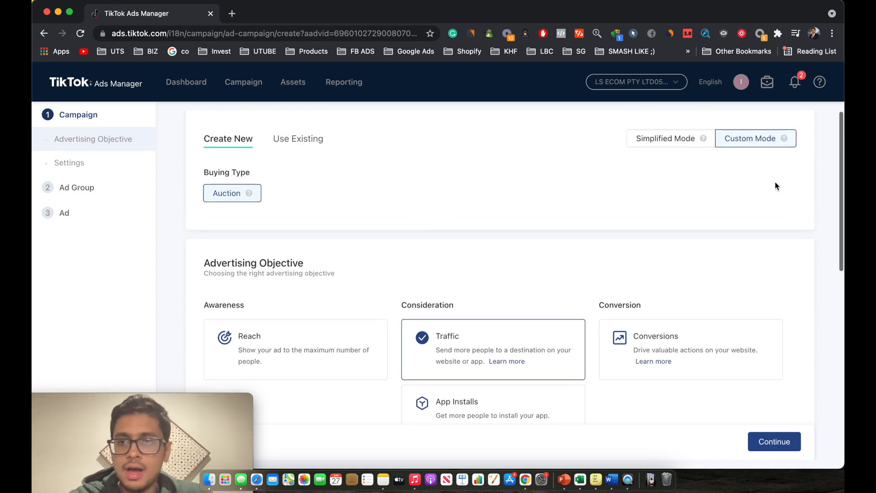
pyautogui.moveTo(738, 148)
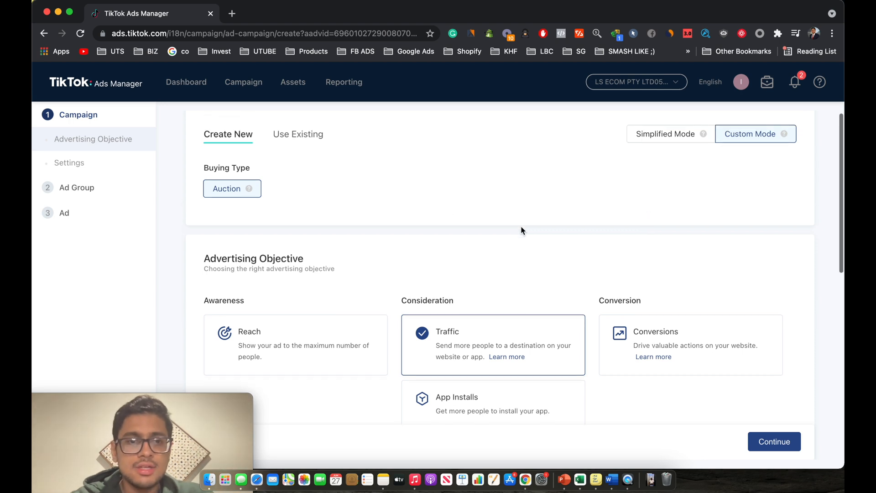
# Step: Choose Conversions as the campaign's advertising objective
pyautogui.scroll(-3)
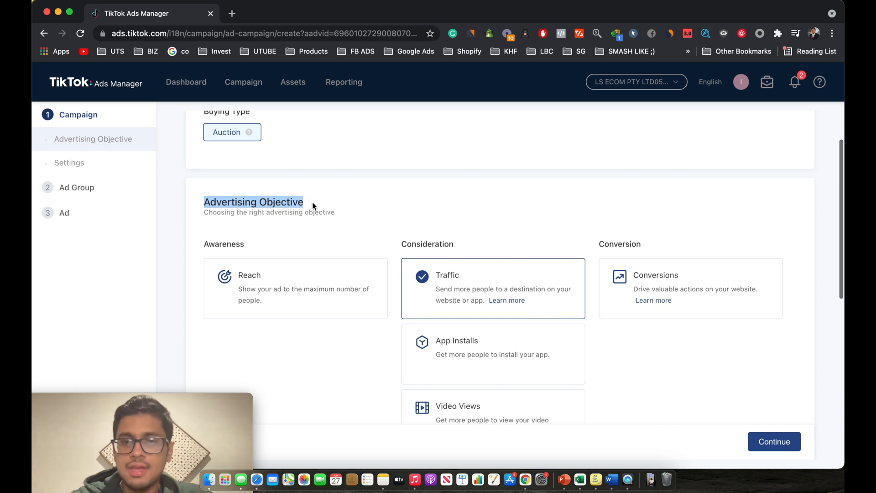
pyautogui.click(691, 287)
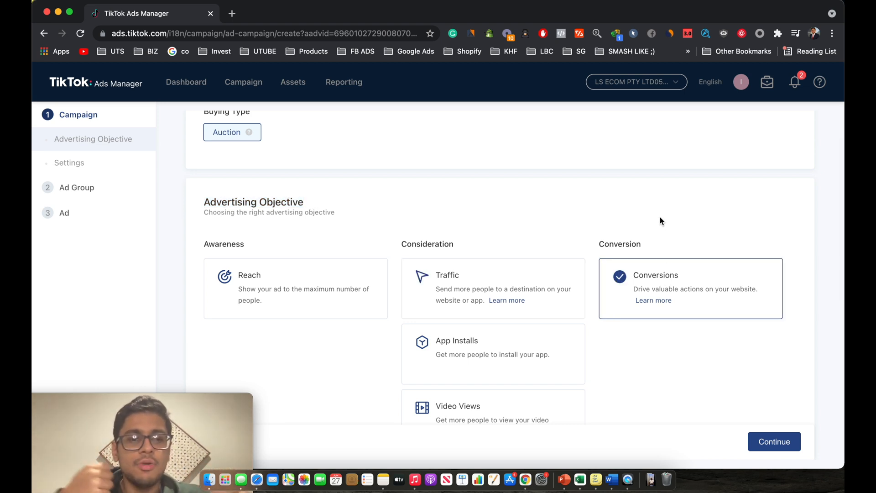
pyautogui.scroll(-3)
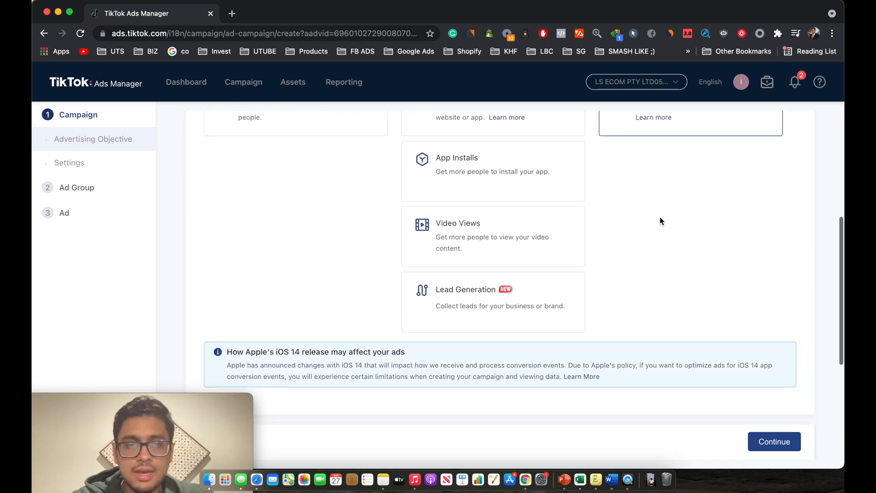
pyautogui.scroll(-3)
pyautogui.write('Co')
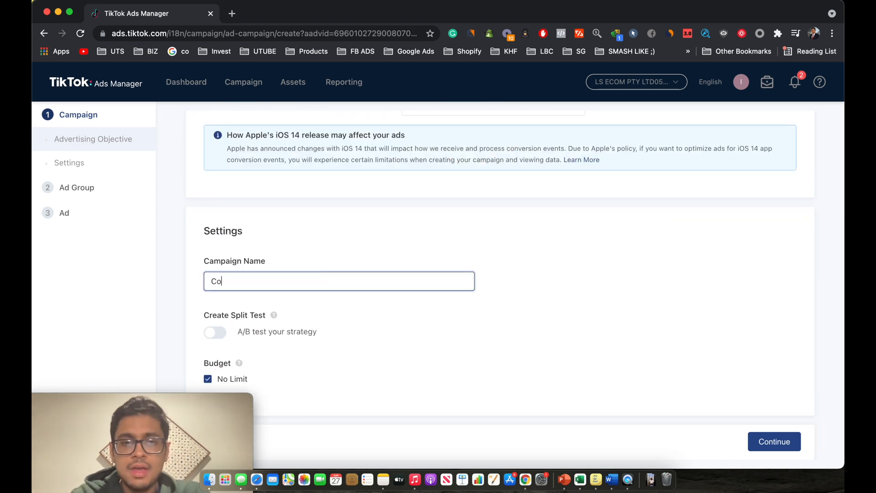
# Step: Name the campaign 'Cold - Tshirt', keep No Limit budget and continue to ad group setup
pyautogui.write('ld -')
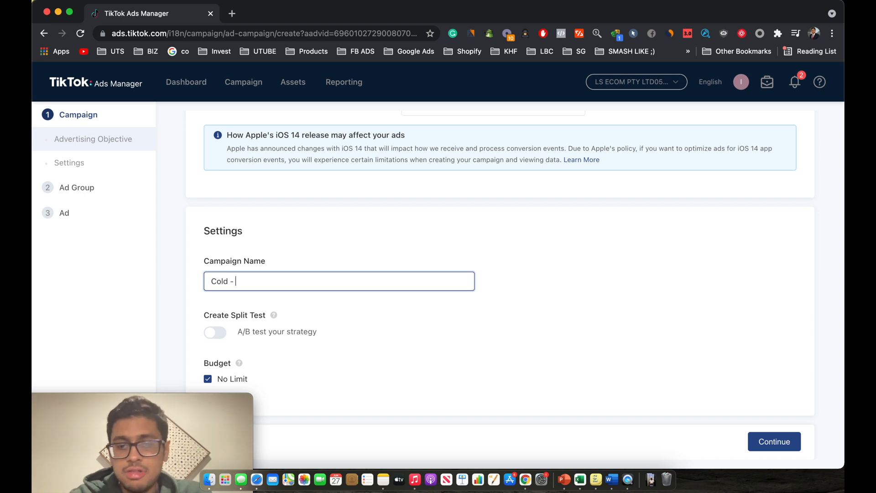
pyautogui.write('Tshi')
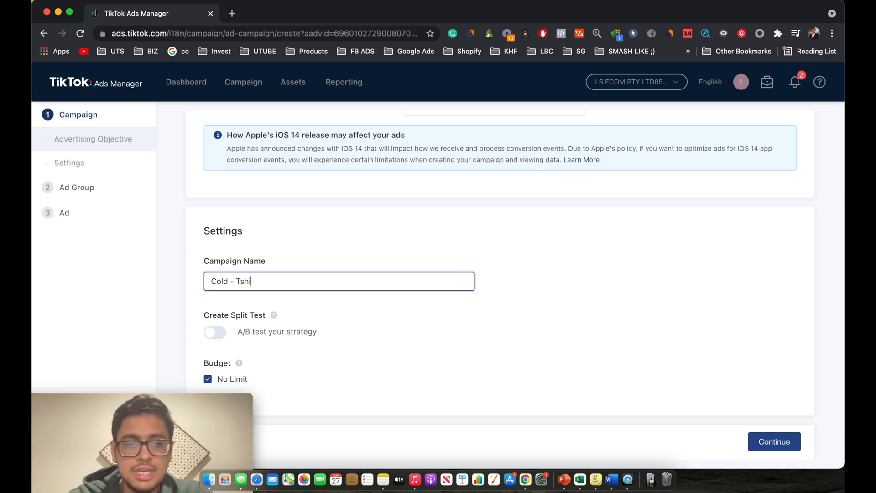
pyautogui.write('rt')
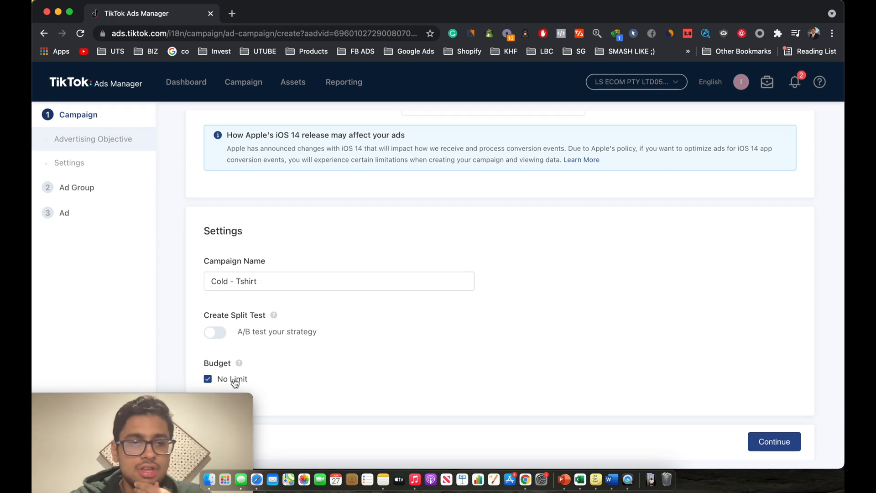
pyautogui.moveTo(503, 390)
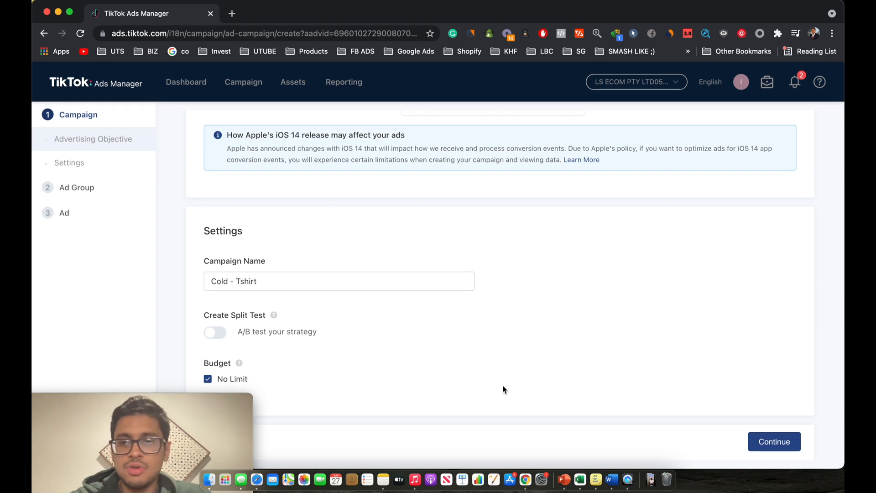
pyautogui.click(774, 441)
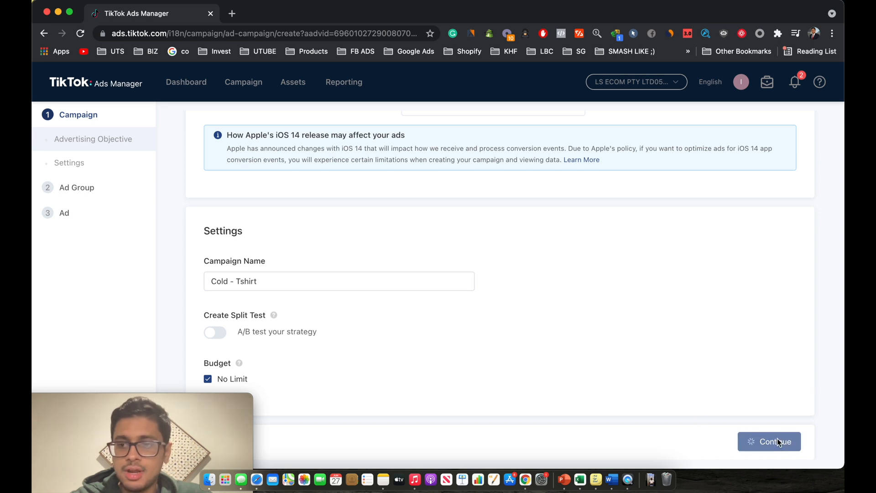
# Step: Name the new website ad group 'Adset 1'
pyautogui.click(769, 442)
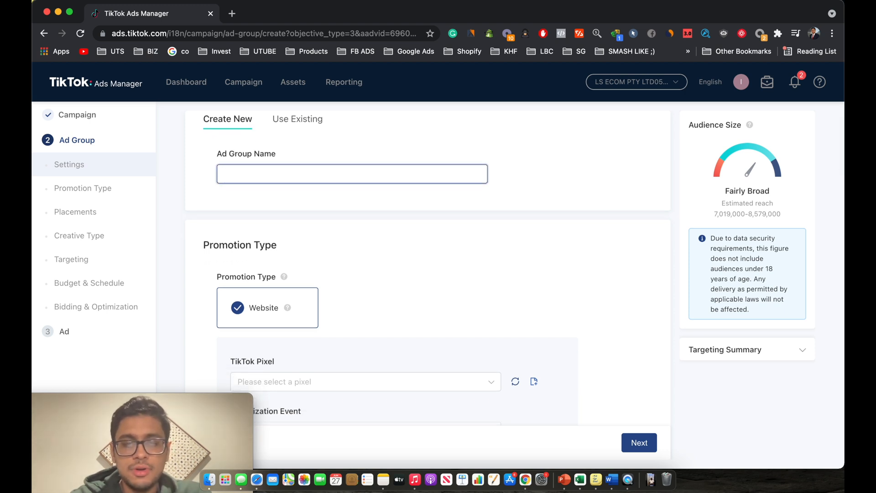
pyautogui.write('Adset 1')
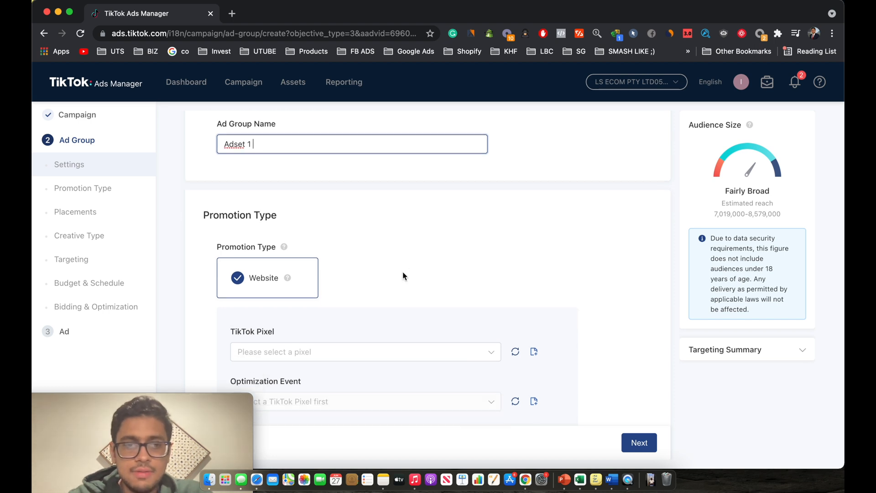
pyautogui.scroll(-3)
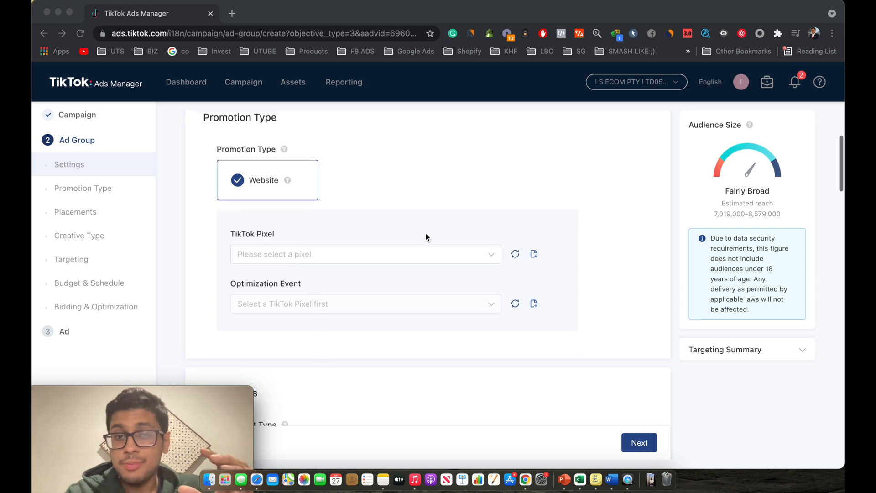
pyautogui.scroll(-3)
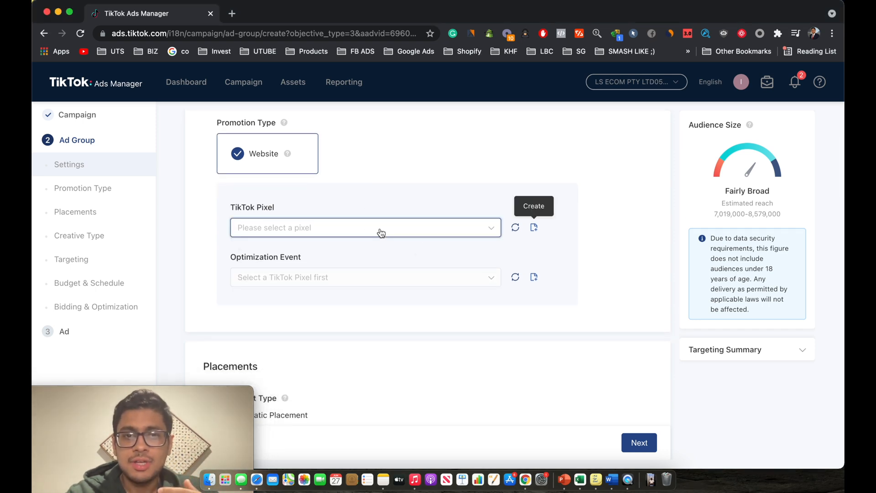
# Step: Select the KHF pixel for tracking the ad group
pyautogui.click(363, 227)
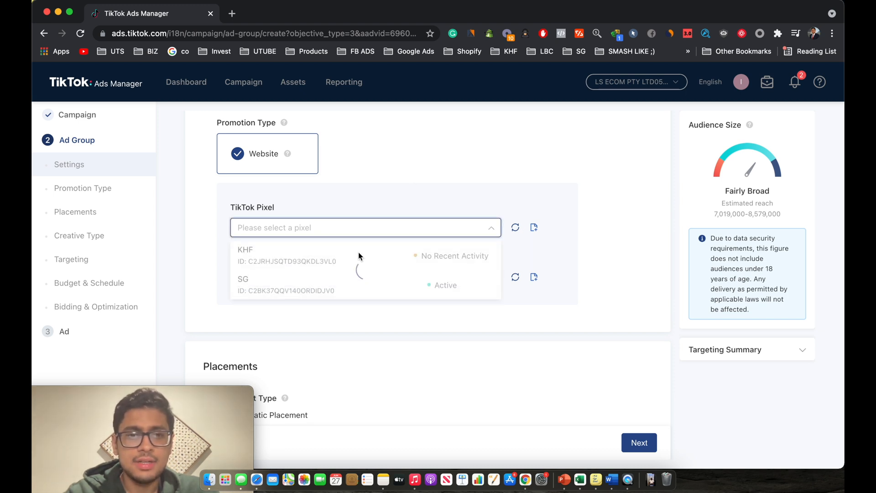
pyautogui.click(365, 228)
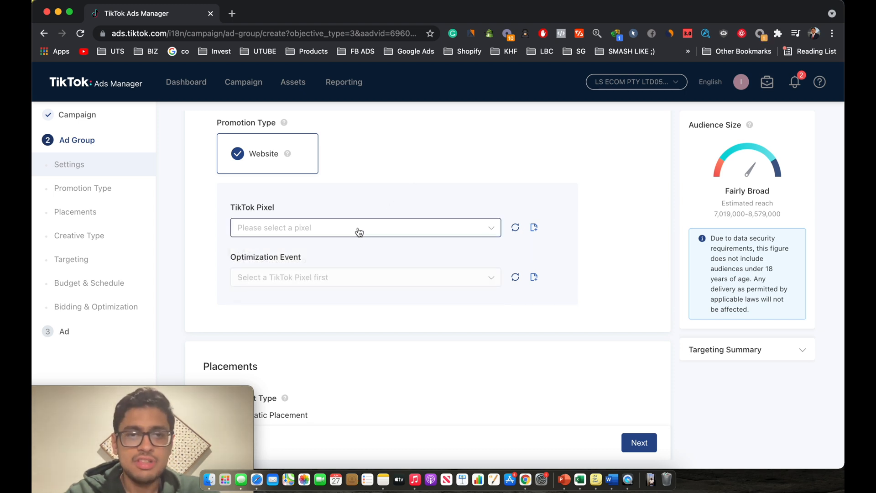
pyautogui.click(365, 227)
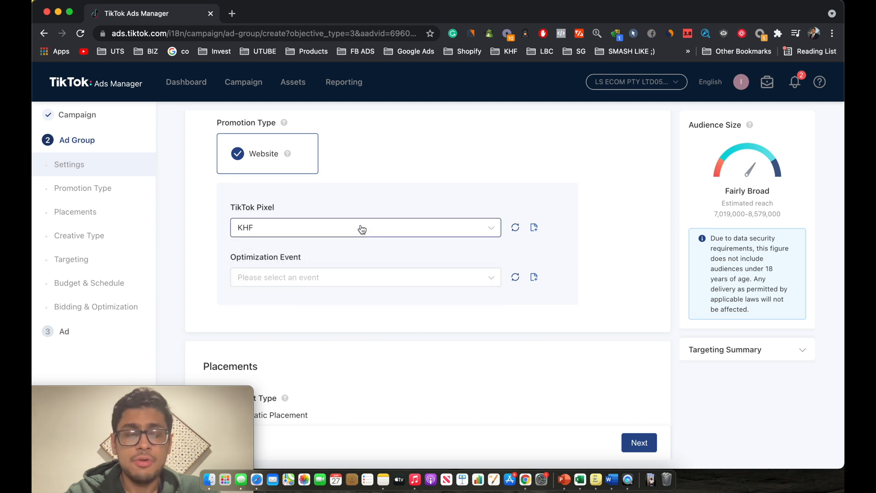
pyautogui.moveTo(515, 227)
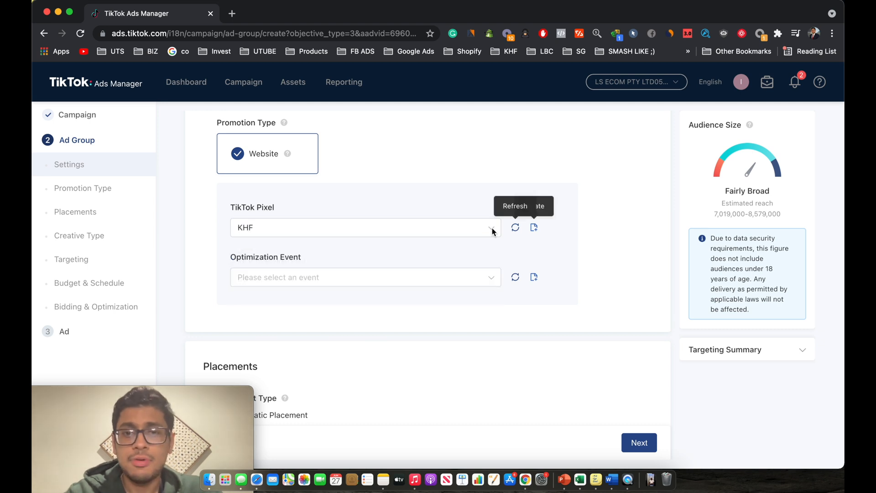
pyautogui.moveTo(534, 227)
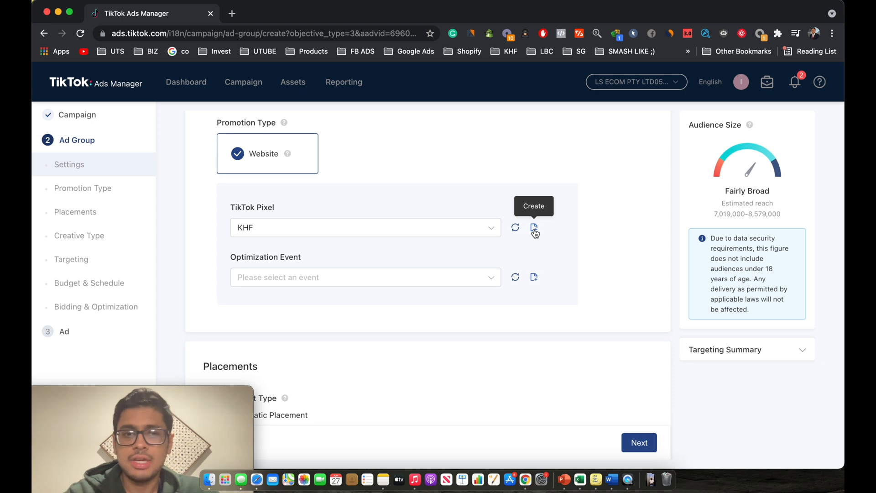
# Step: Review pixels in Events Manager in a new tab, then return to the ad group form keeping KHF
pyautogui.click(535, 228)
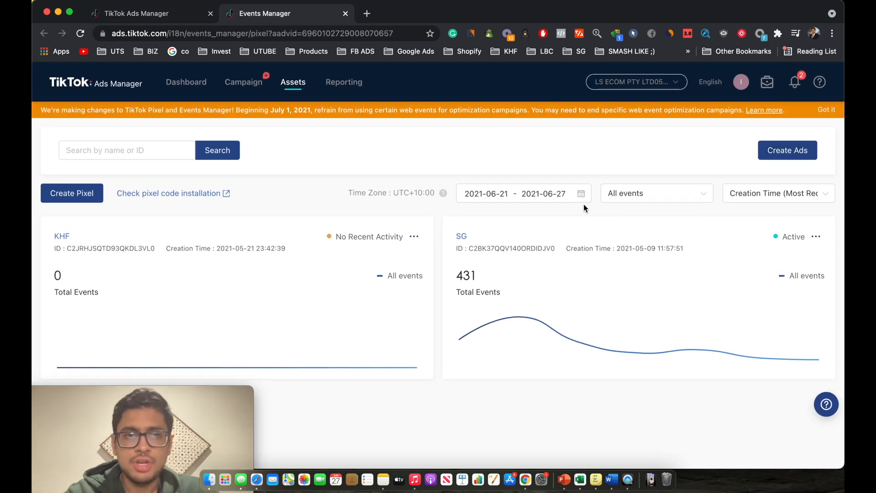
pyautogui.moveTo(71, 193)
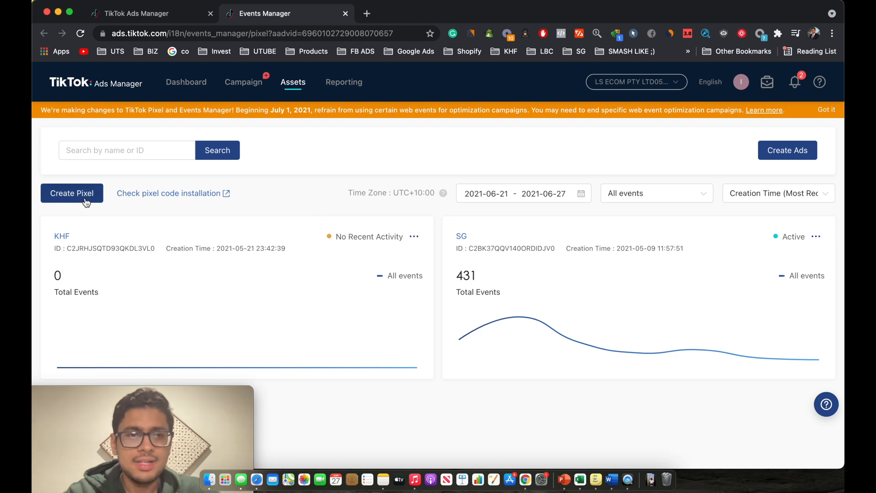
pyautogui.click(71, 192)
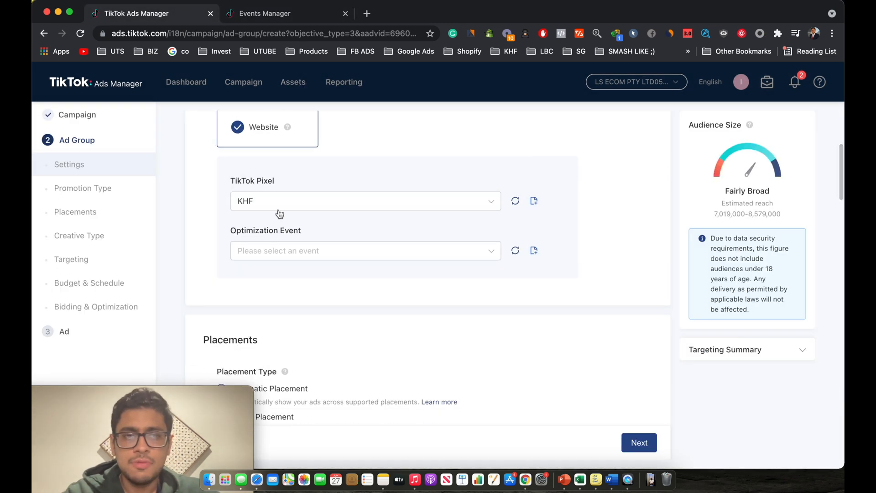
# Step: Set the ad group's optimization event to Complete Payment
pyautogui.scroll(-3)
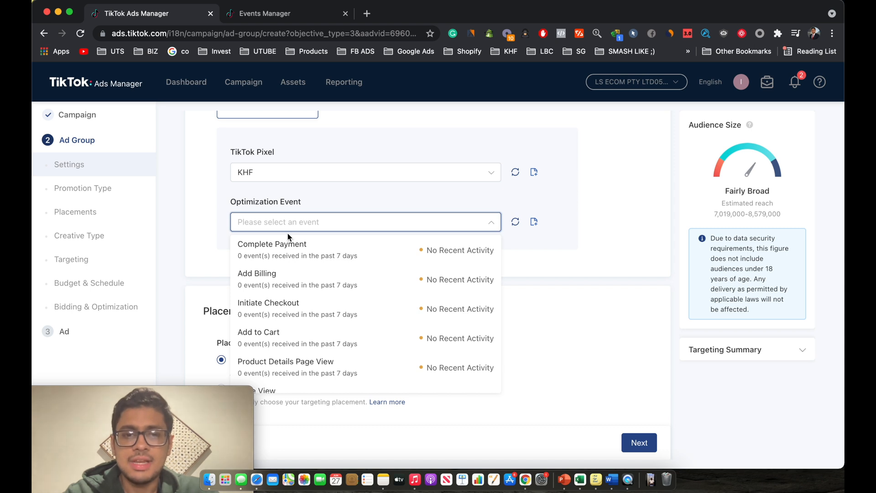
pyautogui.moveTo(293, 256)
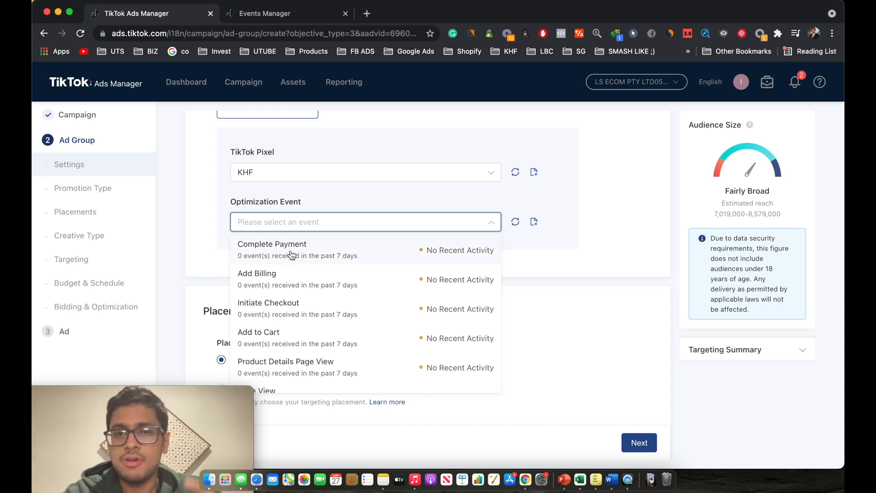
pyautogui.click(272, 243)
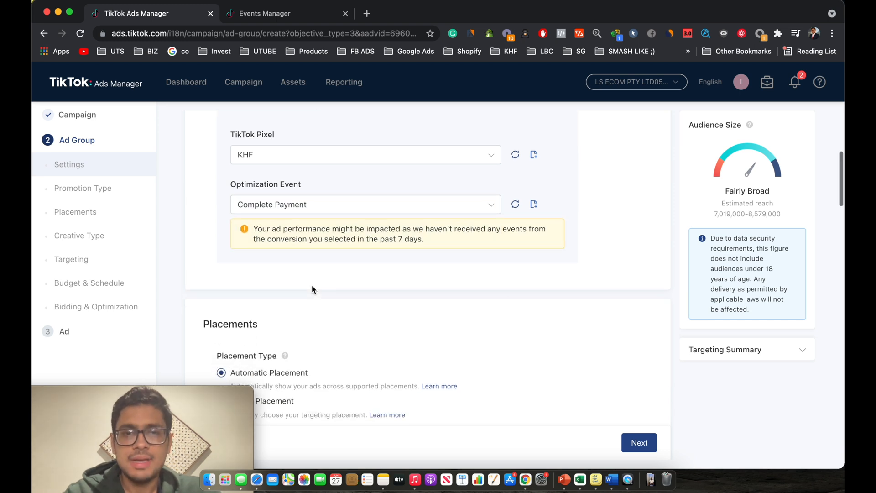
pyautogui.scroll(-3)
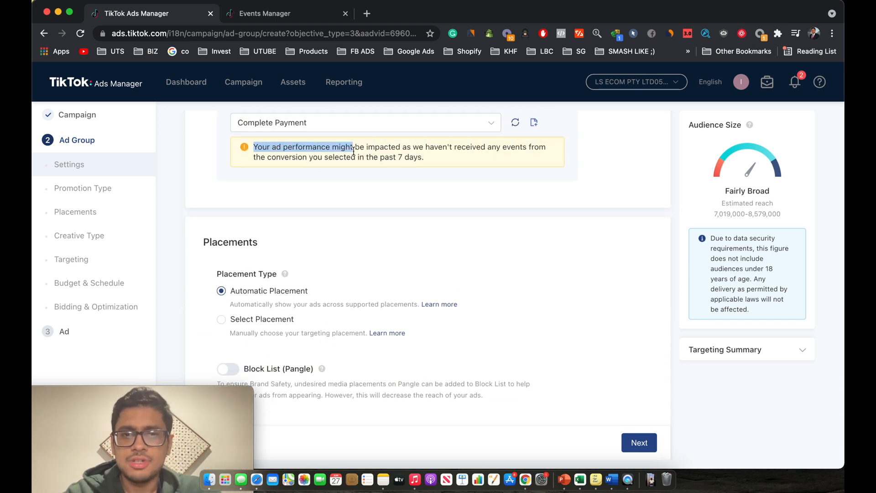
pyautogui.scroll(-3)
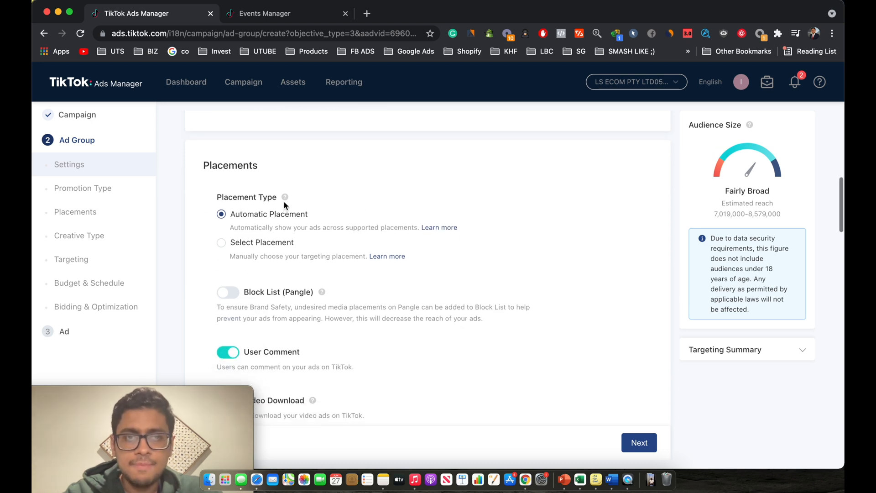
# Step: Switch to manual placements and untick Pangle so only TikTok remains
pyautogui.scroll(3)
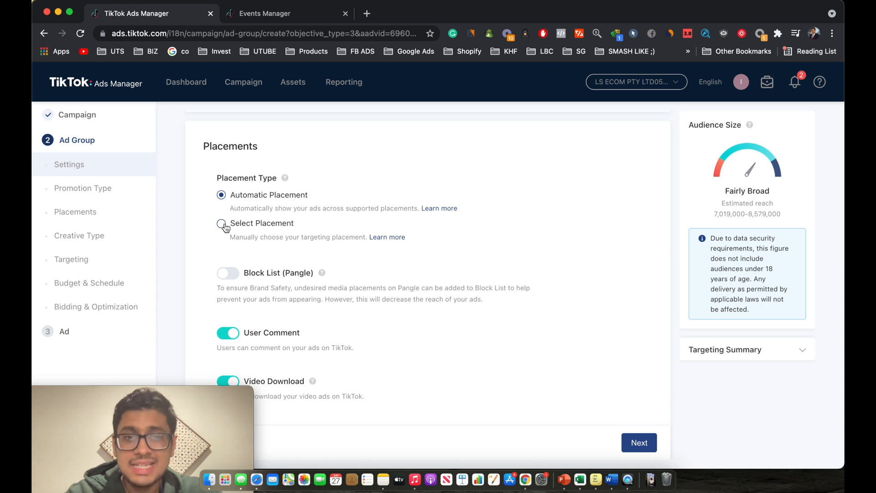
pyautogui.click(221, 225)
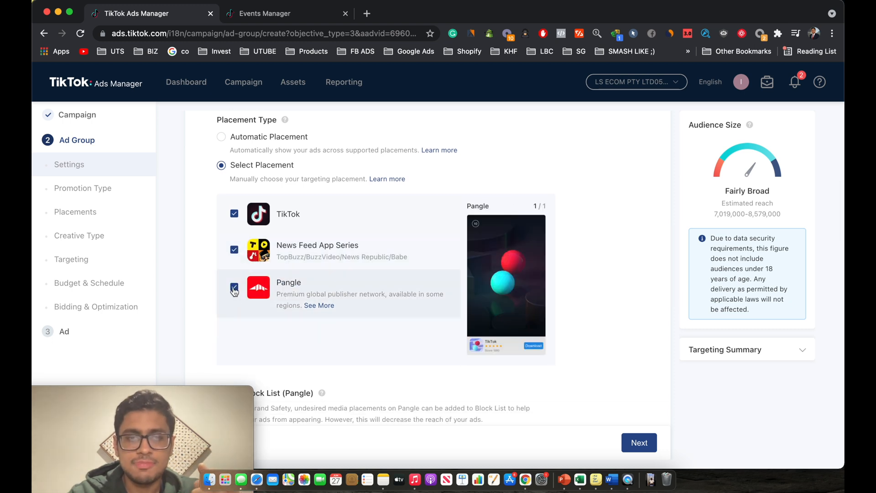
pyautogui.click(235, 249)
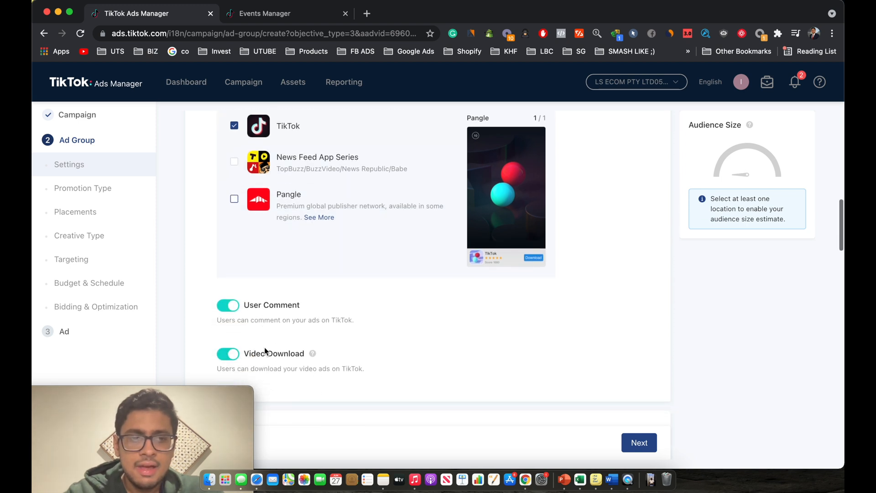
pyautogui.scroll(-3)
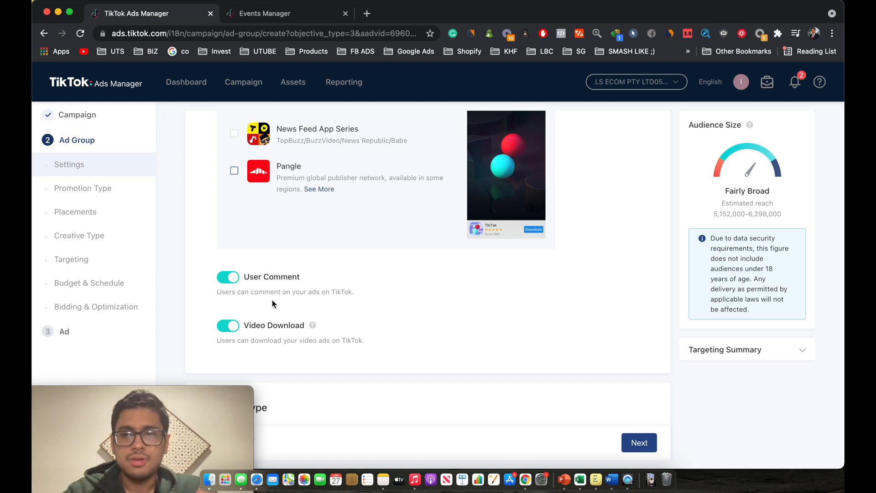
pyautogui.scroll(-3)
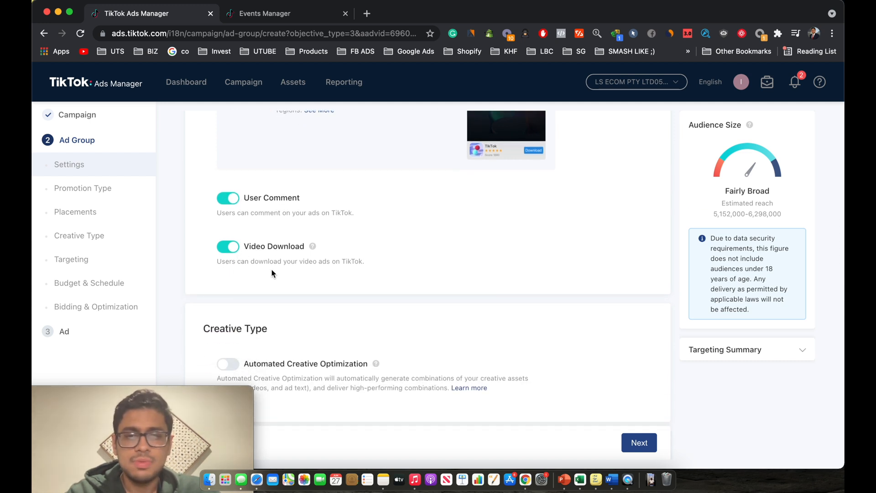
pyautogui.scroll(-3)
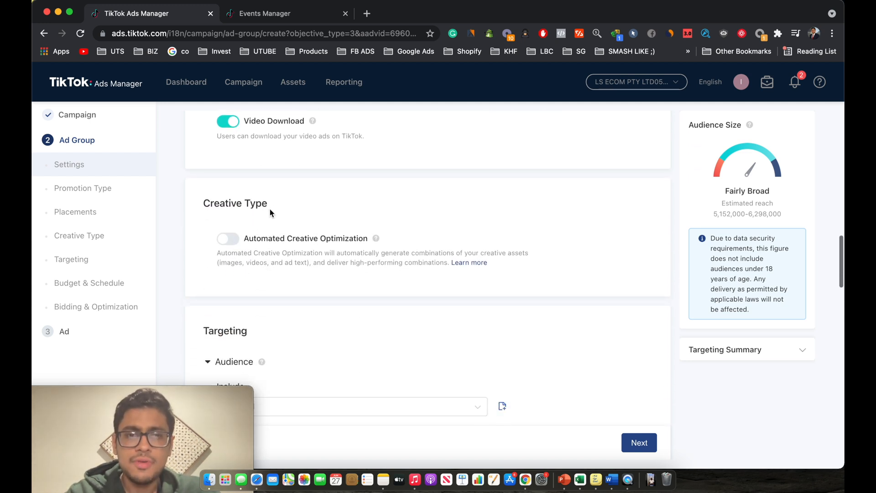
pyautogui.scroll(-3)
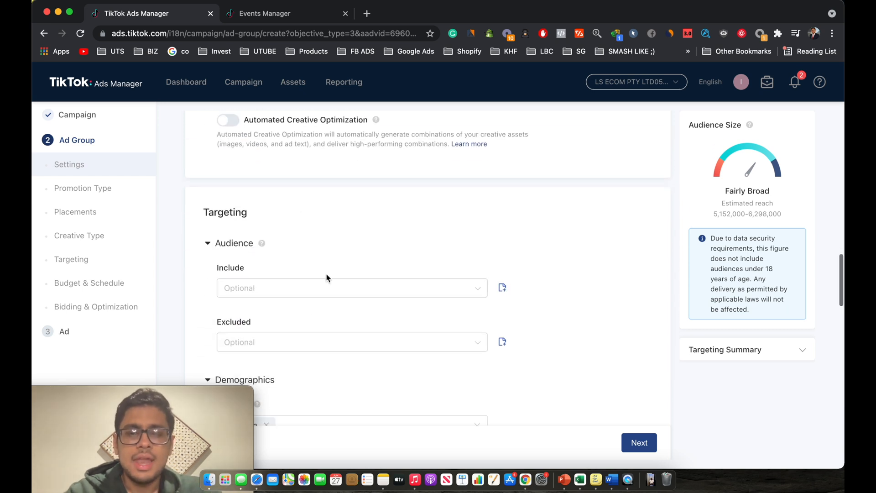
pyautogui.scroll(-3)
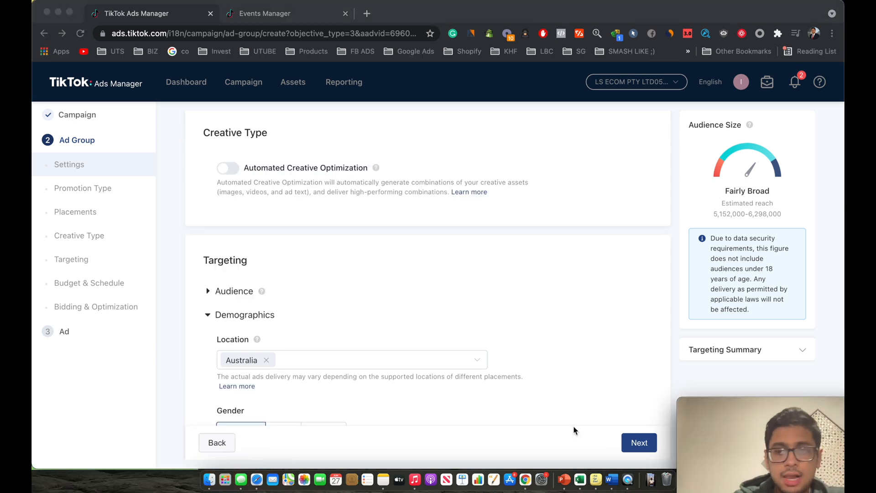
pyautogui.scroll(-3)
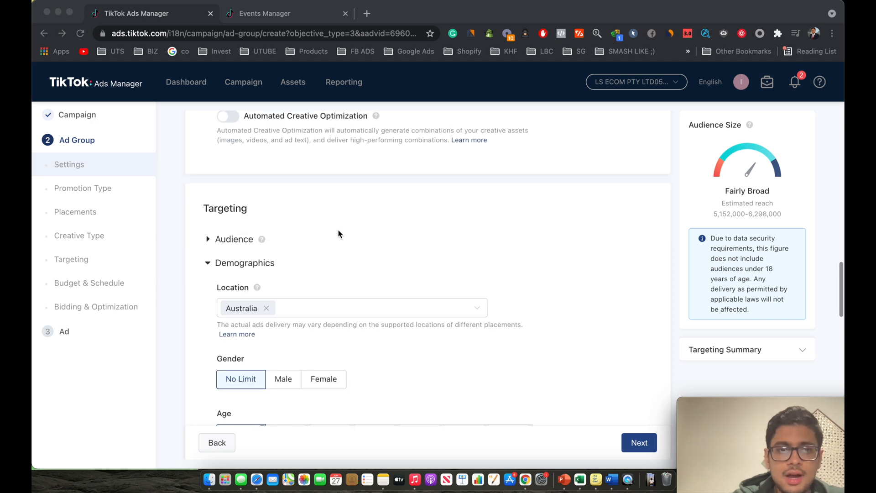
pyautogui.scroll(-3)
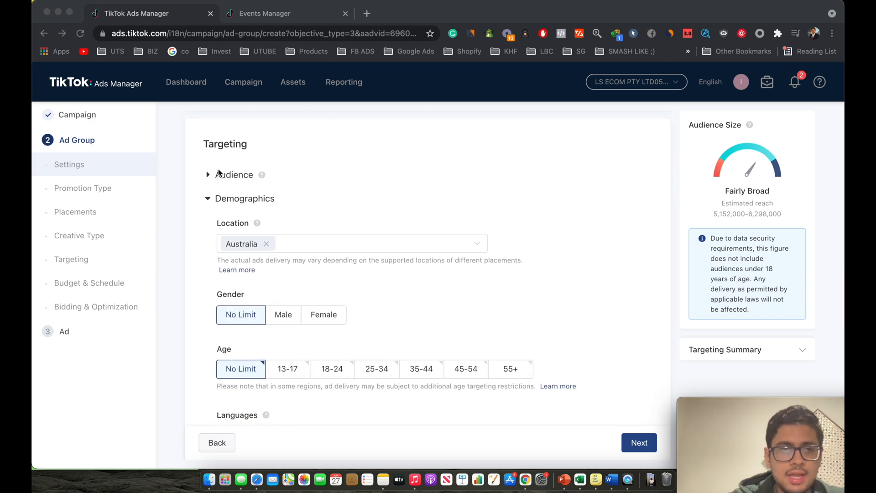
pyautogui.click(208, 174)
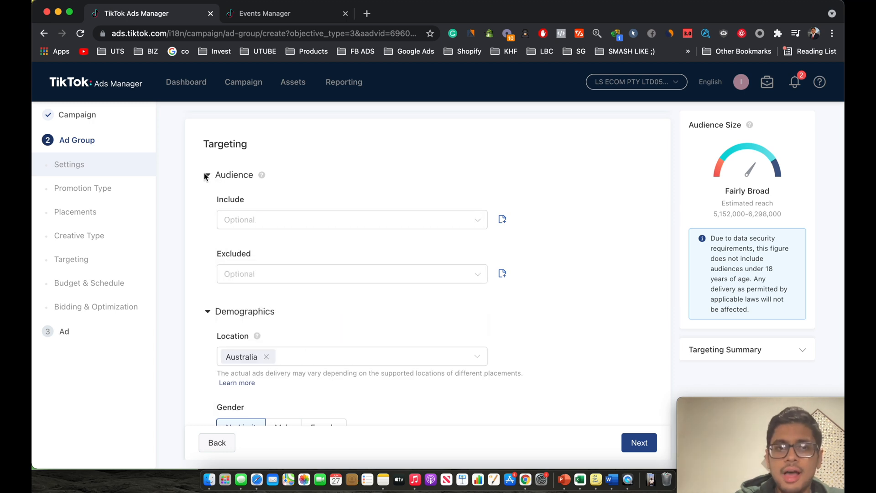
pyautogui.click(207, 175)
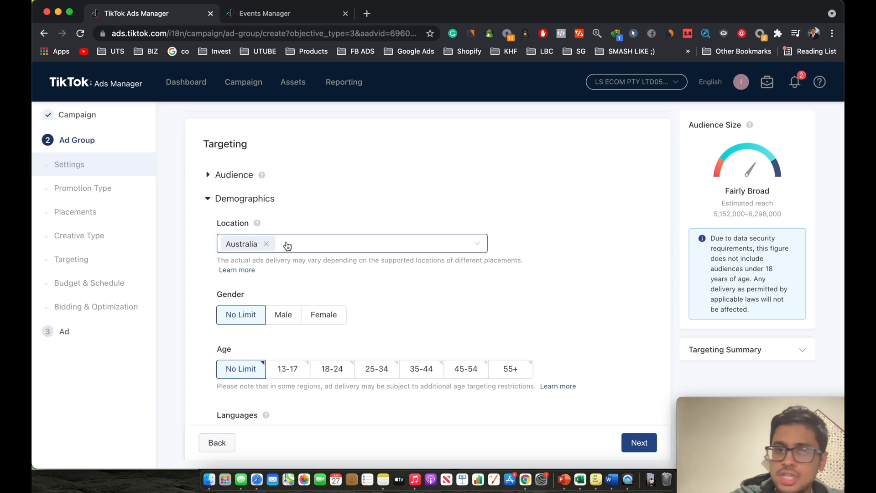
pyautogui.click(363, 243)
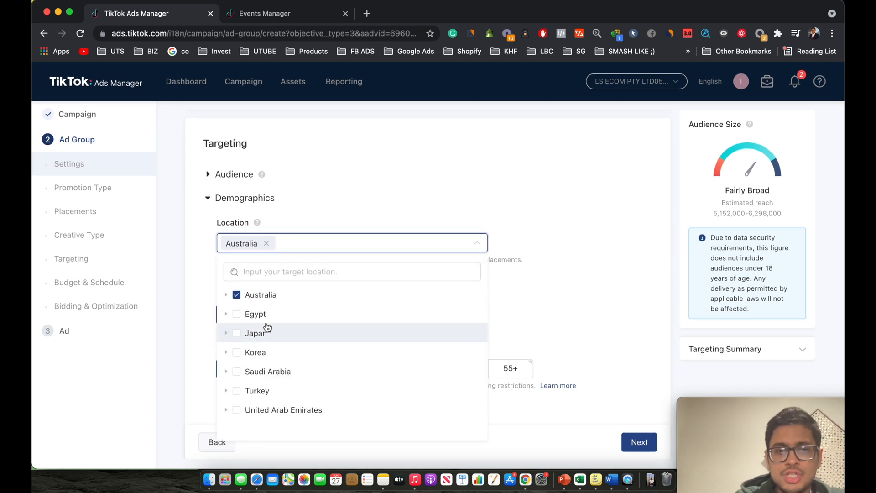
pyautogui.moveTo(259, 423)
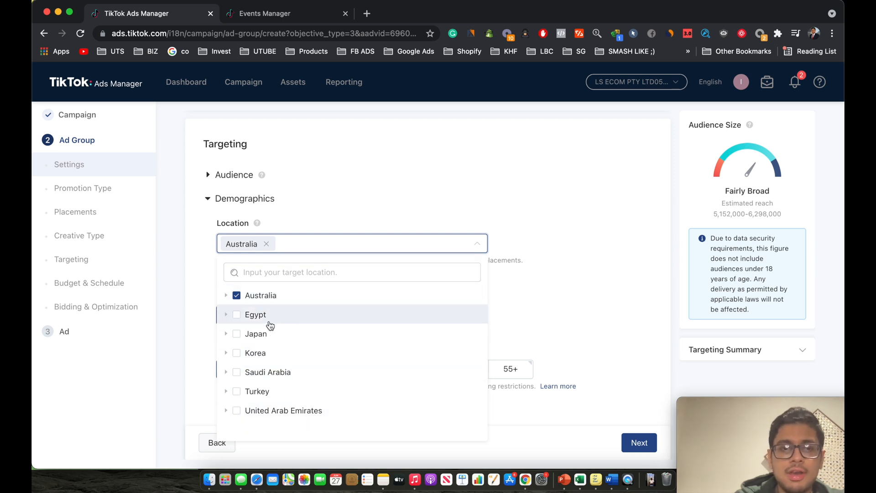
pyautogui.moveTo(295, 333)
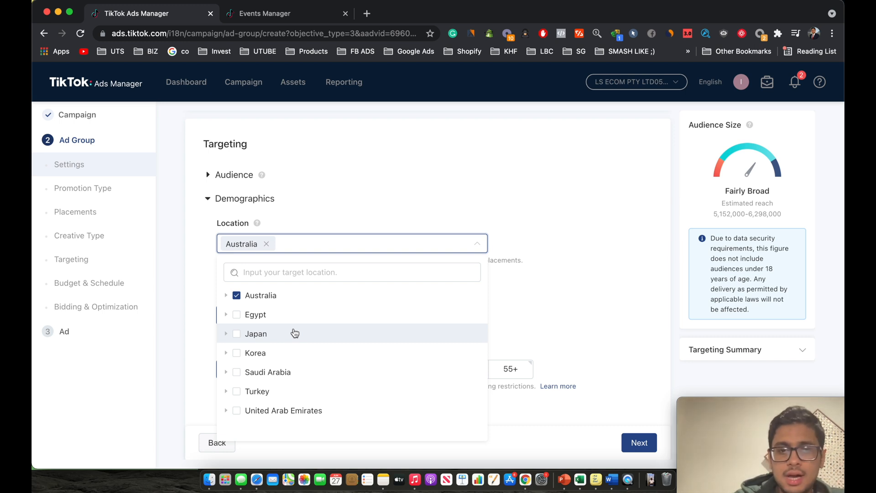
pyautogui.moveTo(253, 386)
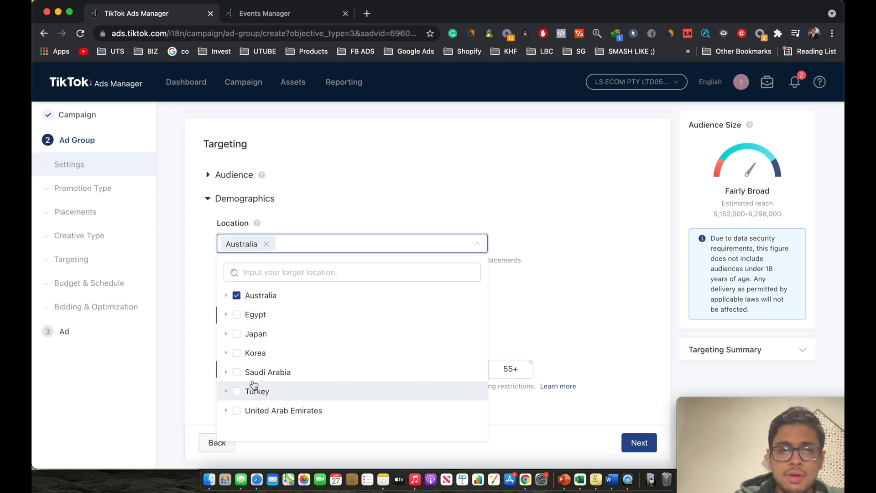
pyautogui.moveTo(287, 417)
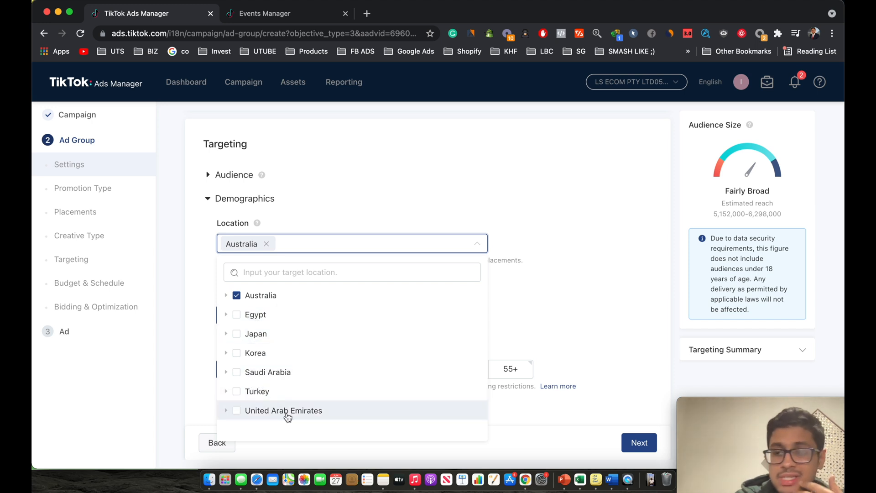
pyautogui.moveTo(289, 418)
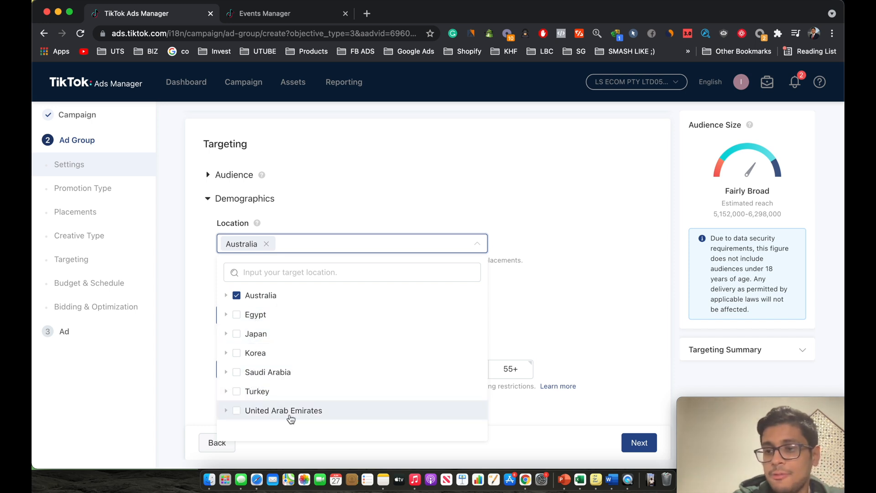
pyautogui.moveTo(267, 372)
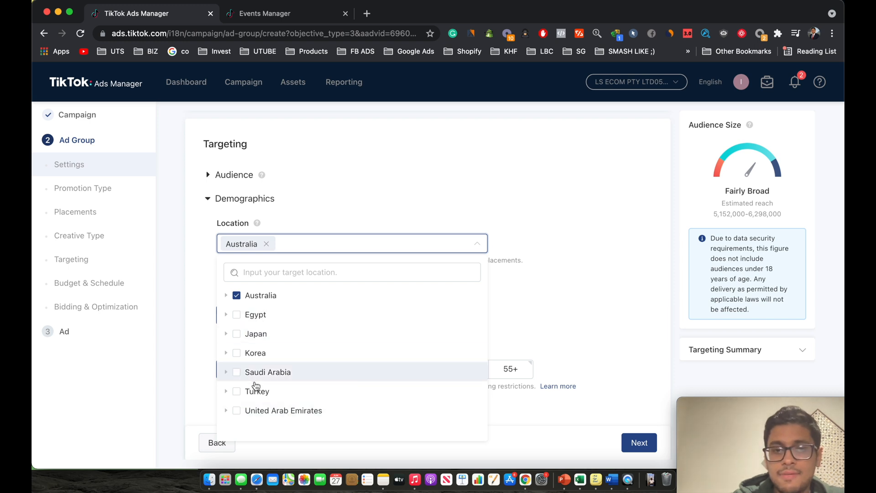
pyautogui.moveTo(270, 337)
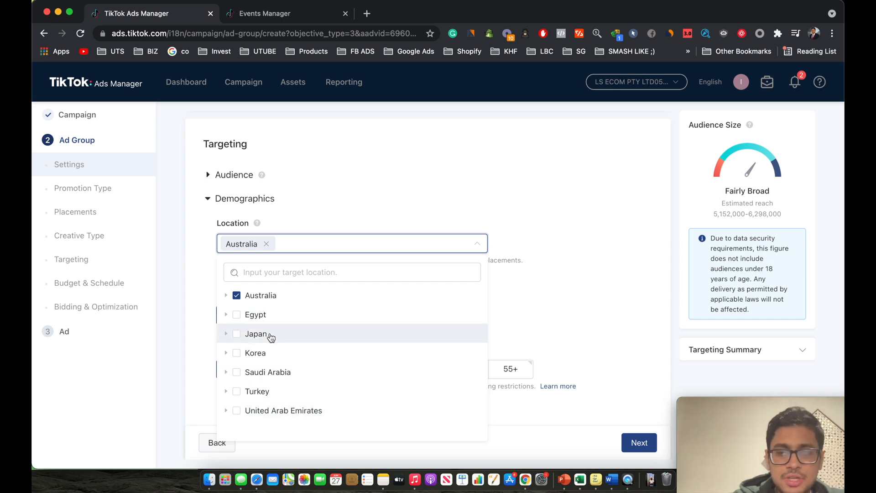
pyautogui.moveTo(202, 243)
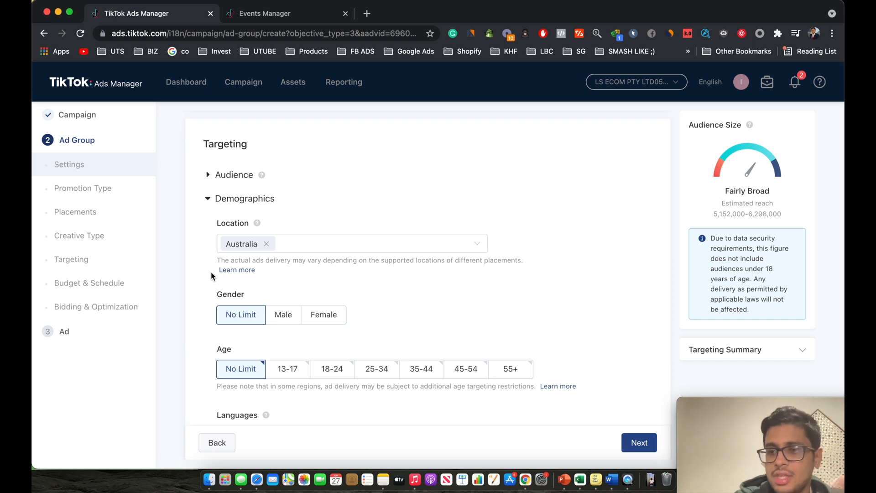
pyautogui.moveTo(314, 249)
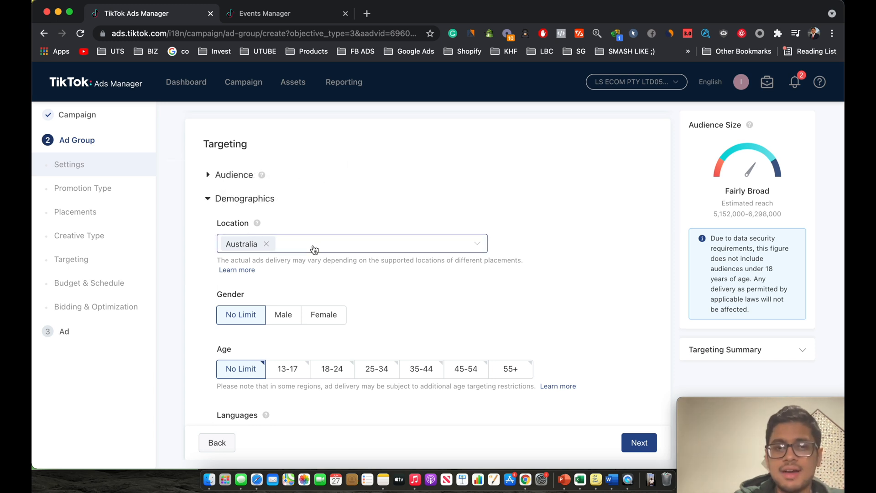
# Step: Target age groups 18-24, 25-34, 35-44, 45-54 and 55+
pyautogui.scroll(-3)
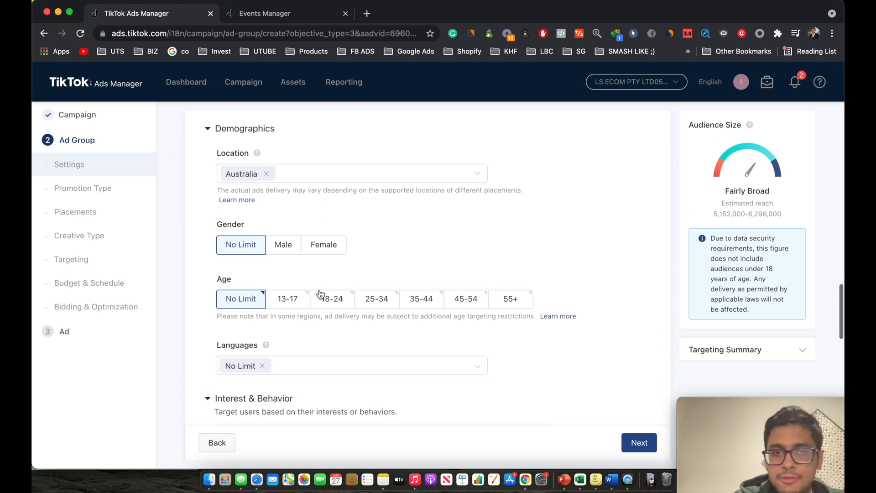
pyautogui.moveTo(351, 251)
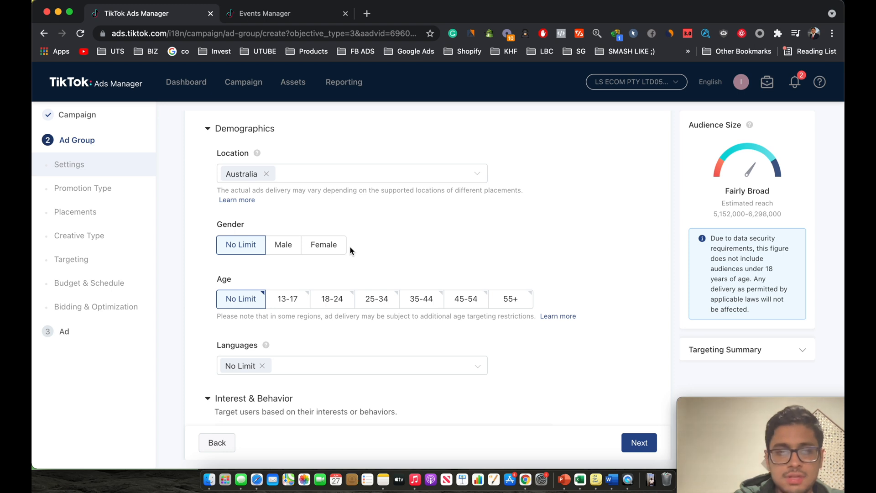
pyautogui.scroll(-3)
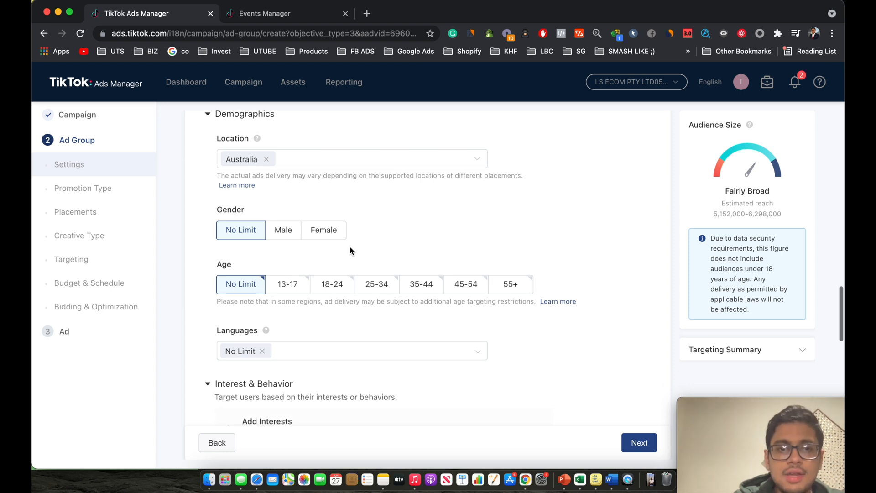
pyautogui.scroll(-3)
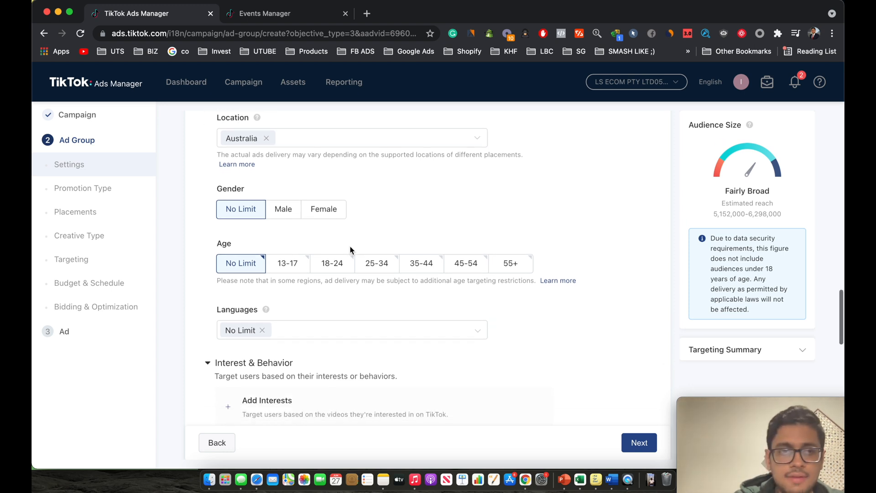
pyautogui.scroll(3)
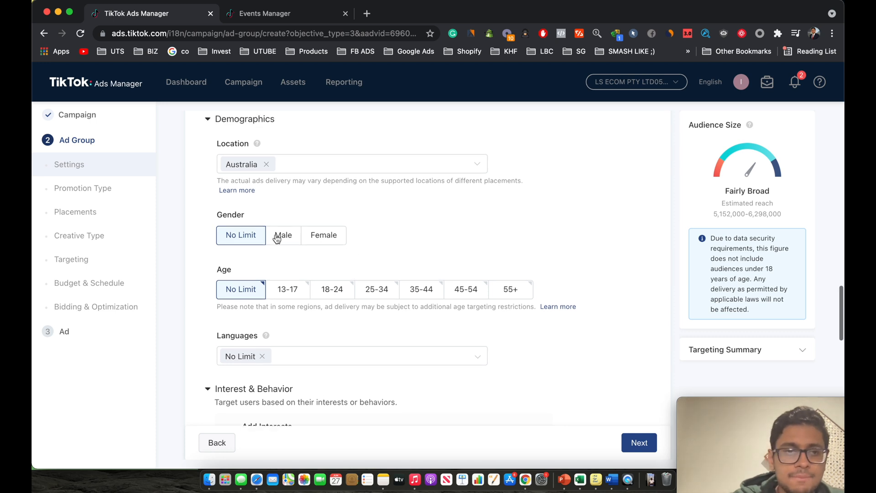
pyautogui.scroll(-3)
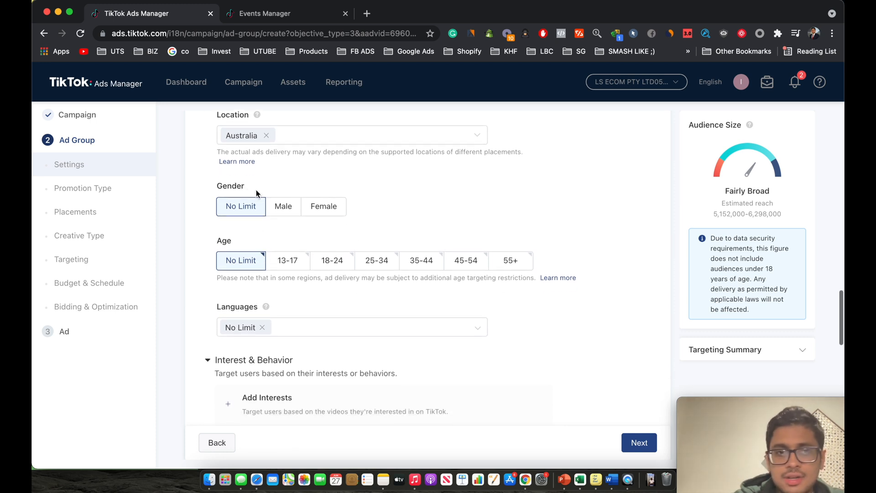
pyautogui.moveTo(281, 199)
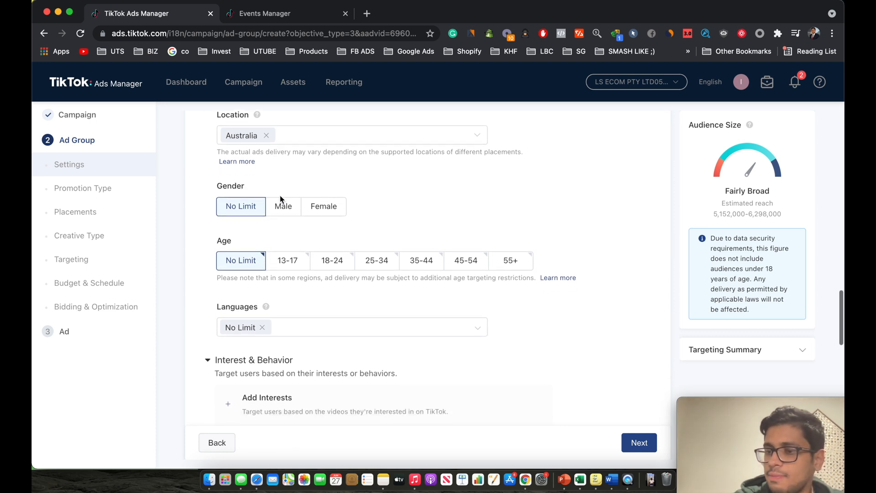
pyautogui.moveTo(323, 206)
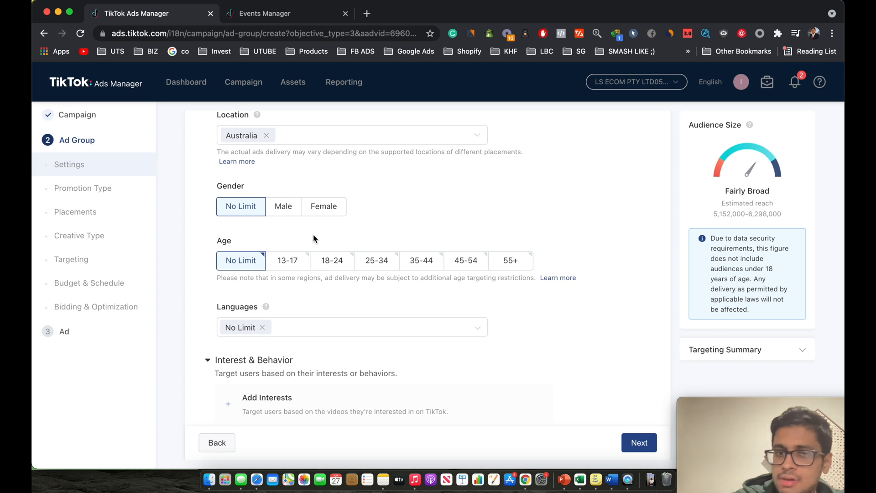
pyautogui.moveTo(249, 230)
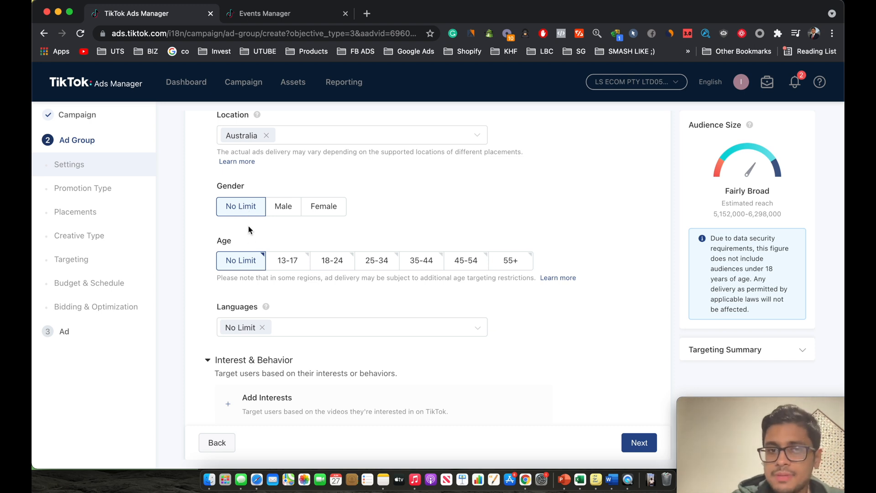
pyautogui.moveTo(333, 260)
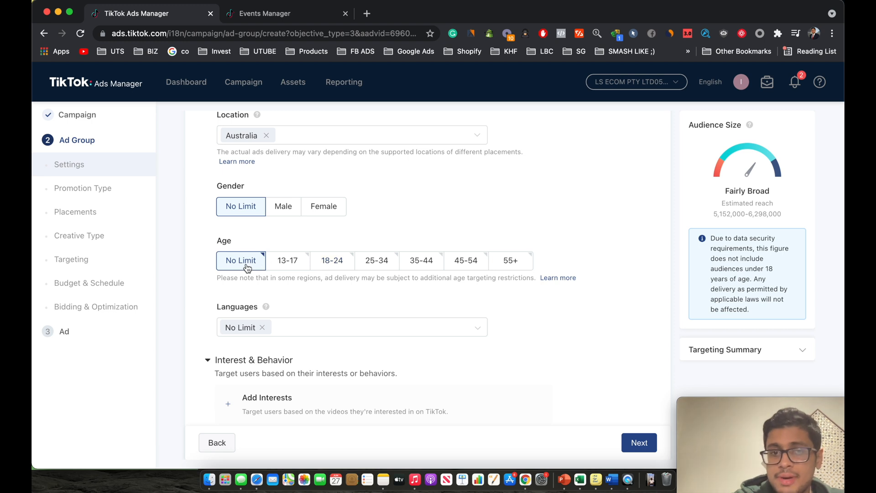
pyautogui.moveTo(351, 274)
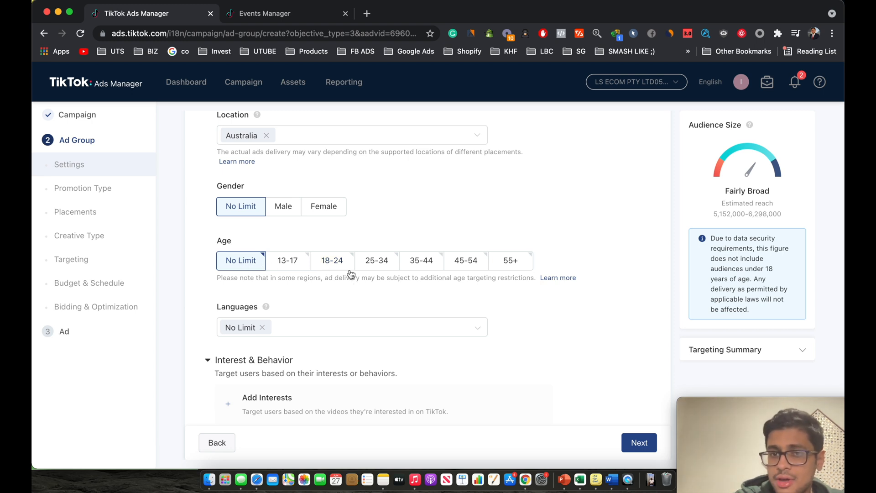
pyautogui.click(333, 260)
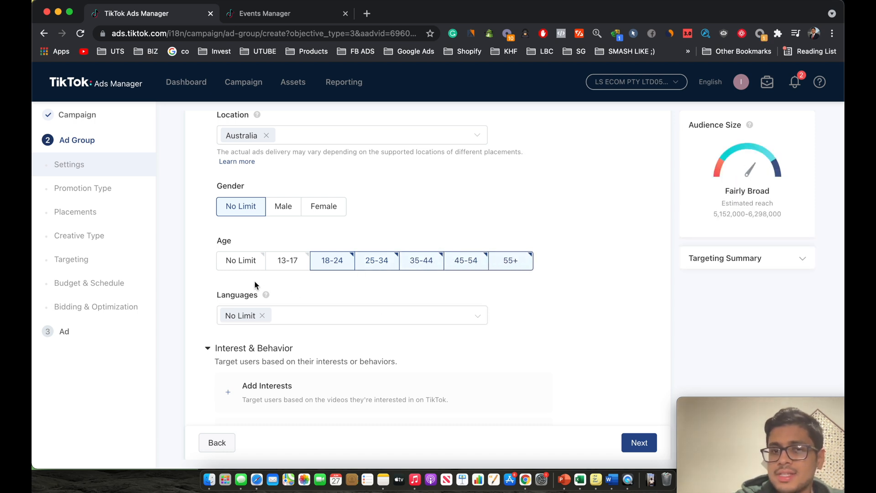
pyautogui.moveTo(288, 260)
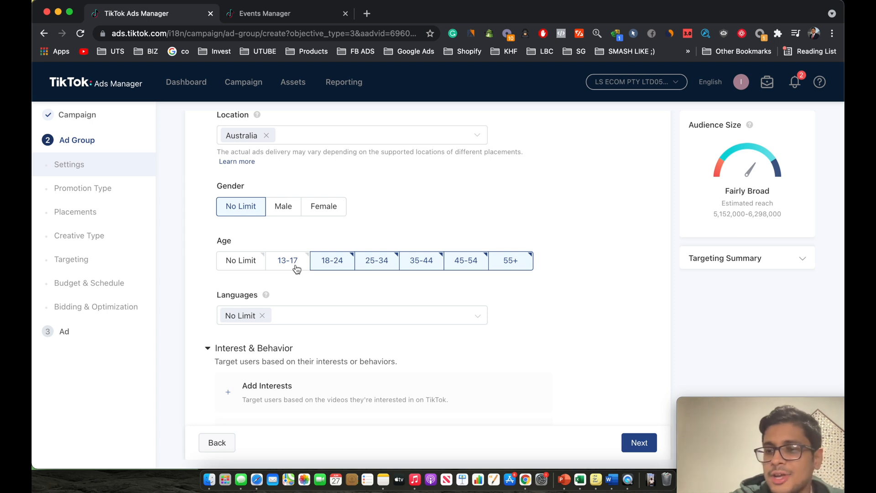
# Step: Limit the audience language to English
pyautogui.scroll(-3)
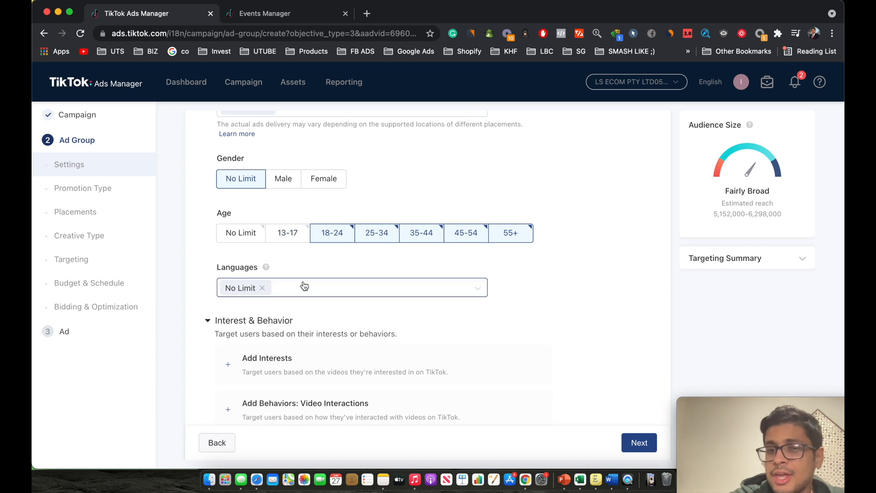
pyautogui.moveTo(294, 257)
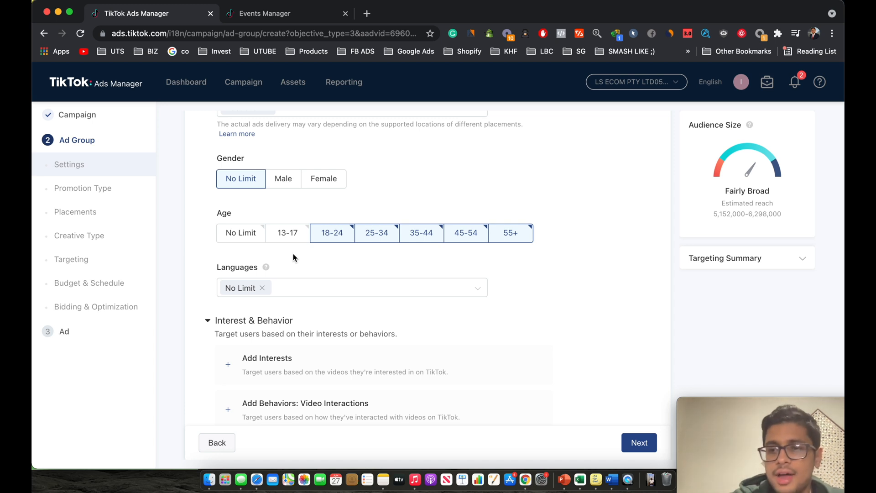
pyautogui.moveTo(274, 291)
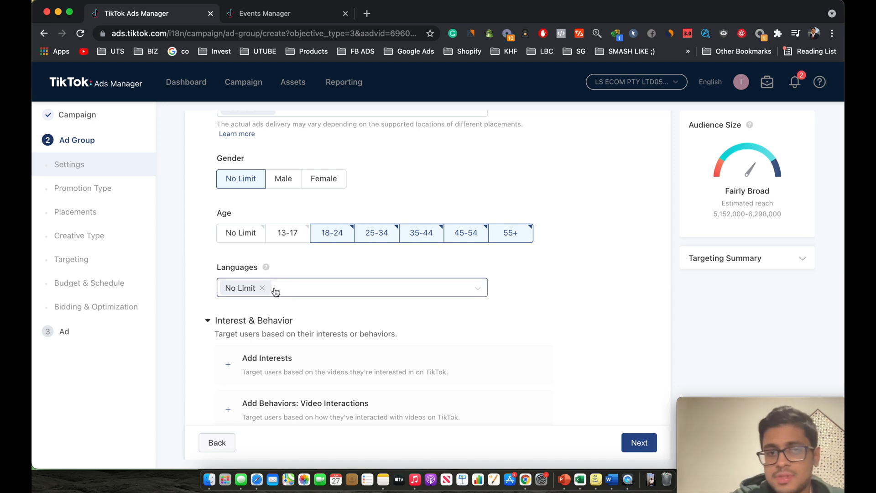
pyautogui.click(262, 287)
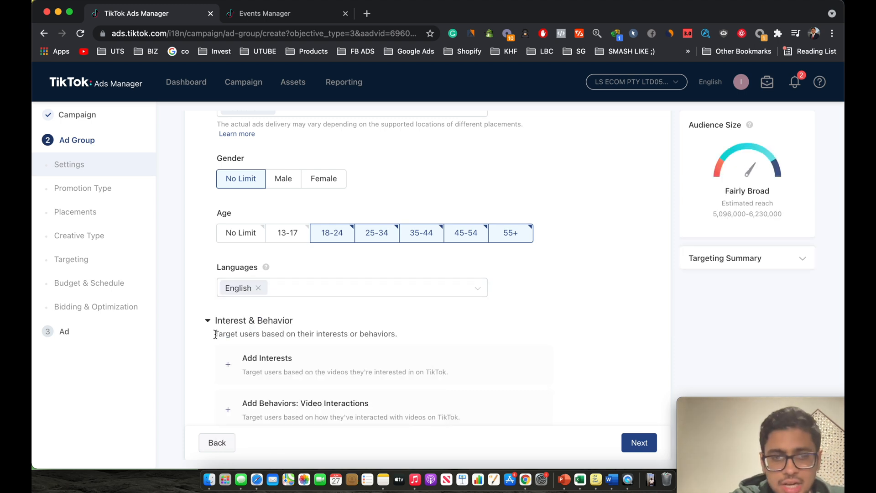
pyautogui.scroll(-3)
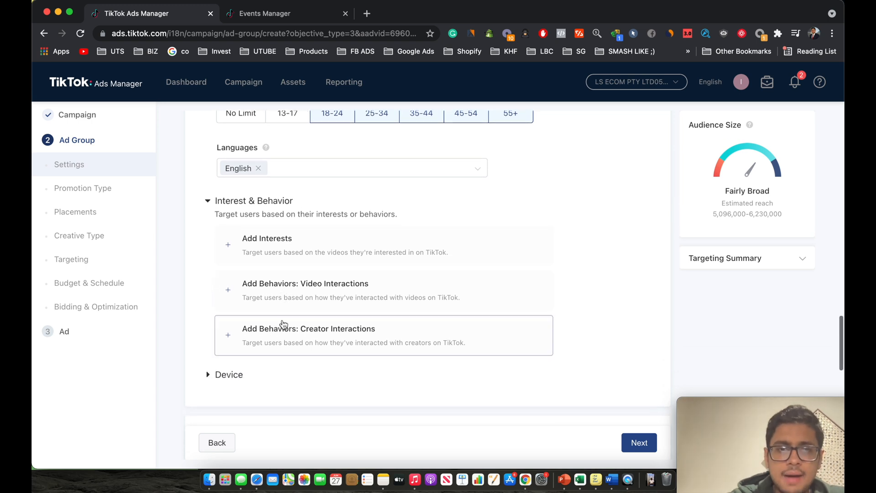
pyautogui.scroll(-3)
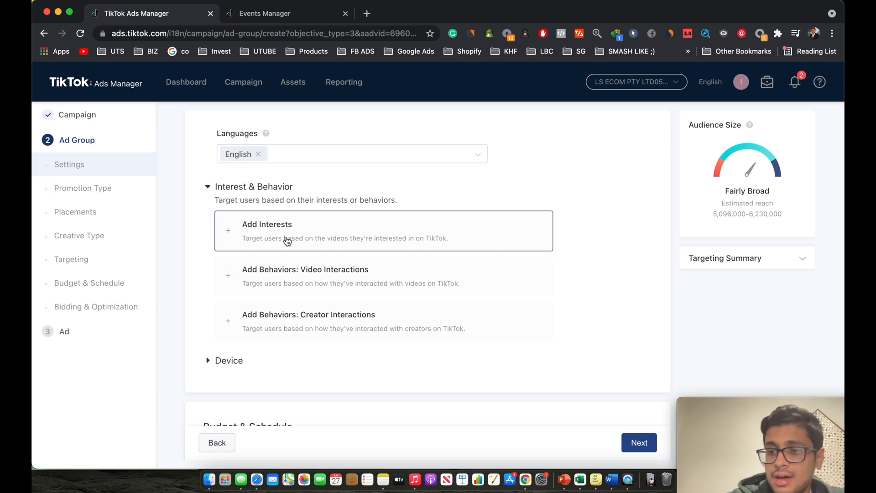
pyautogui.moveTo(287, 235)
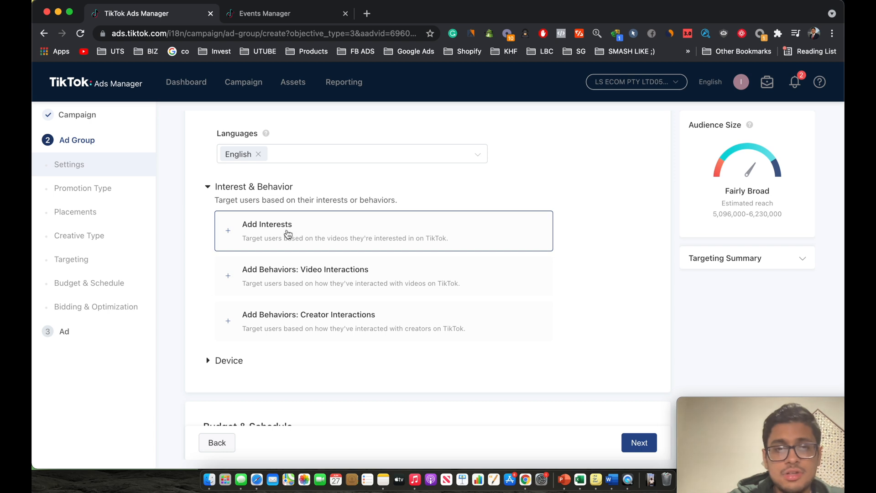
pyautogui.moveTo(300, 255)
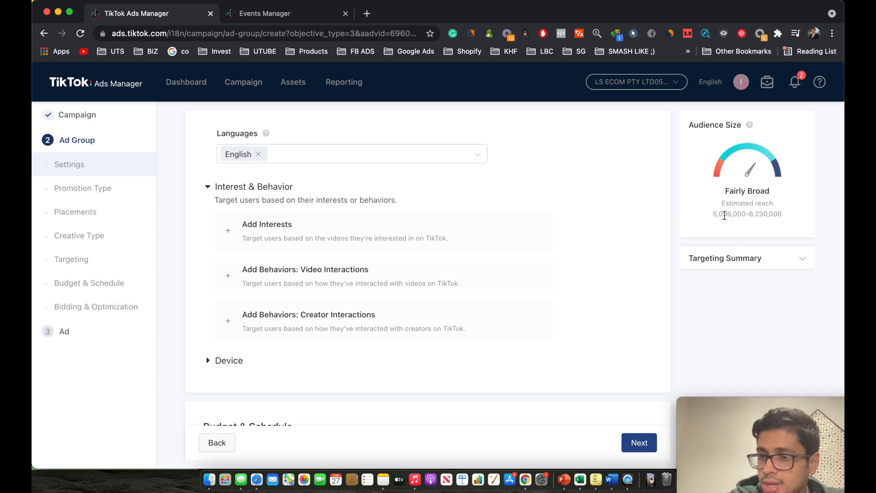
pyautogui.scroll(-3)
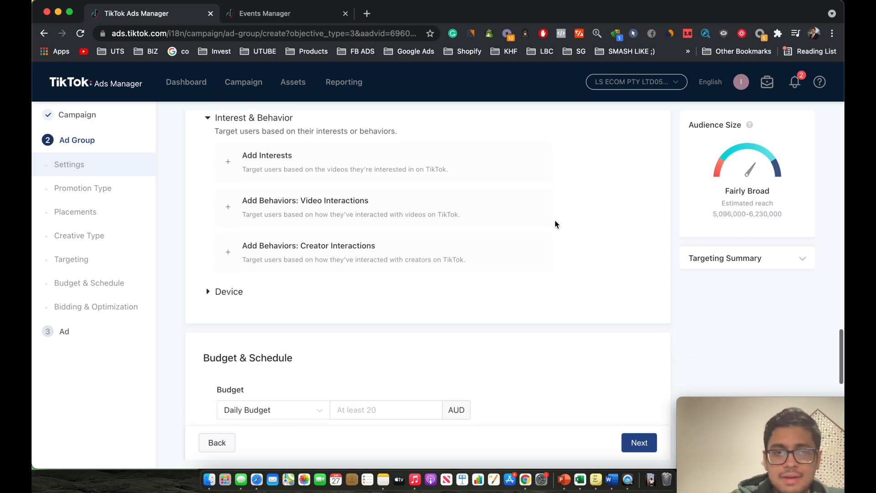
pyautogui.moveTo(563, 254)
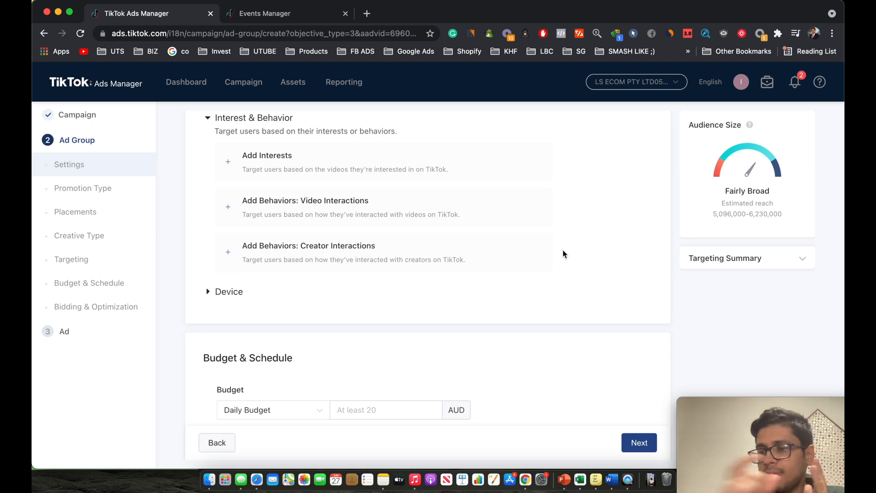
pyautogui.scroll(3)
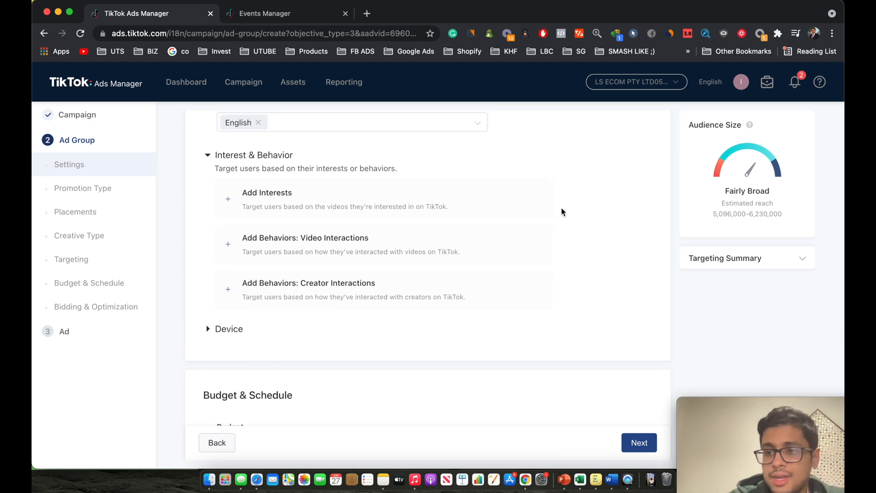
pyautogui.moveTo(731, 219)
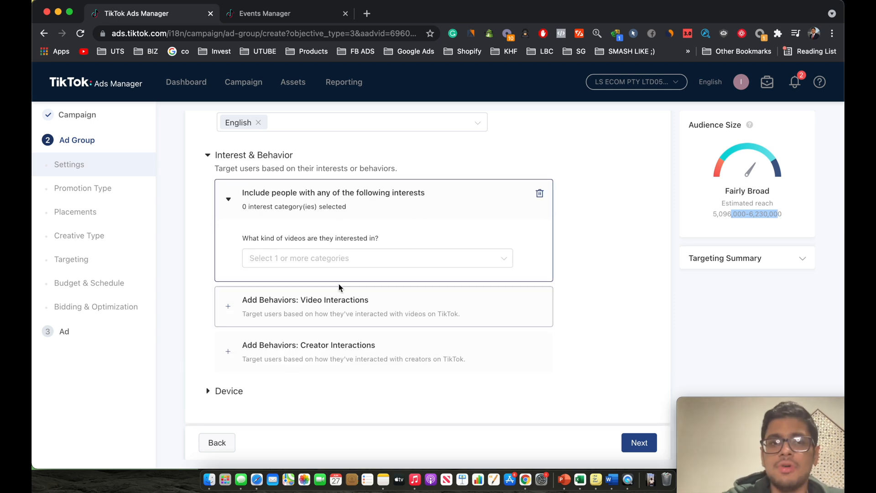
pyautogui.moveTo(316, 203)
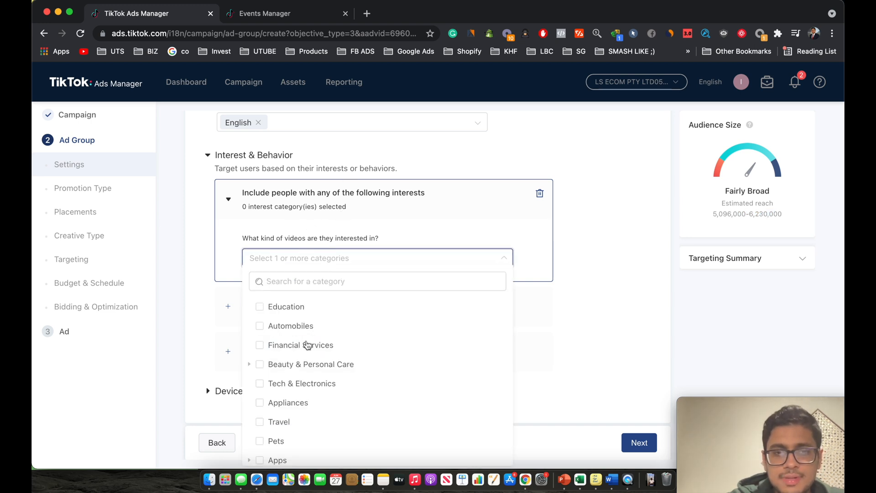
# Step: Add the Skin Care interest under Beauty & Personal Care, narrowing audience to Balanced
pyautogui.scroll(-3)
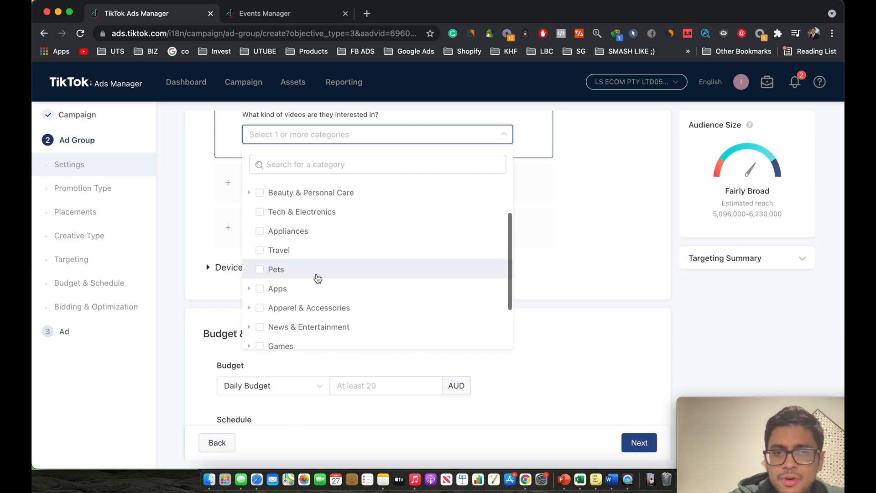
pyautogui.scroll(3)
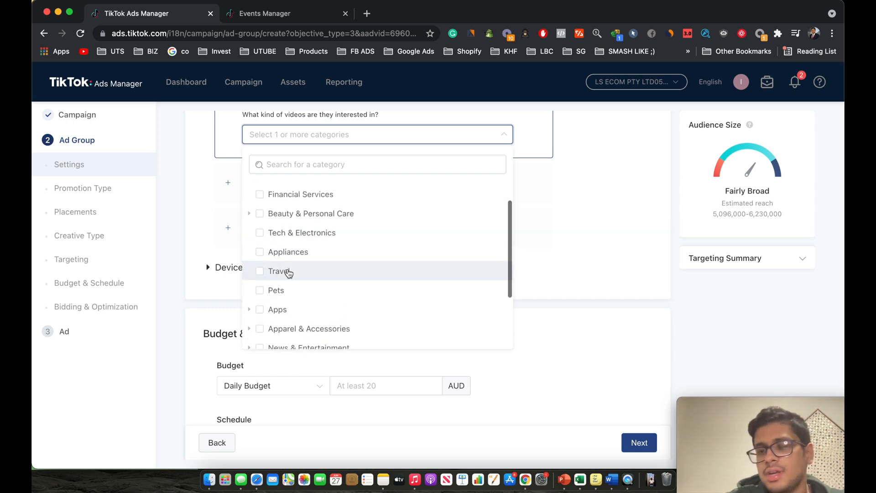
pyautogui.moveTo(280, 271)
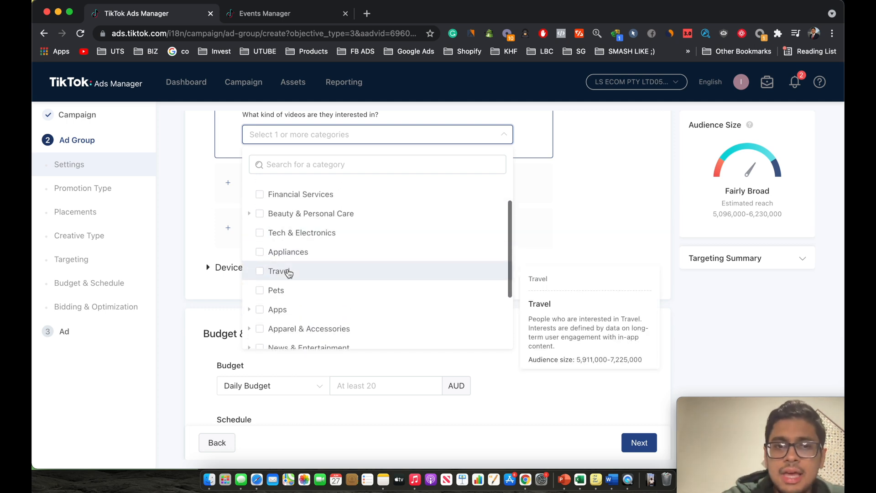
pyautogui.click(249, 214)
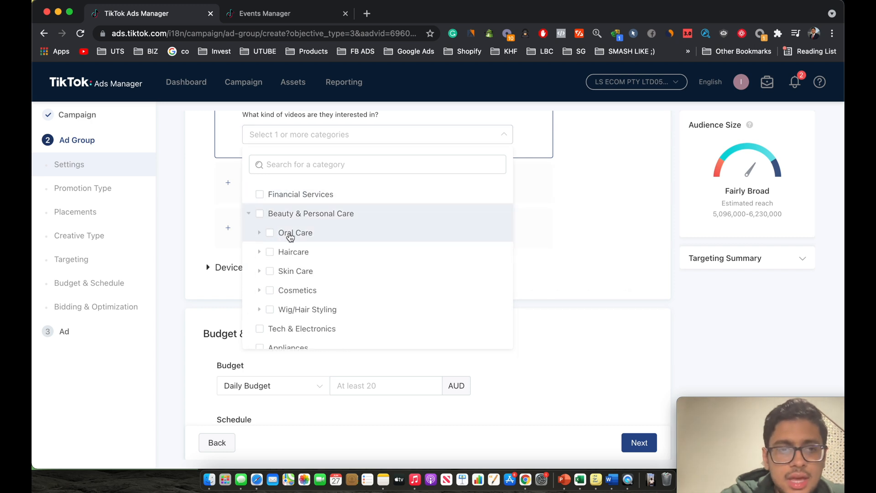
pyautogui.moveTo(294, 233)
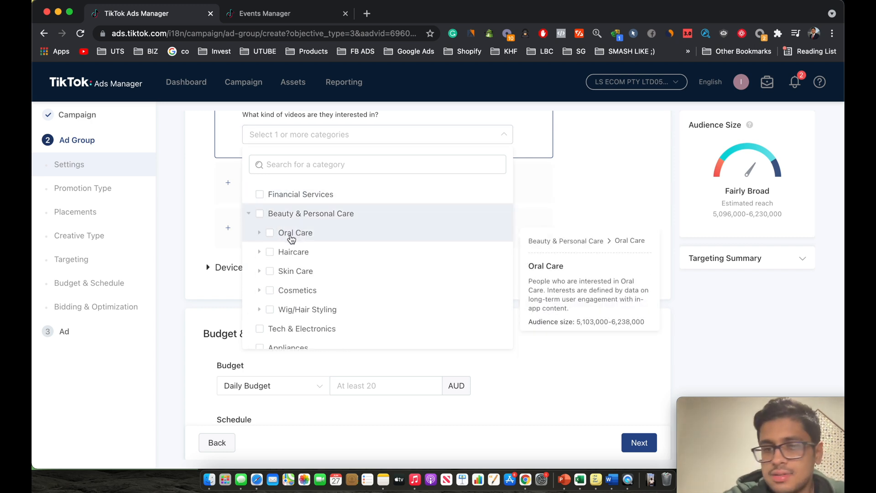
pyautogui.moveTo(306, 244)
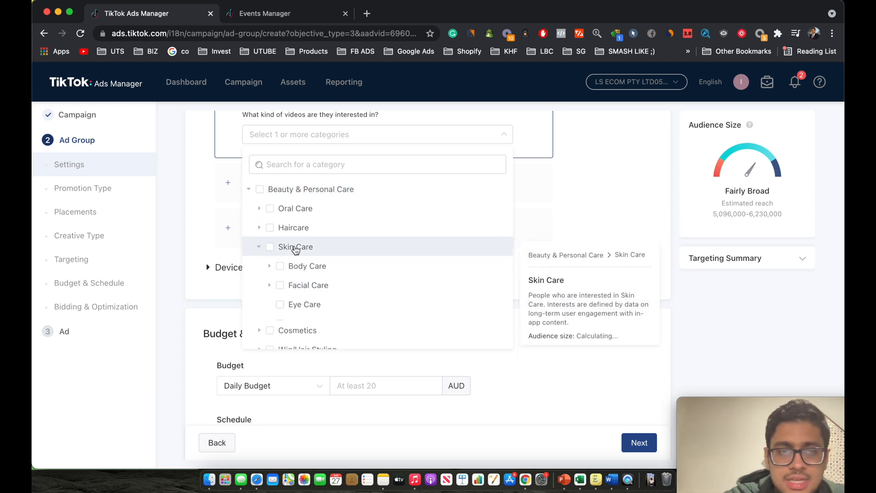
pyautogui.click(271, 247)
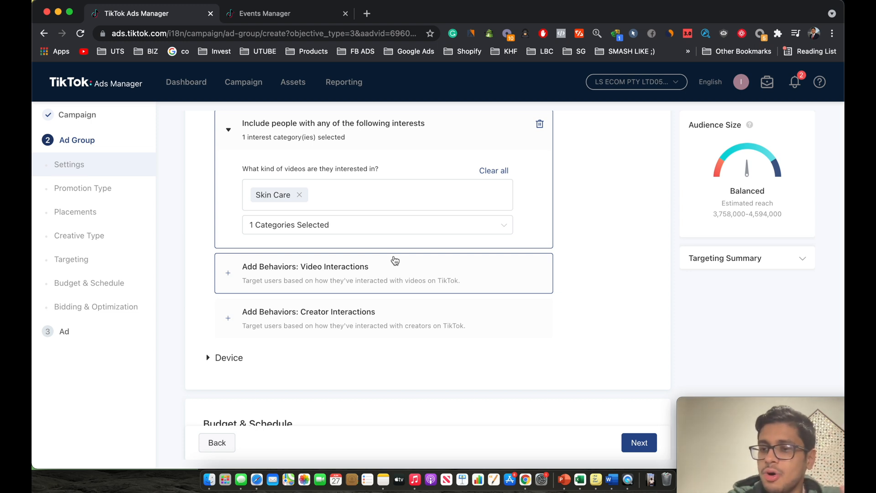
pyautogui.scroll(-3)
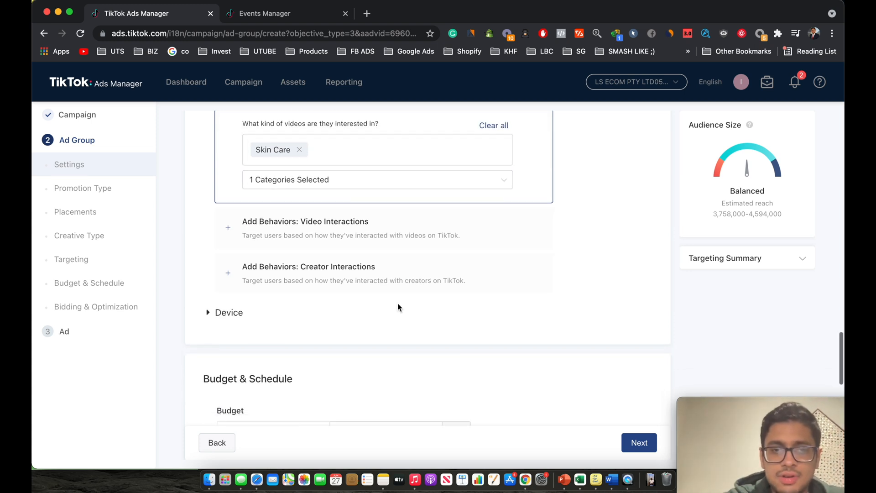
pyautogui.scroll(-3)
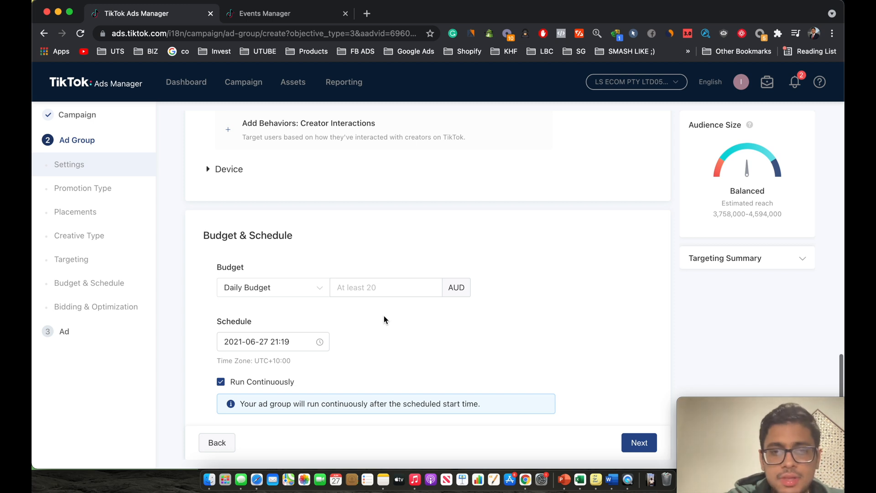
pyautogui.moveTo(358, 346)
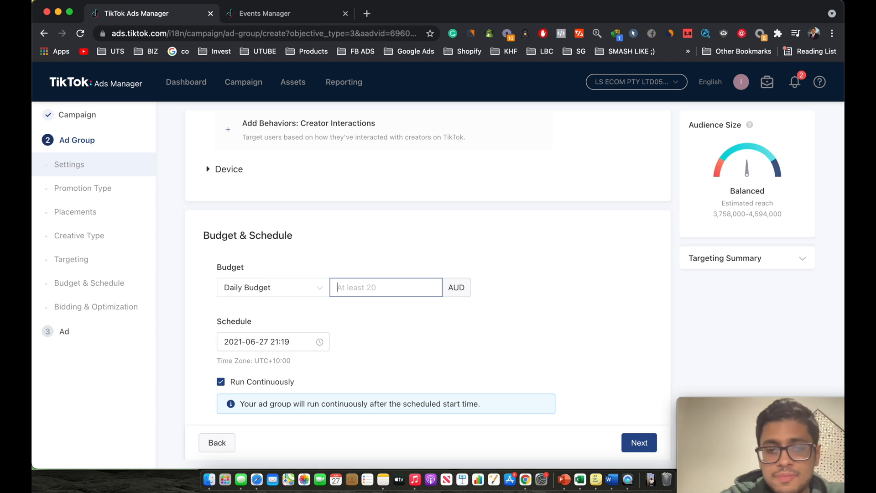
# Step: Enter 30 as the ad group's daily budget in AUD
pyautogui.write('30')
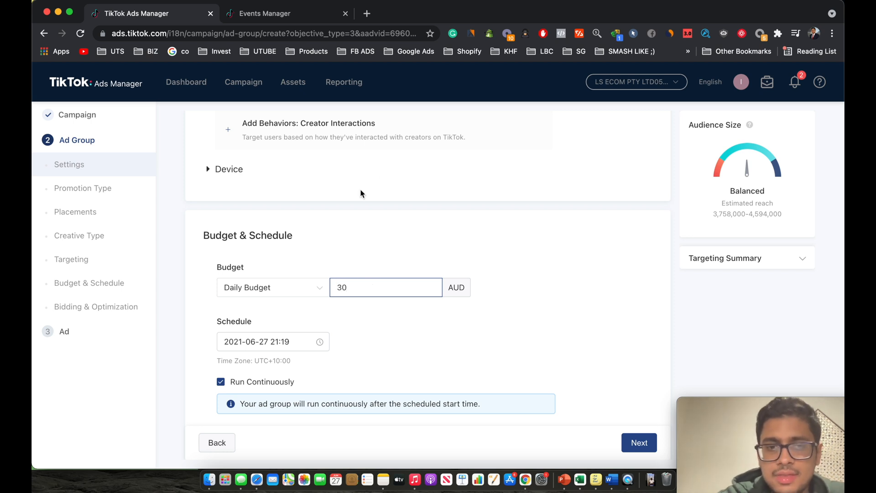
pyautogui.scroll(-3)
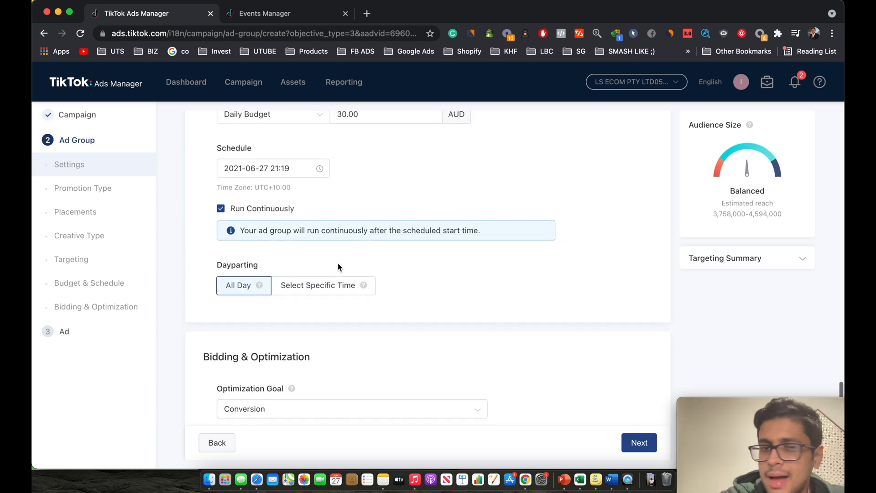
pyautogui.scroll(3)
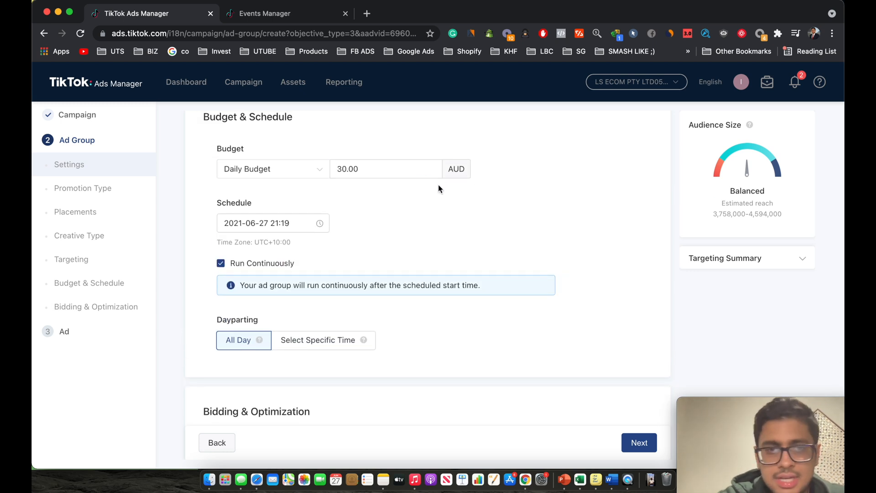
pyautogui.scroll(-3)
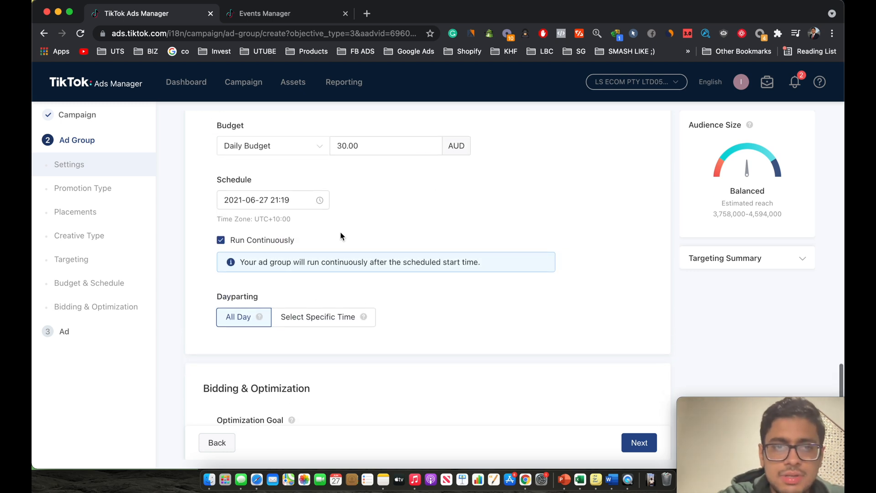
# Step: Set the ad group start to June 28 at 00:00 and confirm the date picker
pyautogui.click(273, 200)
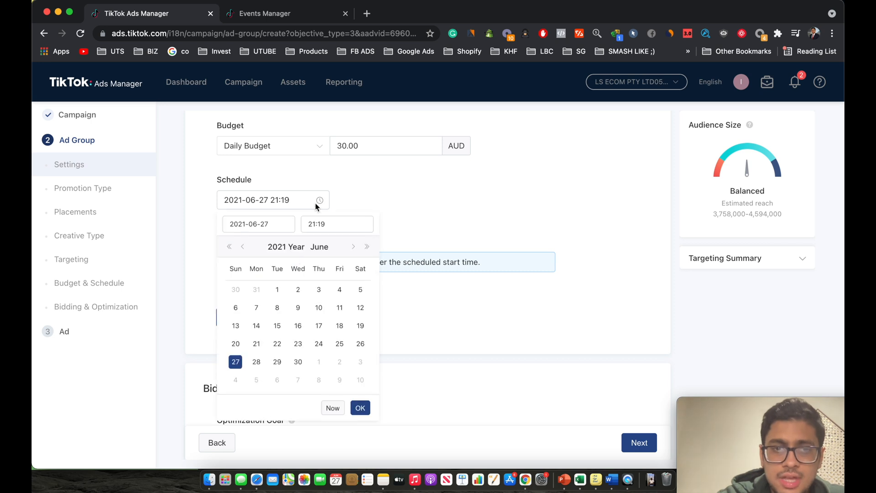
pyautogui.click(255, 362)
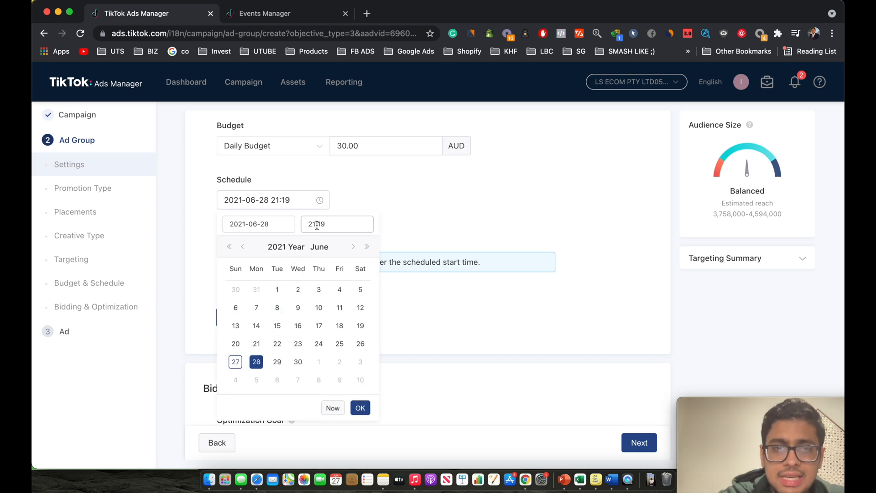
pyautogui.click(337, 223)
pyautogui.write('00:00')
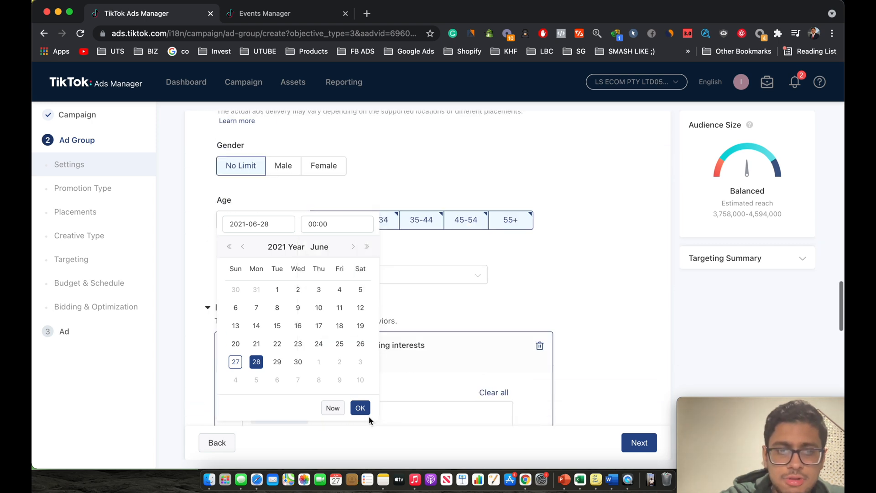
pyautogui.click(360, 407)
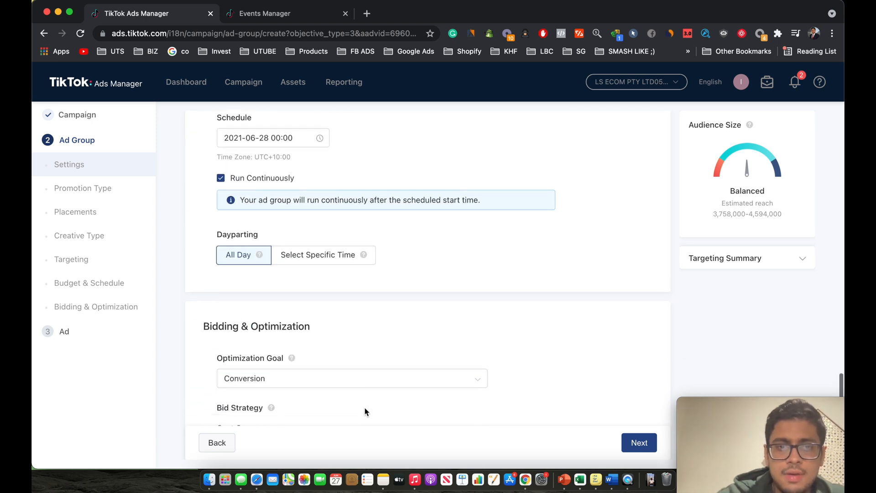
pyautogui.scroll(-3)
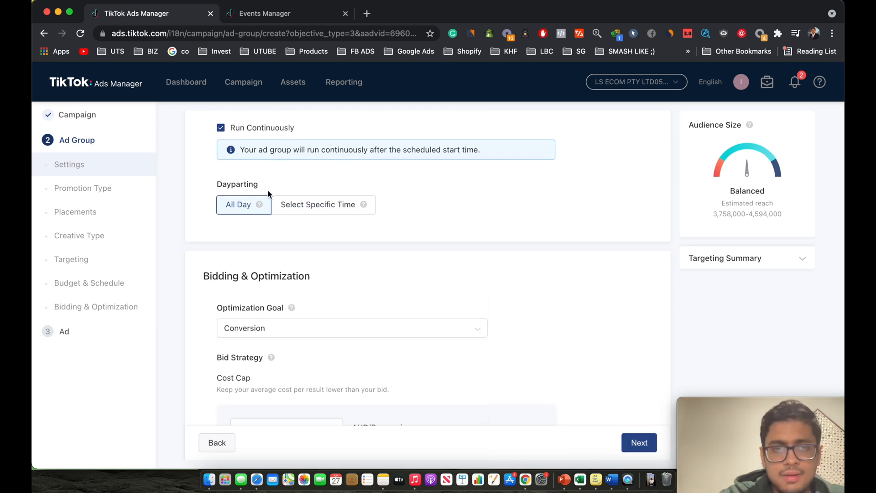
pyautogui.scroll(-3)
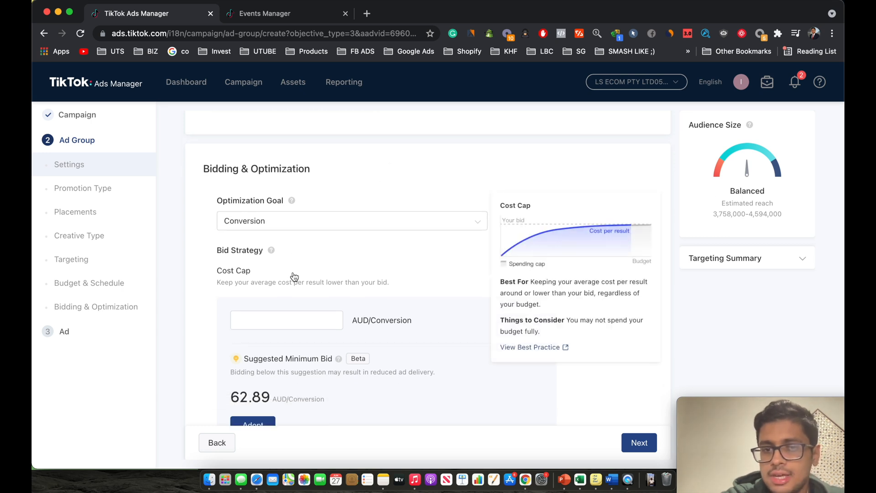
pyautogui.scroll(-3)
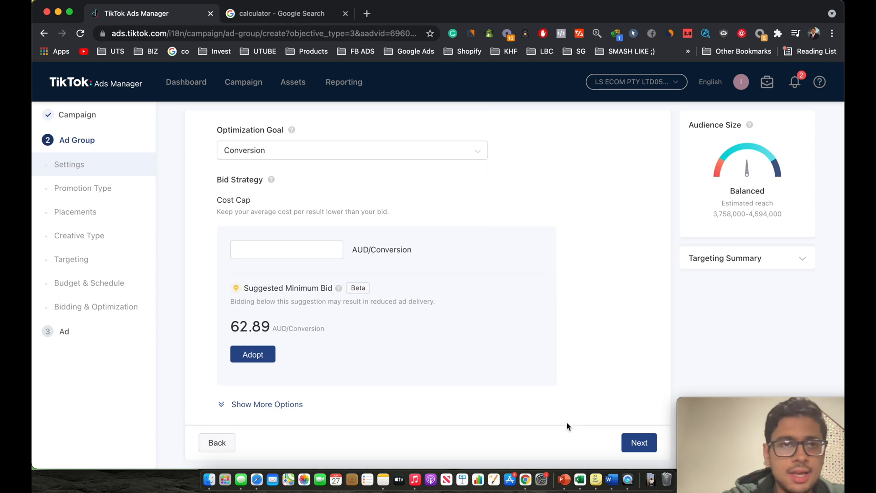
pyautogui.scroll(3)
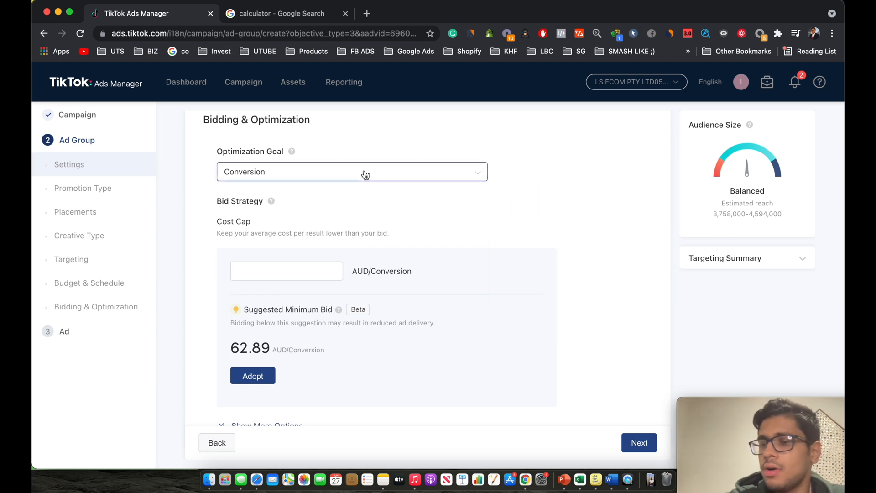
pyautogui.moveTo(310, 143)
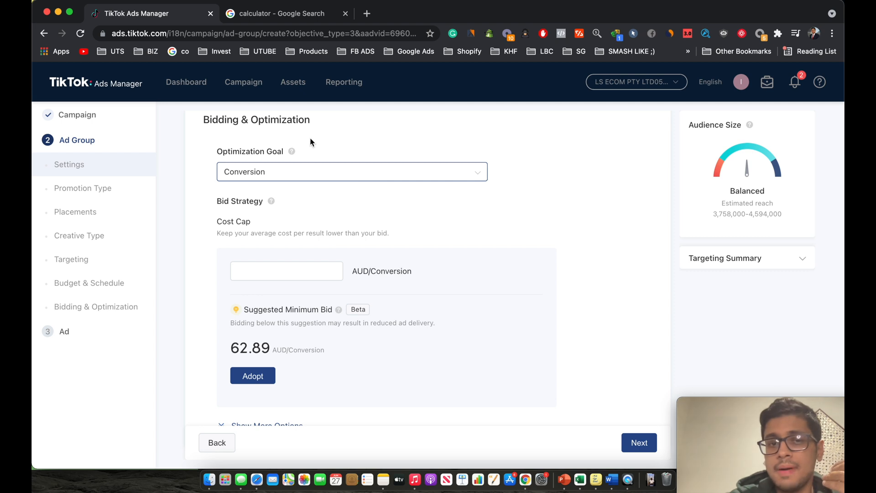
pyautogui.moveTo(234, 221)
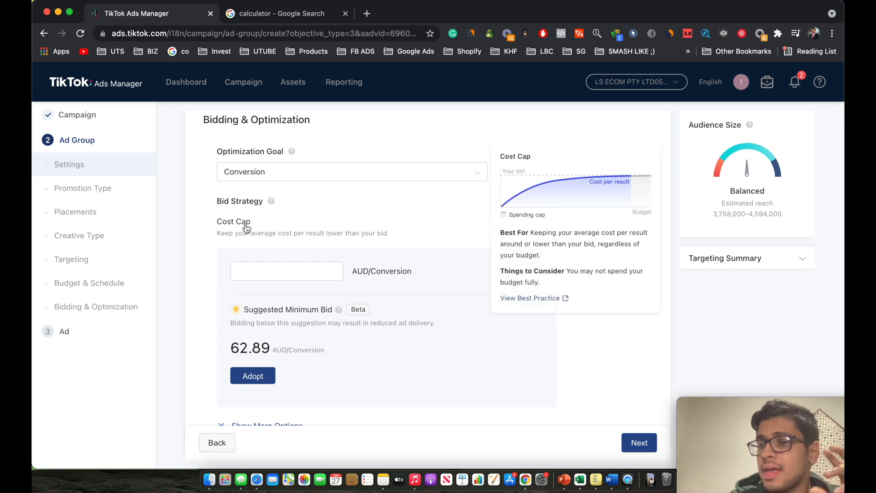
# Step: Calculate 0.30 × 60 = 18 in the Google calculator tab, then return to Ads Manager
pyautogui.click(282, 12)
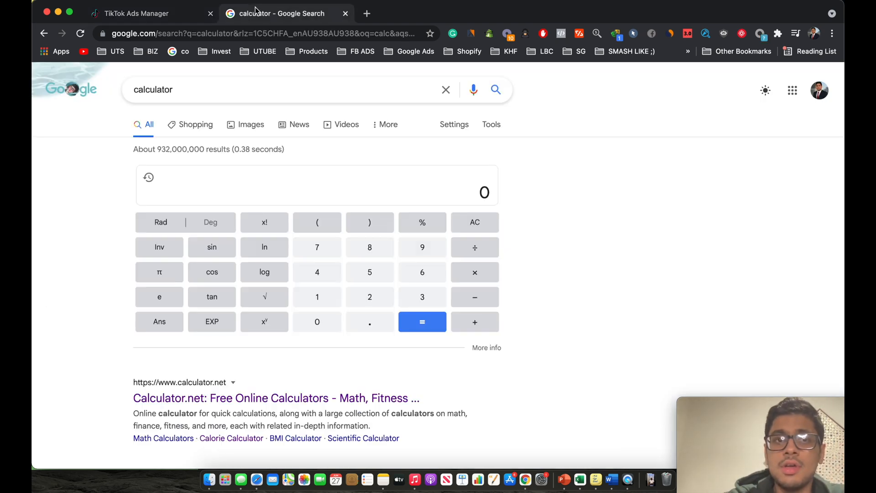
pyautogui.moveTo(427, 160)
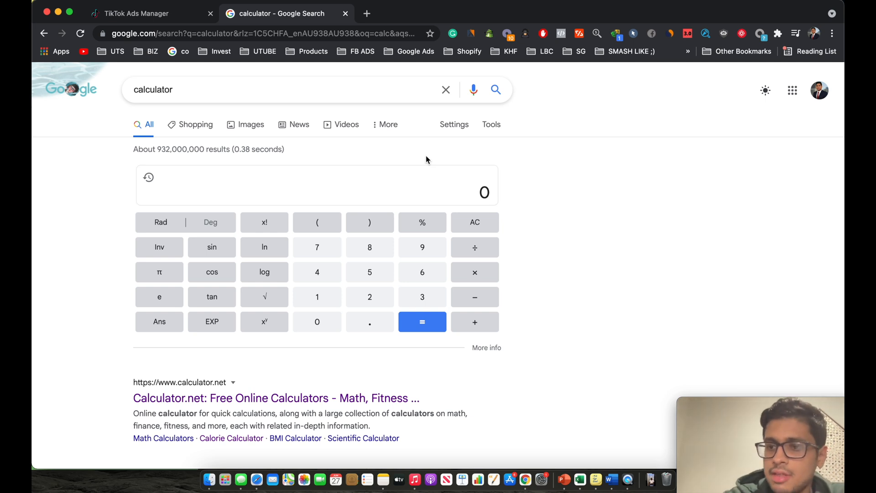
pyautogui.moveTo(396, 263)
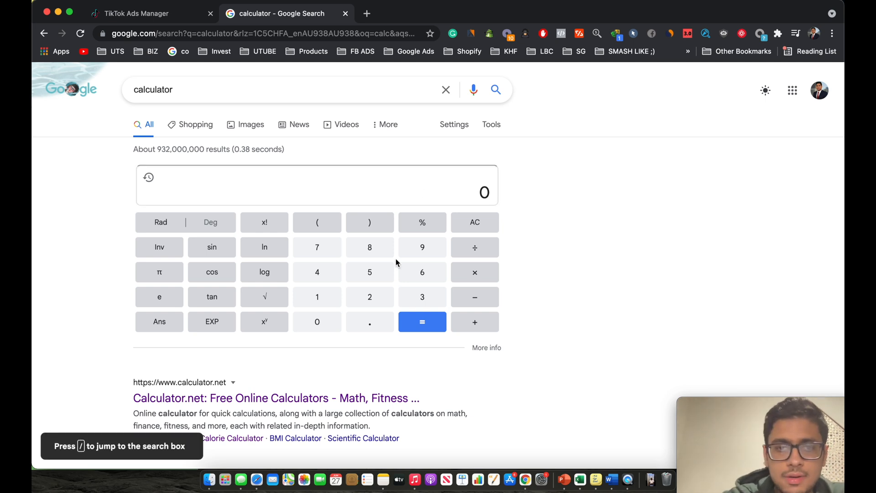
pyautogui.click(422, 297)
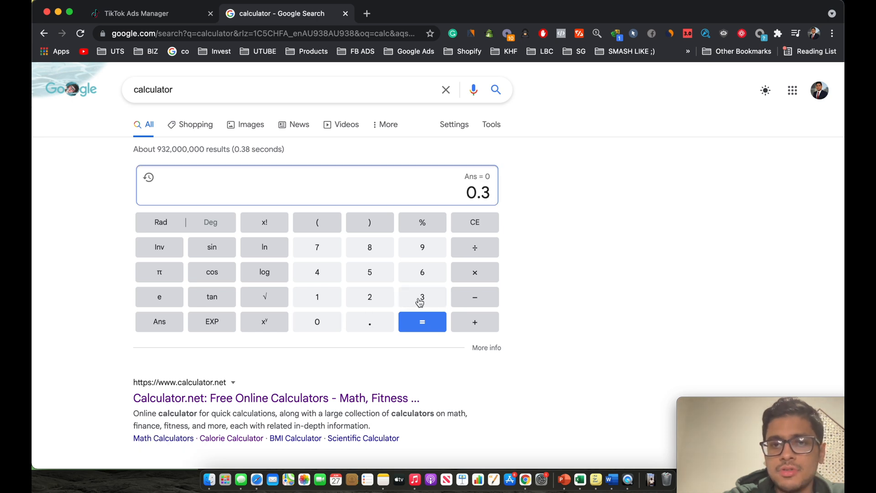
pyautogui.click(475, 273)
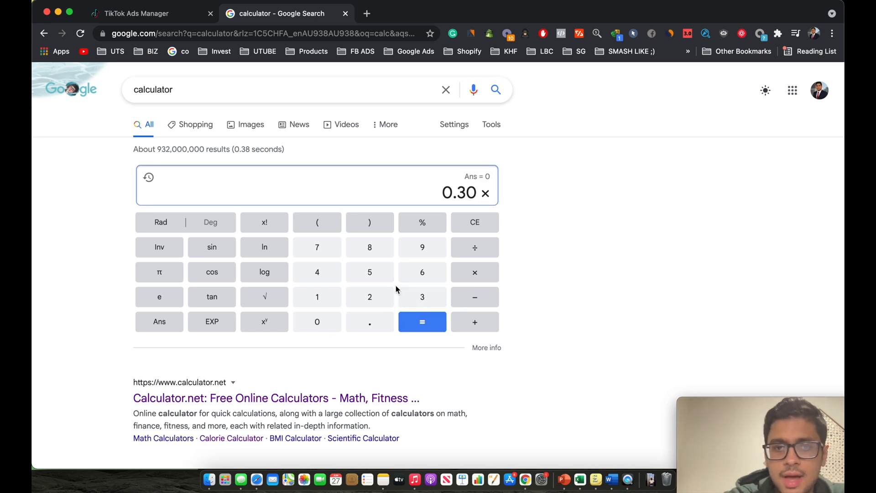
pyautogui.click(422, 321)
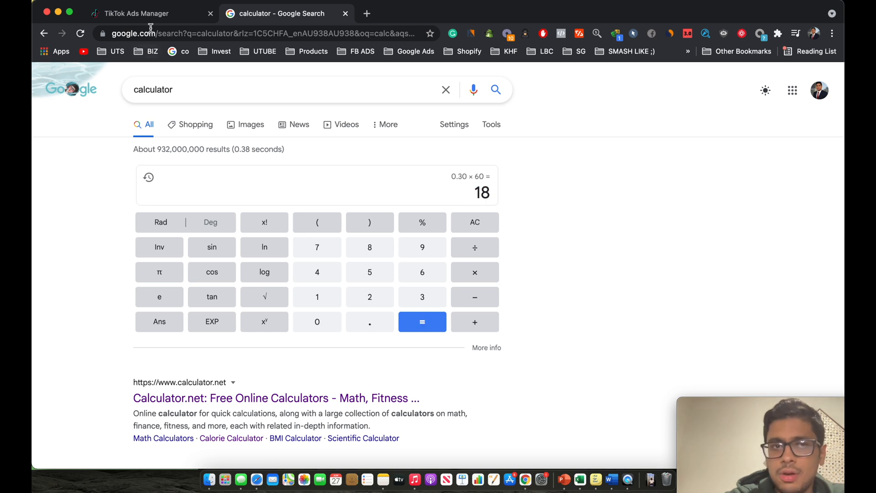
pyautogui.click(140, 12)
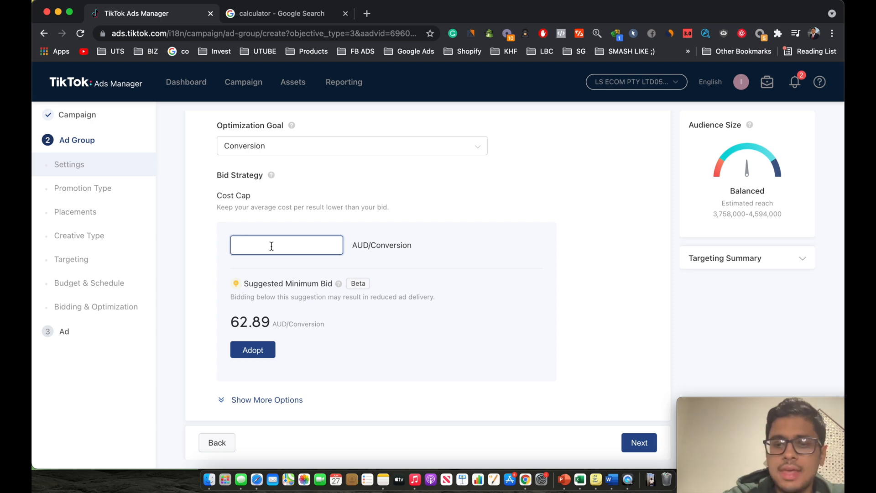
# Step: Enter a cost cap bid of 18.00 AUD and reveal the oCPM billing and Standard delivery options
pyautogui.write('18.00')
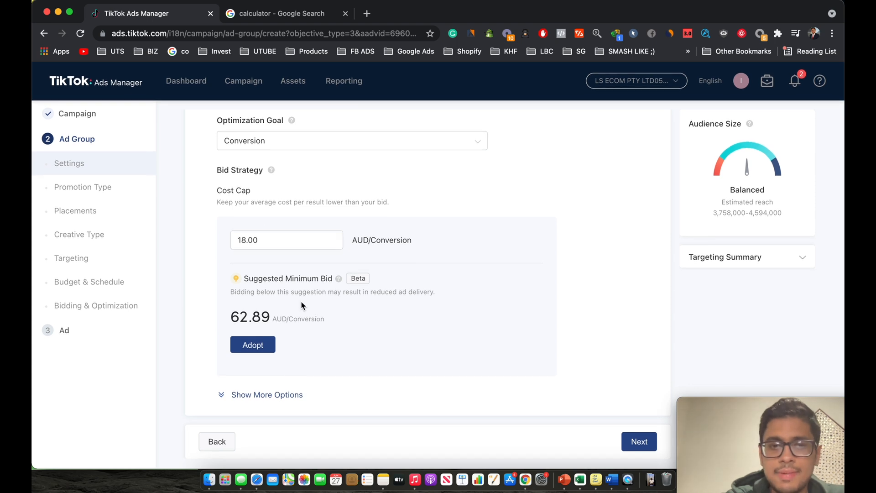
pyautogui.click(267, 395)
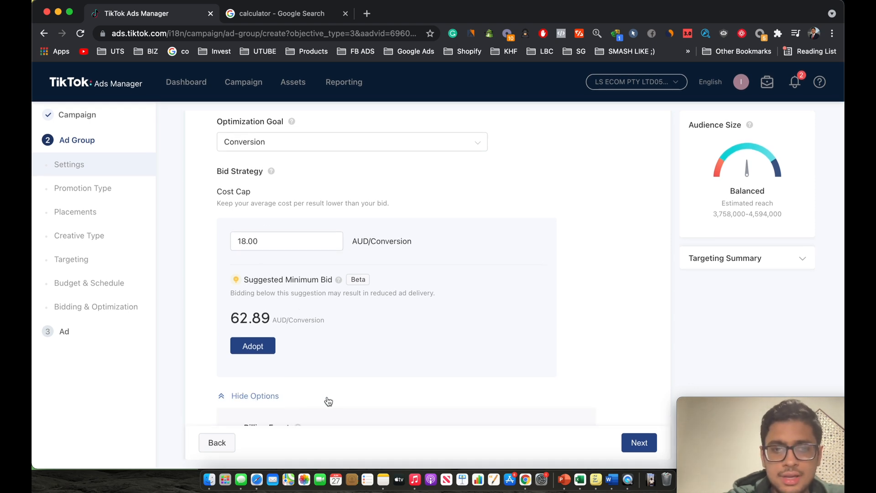
pyautogui.scroll(-3)
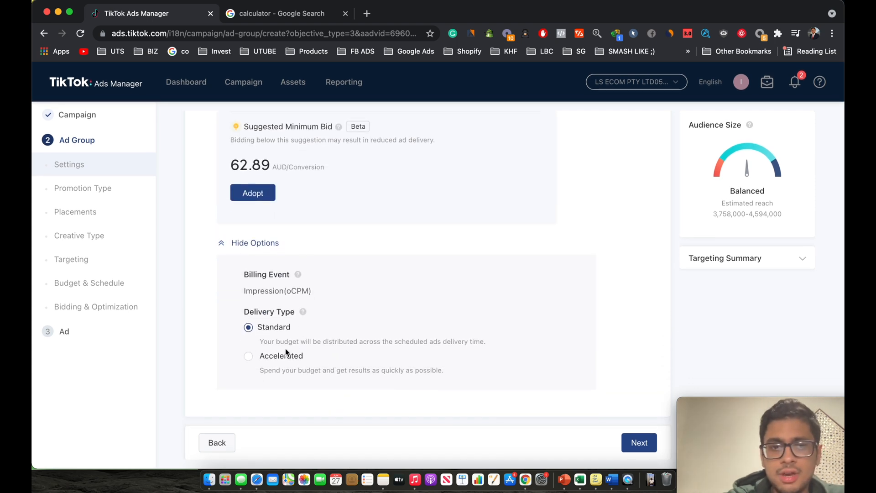
pyautogui.moveTo(252, 248)
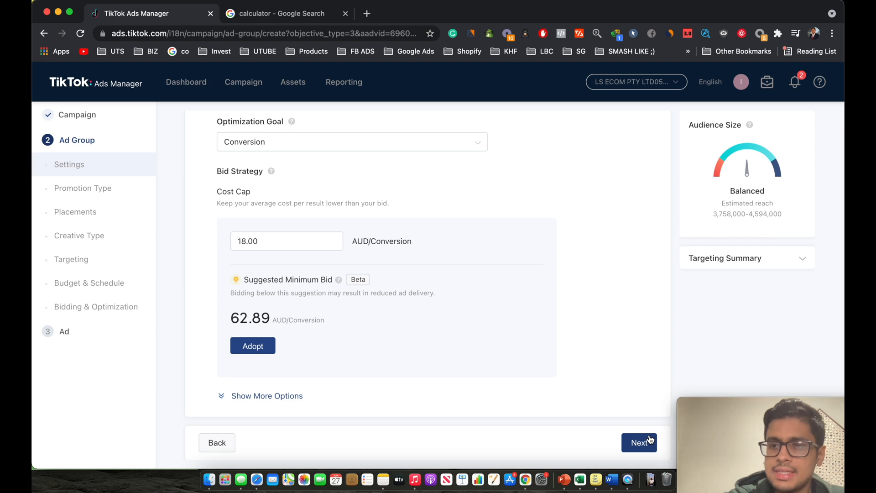
# Step: Proceed to the Ad step and rename the ad 'Vid', reaching the Ad Details section
pyautogui.click(639, 442)
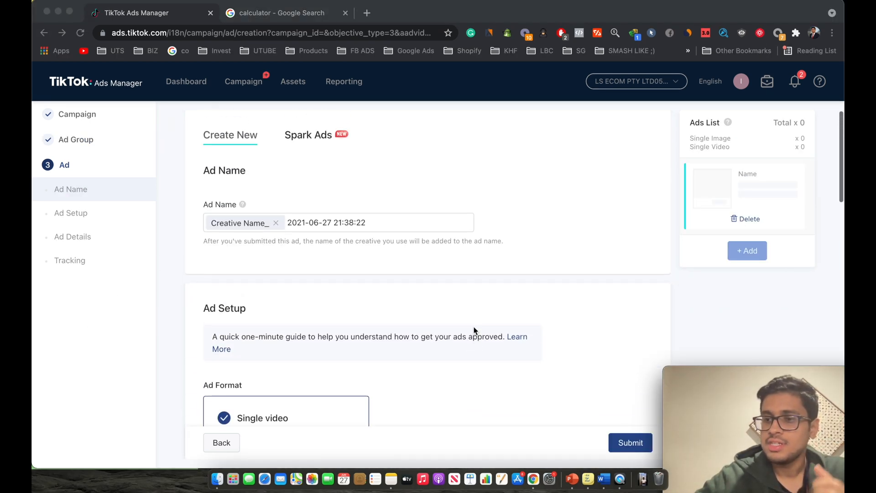
pyautogui.moveTo(401, 247)
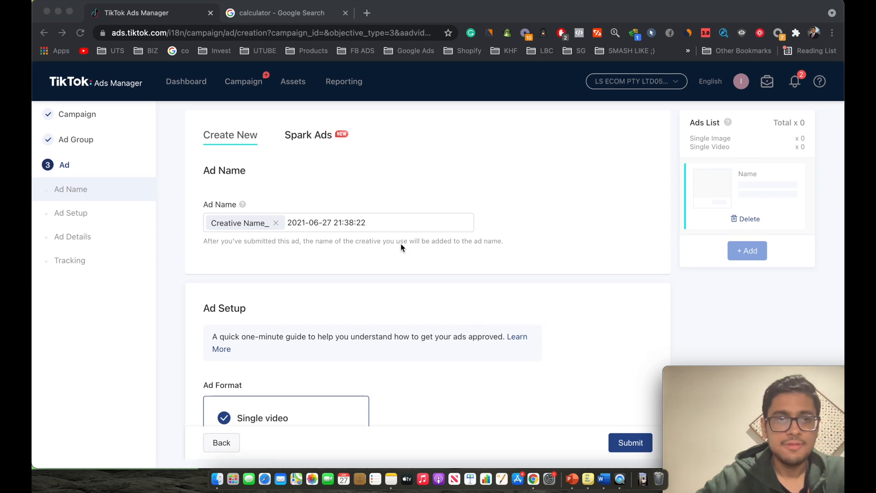
pyautogui.scroll(3)
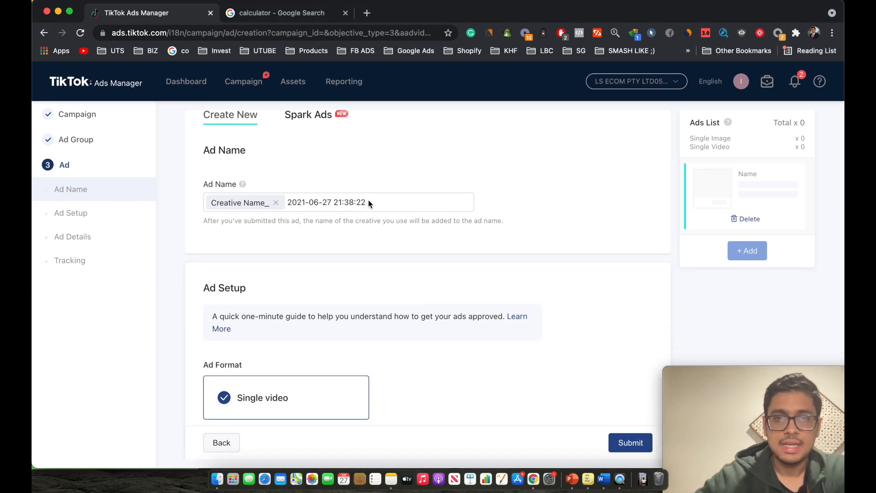
pyautogui.write('Vid')
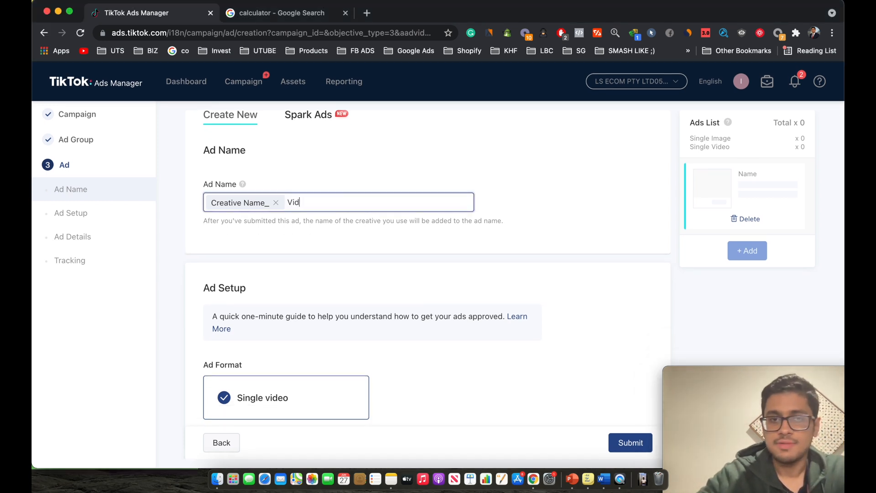
pyautogui.scroll(-3)
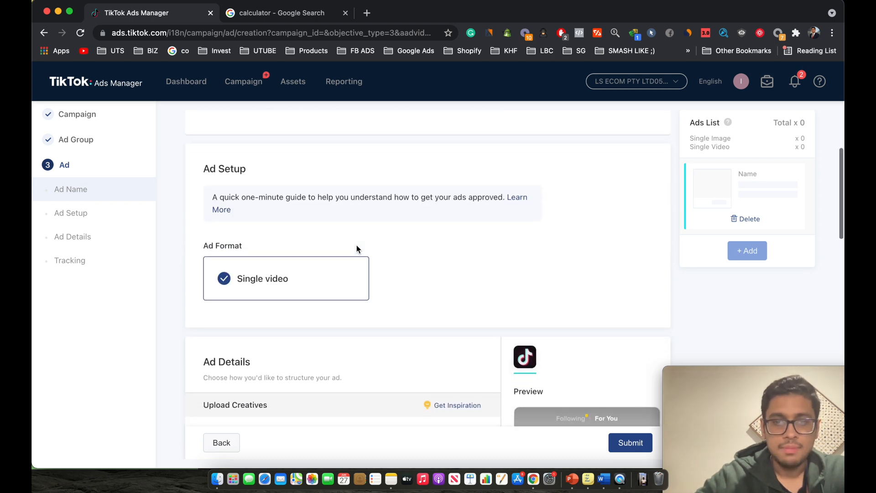
pyautogui.scroll(-3)
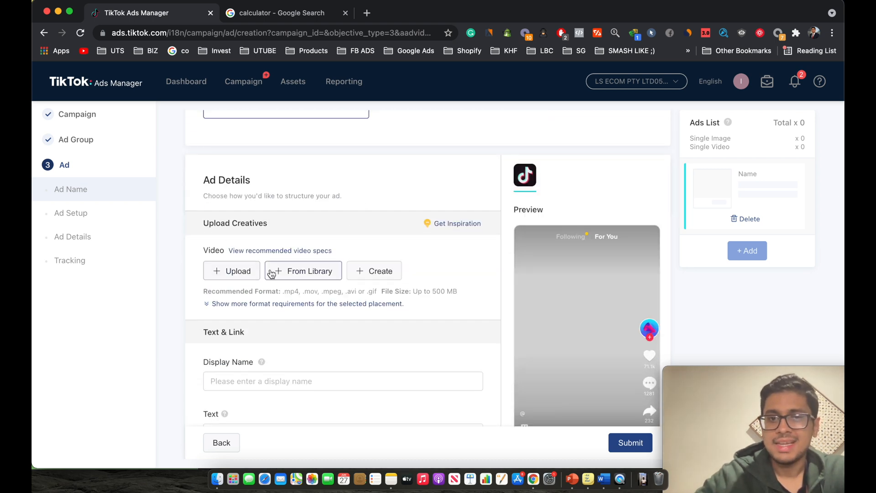
pyautogui.moveTo(238, 270)
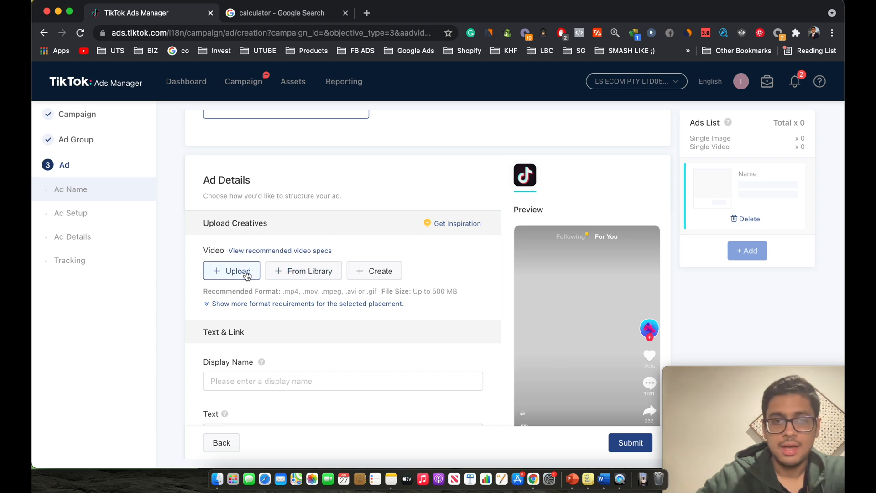
# Step: Upload download.mp4 from the computer and confirm it as the ad creative
pyautogui.click(231, 270)
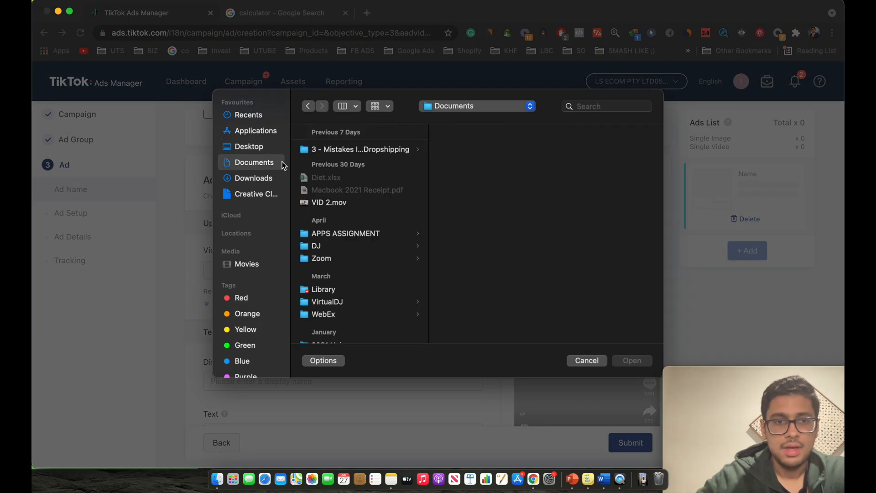
pyautogui.click(253, 178)
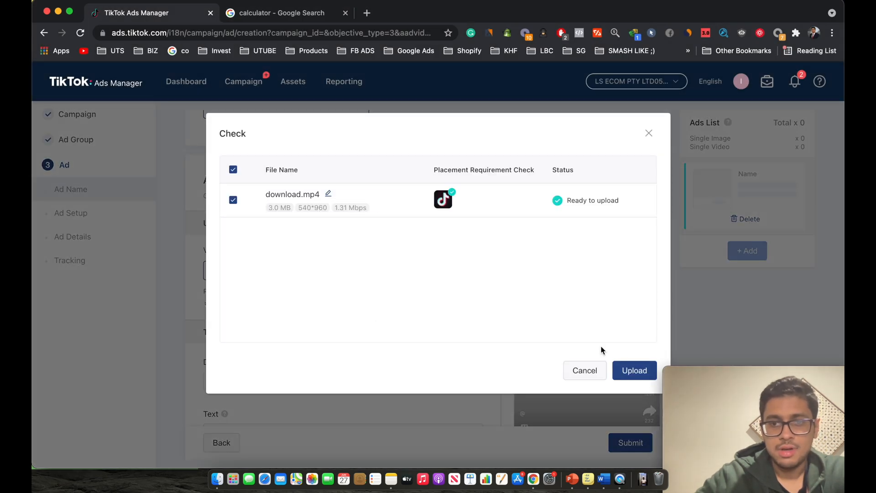
pyautogui.click(635, 369)
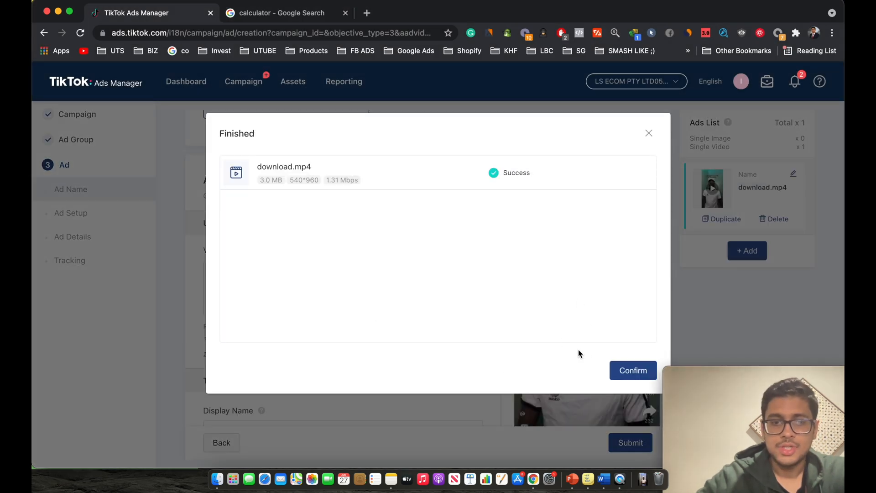
pyautogui.moveTo(525, 291)
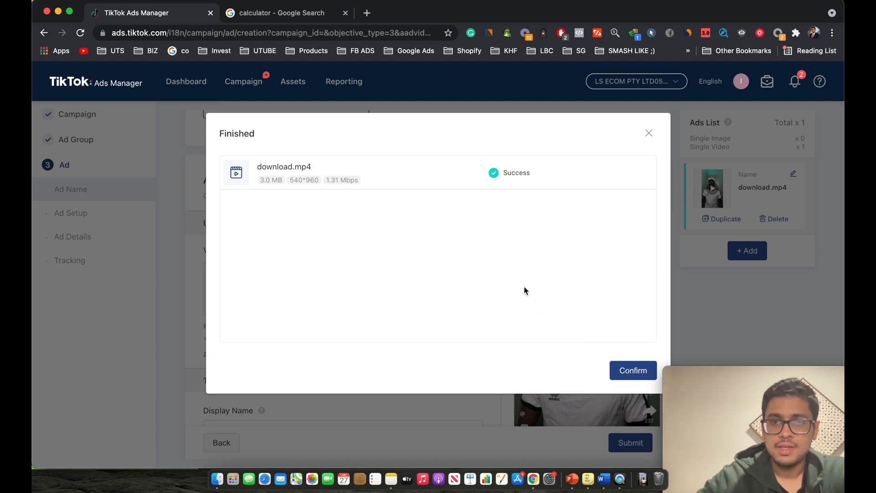
pyautogui.click(631, 369)
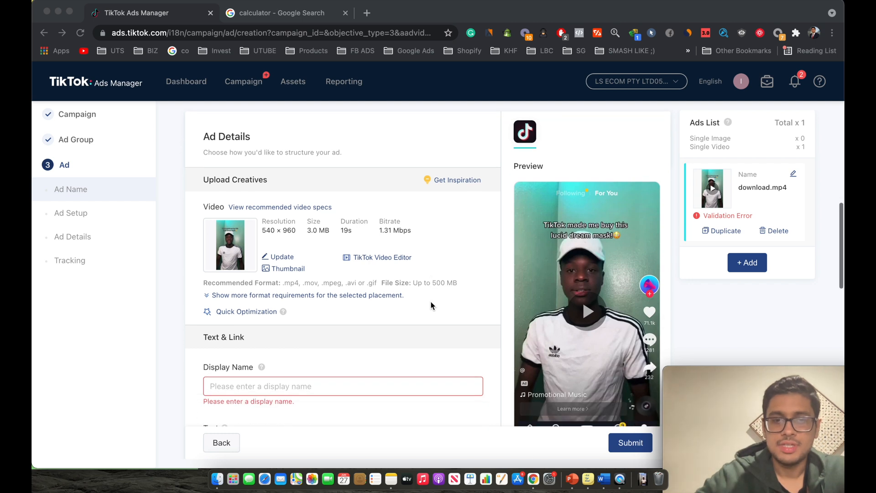
# Step: Set display name BrandName and ad text '50% + Free Shipping (Sale Ends Today)', fixing the missing space
pyautogui.scroll(-3)
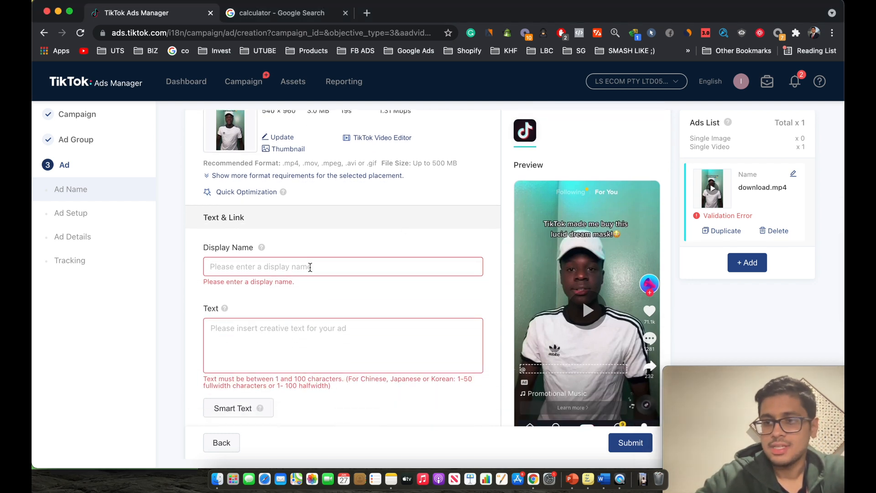
pyautogui.write('BrandName')
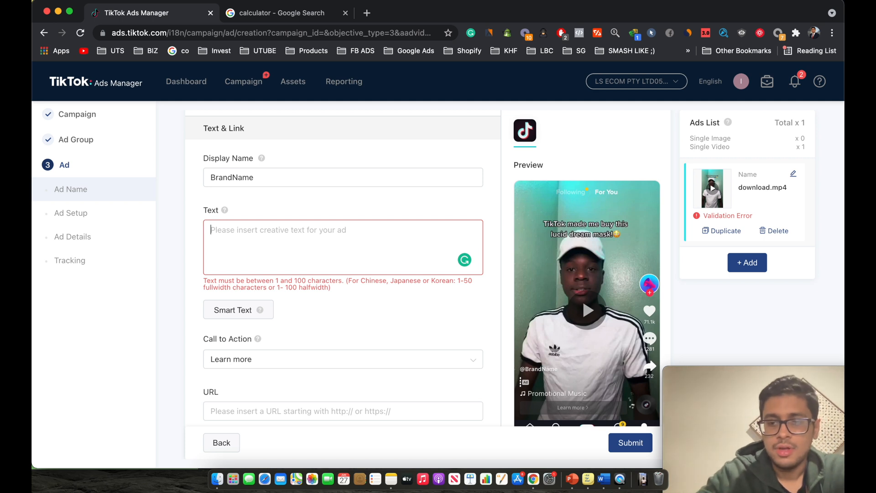
pyautogui.write('50')
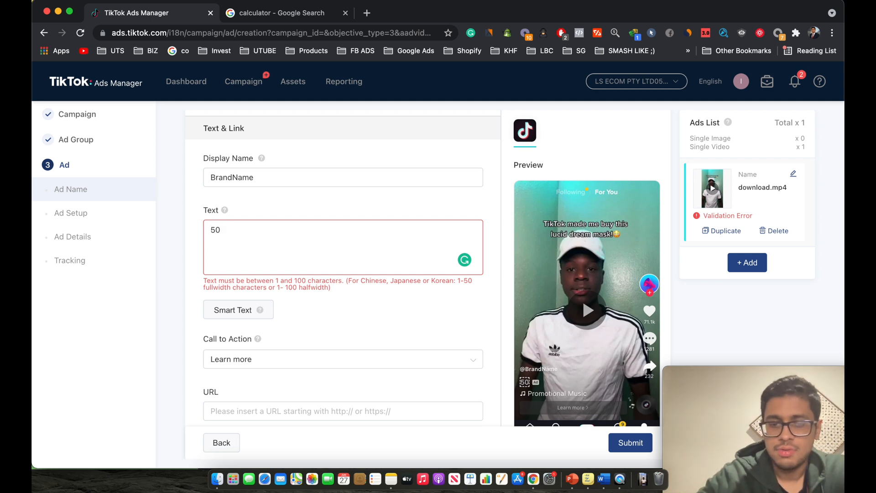
pyautogui.write('%')
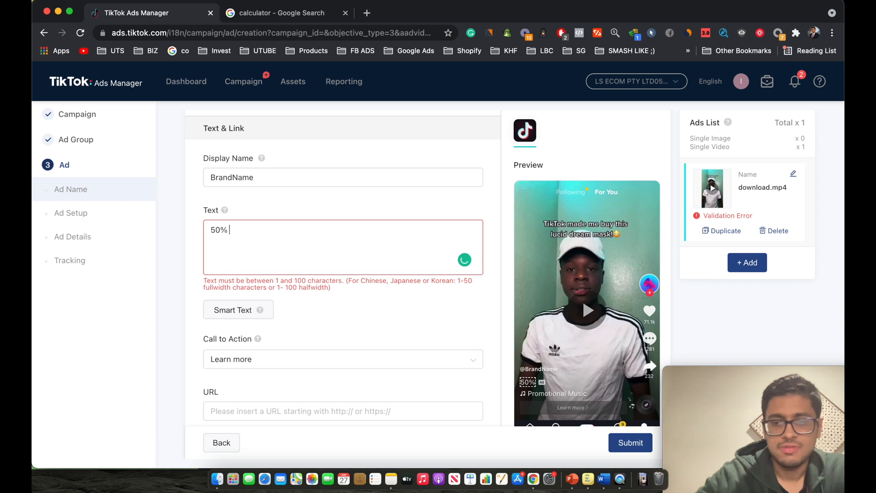
pyautogui.write('+ Free')
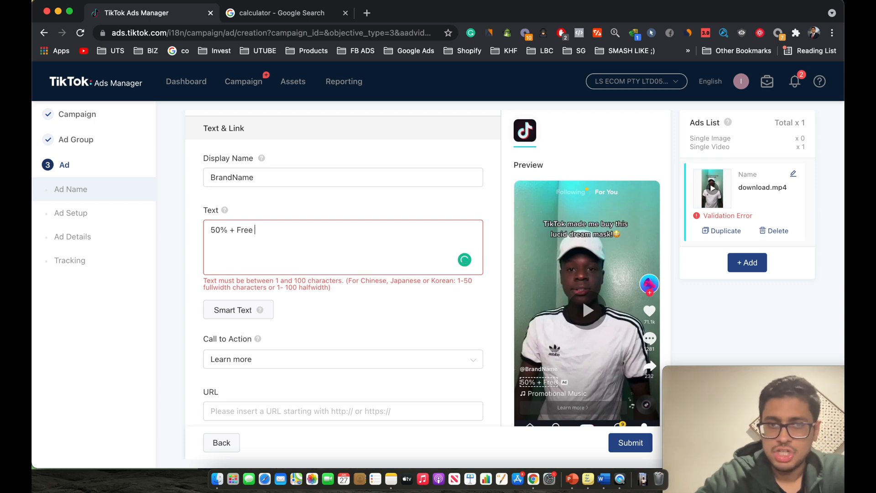
pyautogui.write('Shipping')
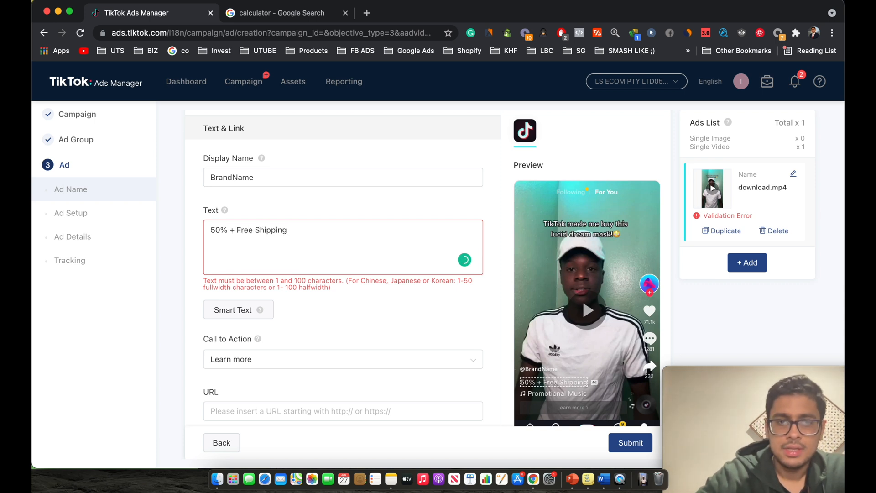
pyautogui.write('(')
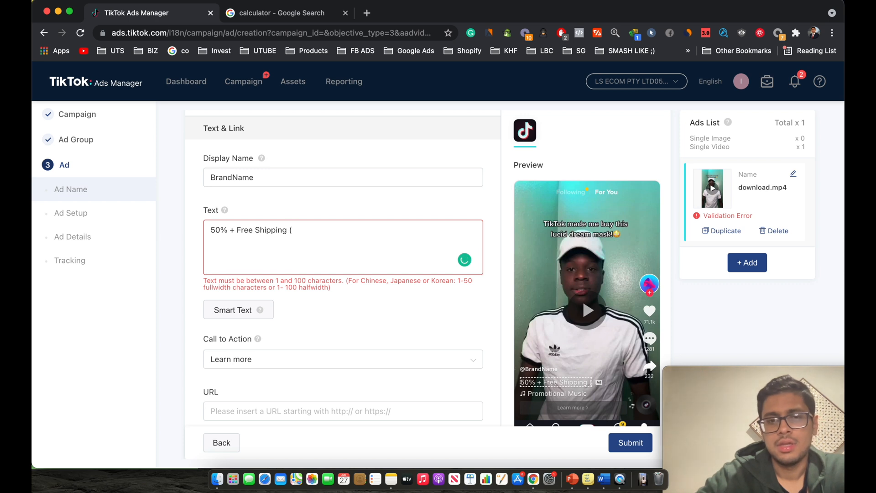
pyautogui.write('Sale EndsToda')
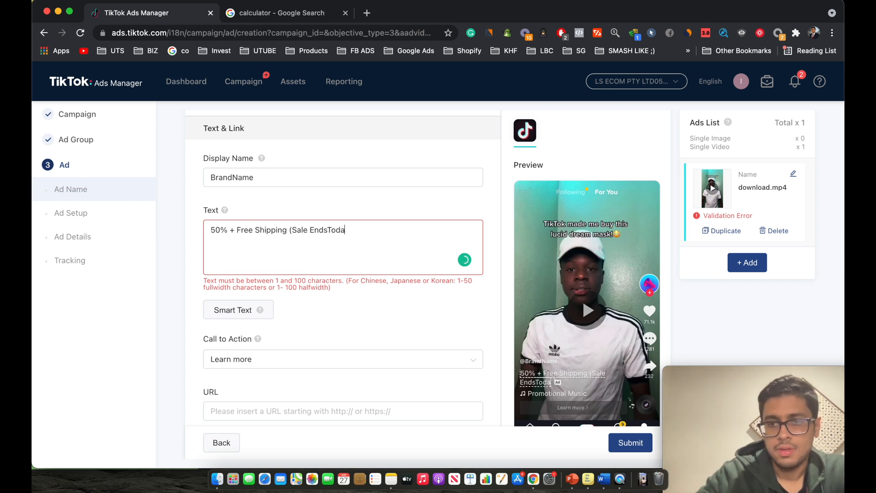
pyautogui.write('y)')
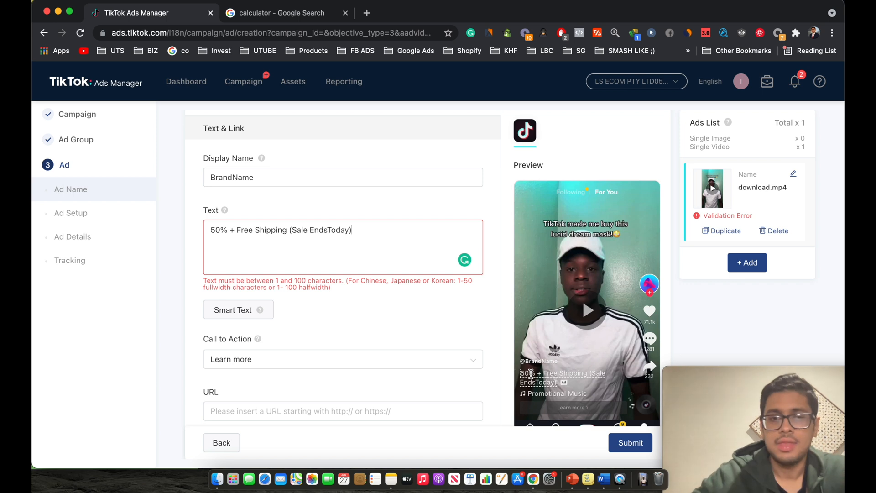
pyautogui.click(330, 230)
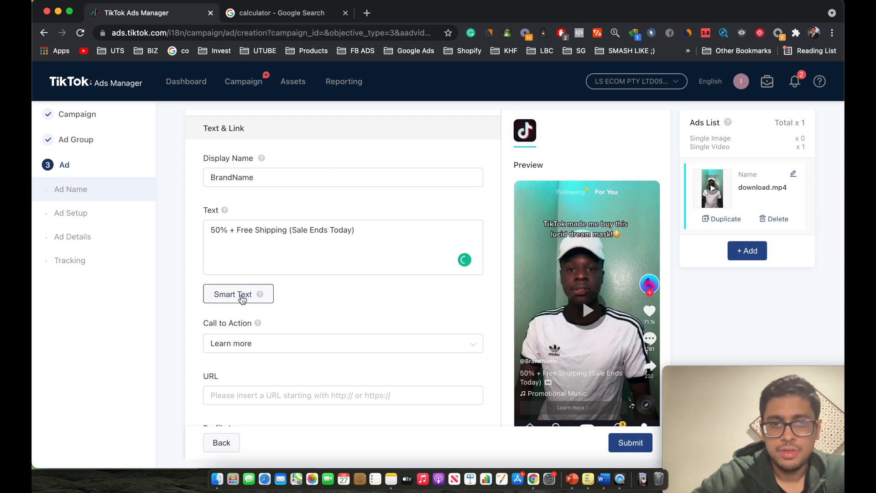
# Step: Choose Shop now as the call to action and review the form down to Tracking
pyautogui.click(342, 343)
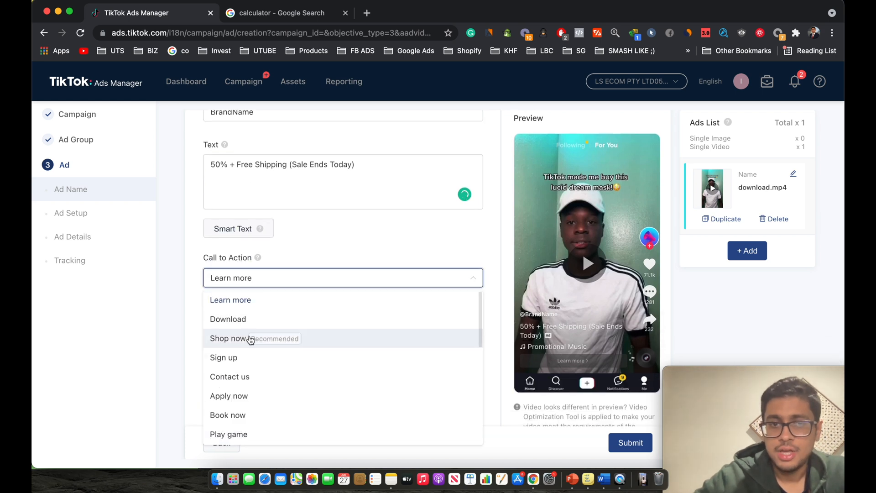
pyautogui.click(229, 338)
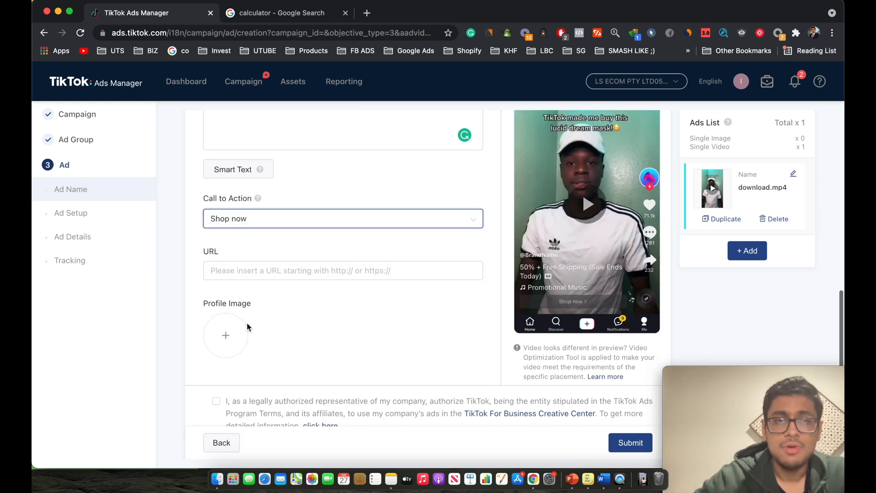
pyautogui.moveTo(305, 285)
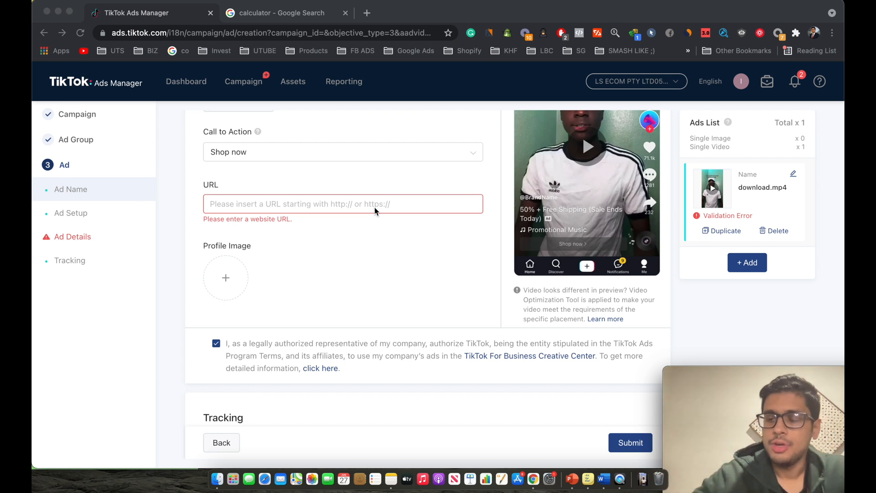
pyautogui.scroll(-3)
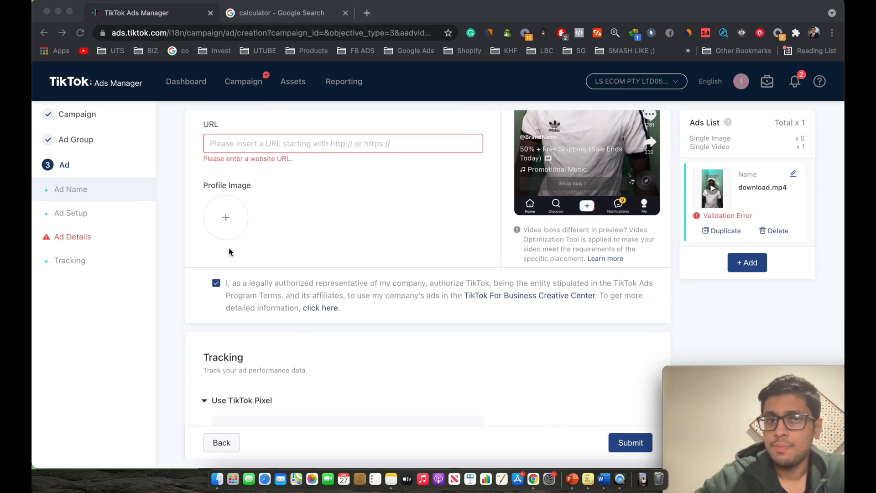
pyautogui.scroll(-3)
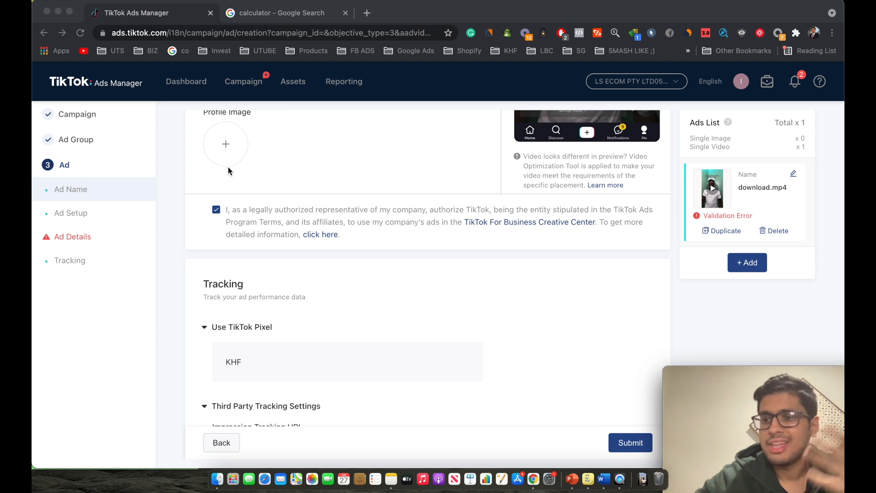
pyautogui.scroll(-3)
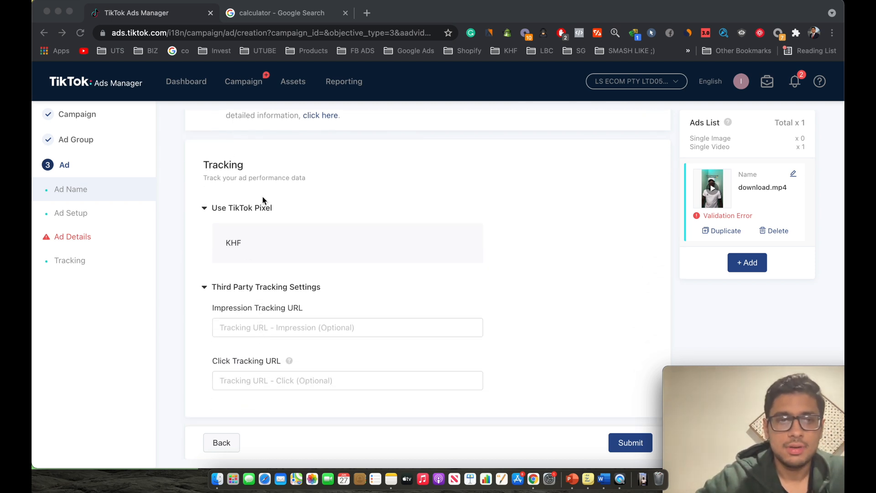
pyautogui.moveTo(258, 249)
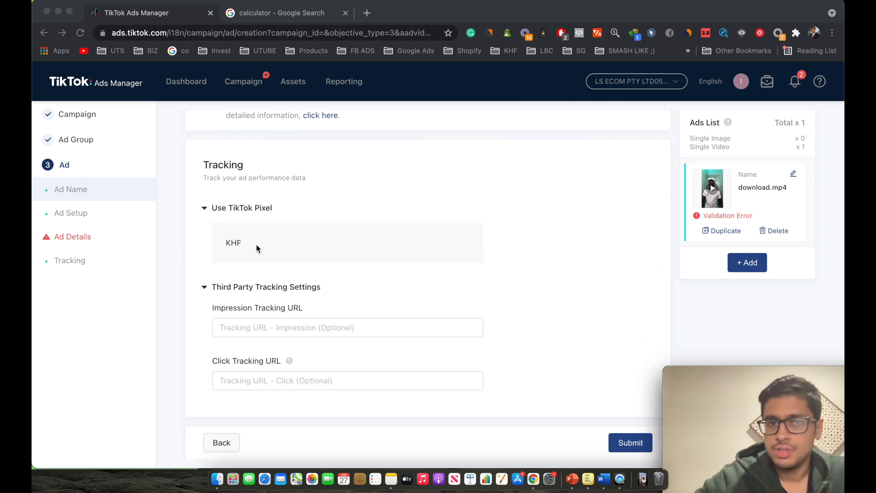
pyautogui.moveTo(268, 278)
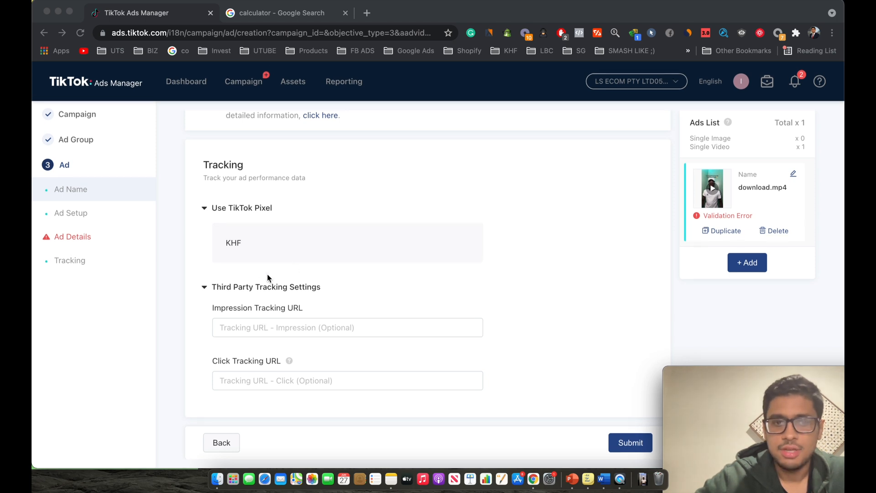
pyautogui.scroll(3)
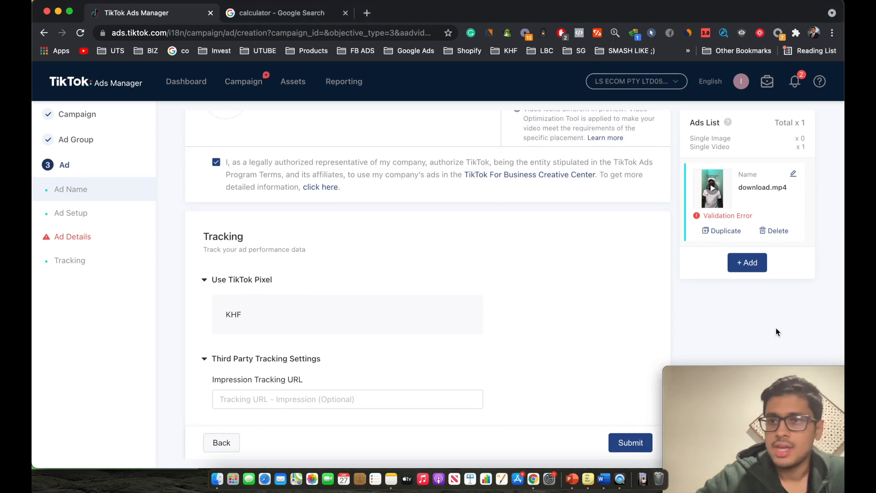
pyautogui.moveTo(708, 318)
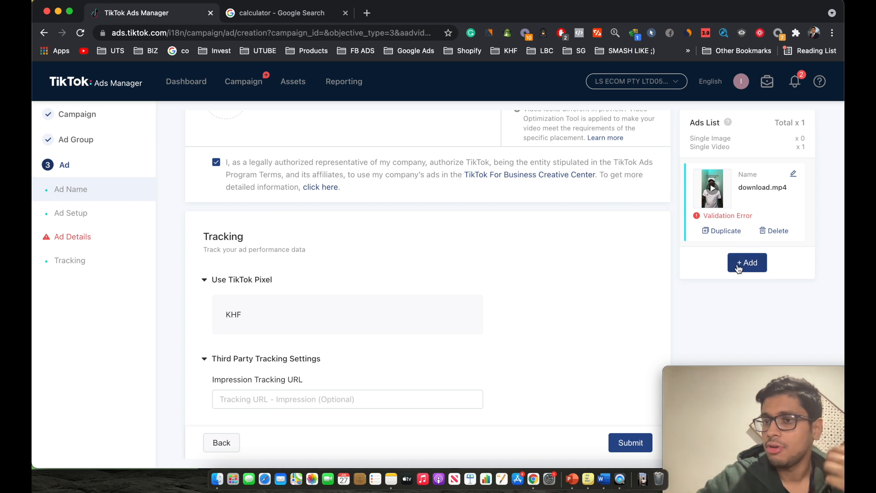
# Step: Add a second blank ad via '+ Add' and scroll through its empty form
pyautogui.click(748, 263)
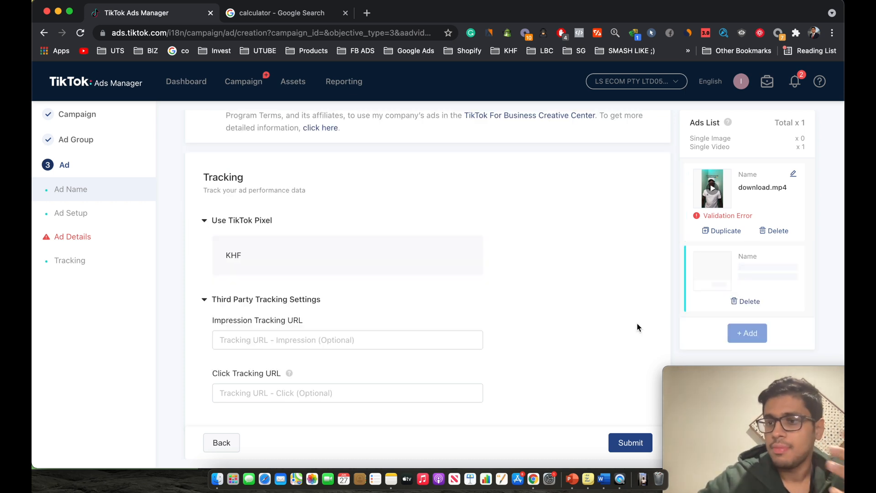
pyautogui.scroll(3)
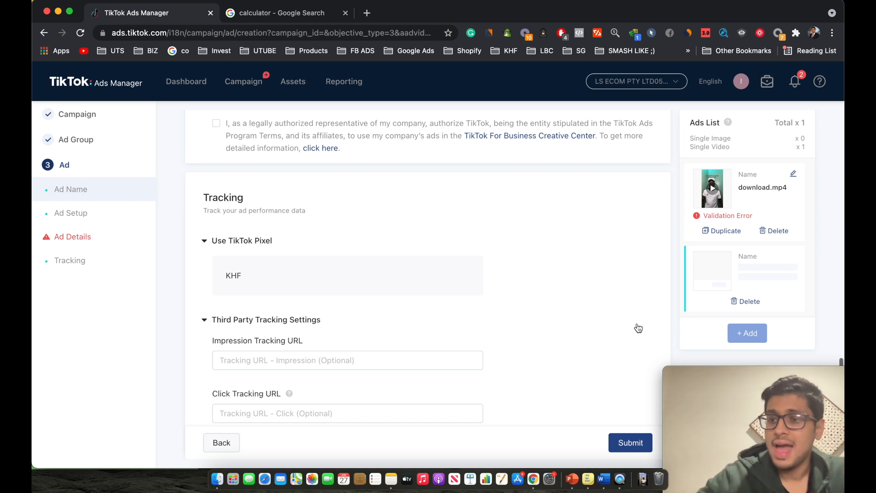
pyautogui.scroll(3)
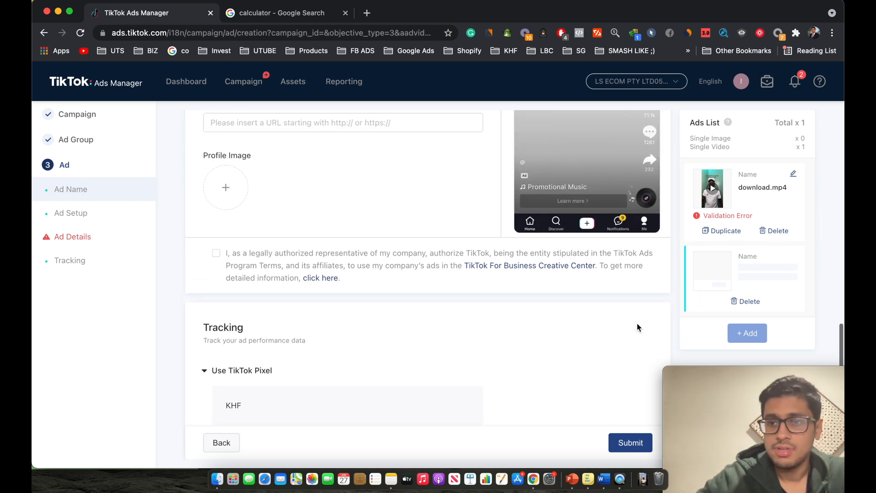
pyautogui.scroll(3)
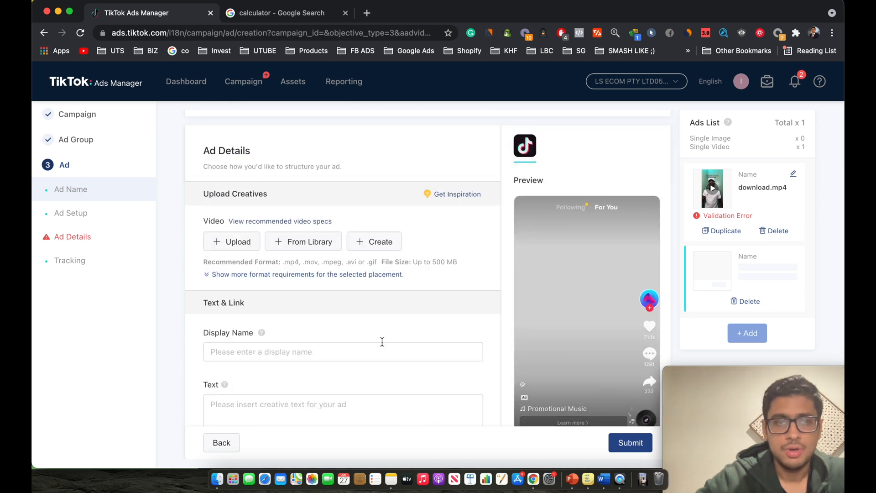
pyautogui.scroll(-3)
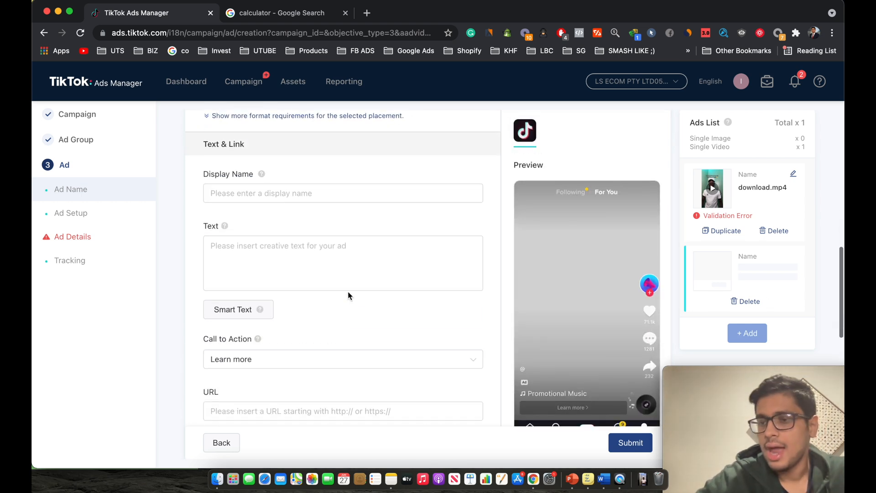
pyautogui.scroll(-3)
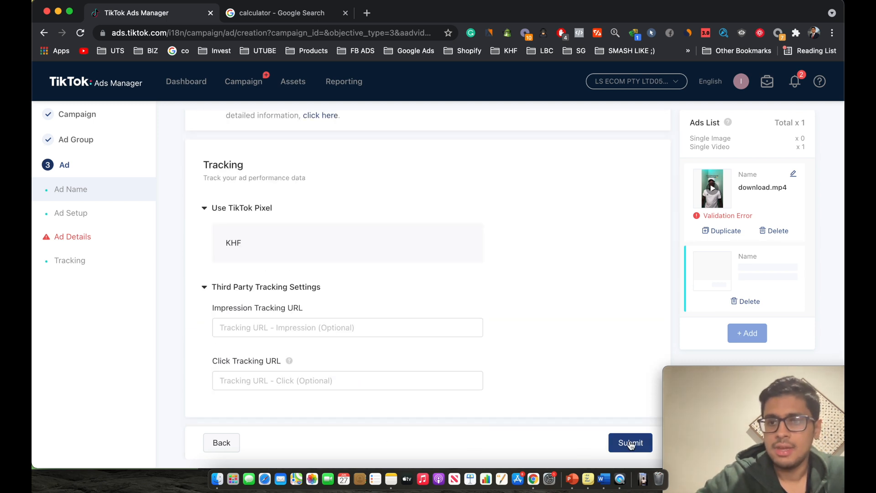
# Step: Submit the campaign, bring up Cold - Tshirt in the dashboard and collapse Suggestions
pyautogui.click(630, 443)
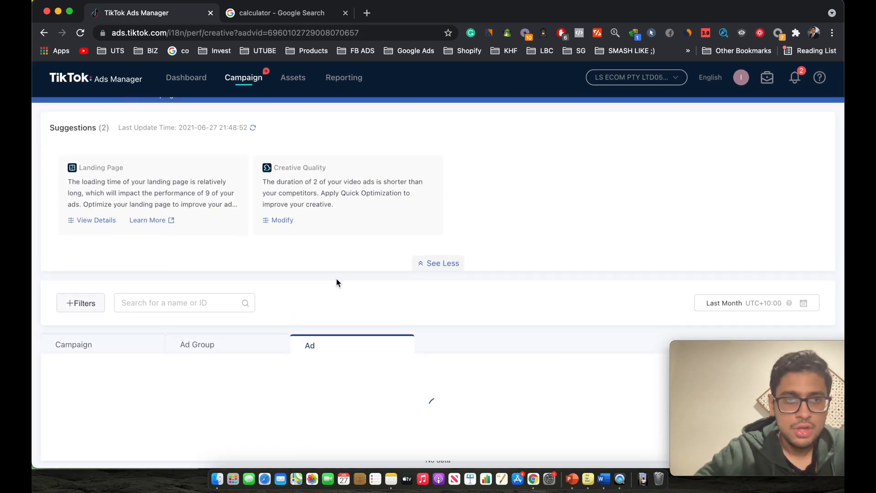
pyautogui.click(367, 12)
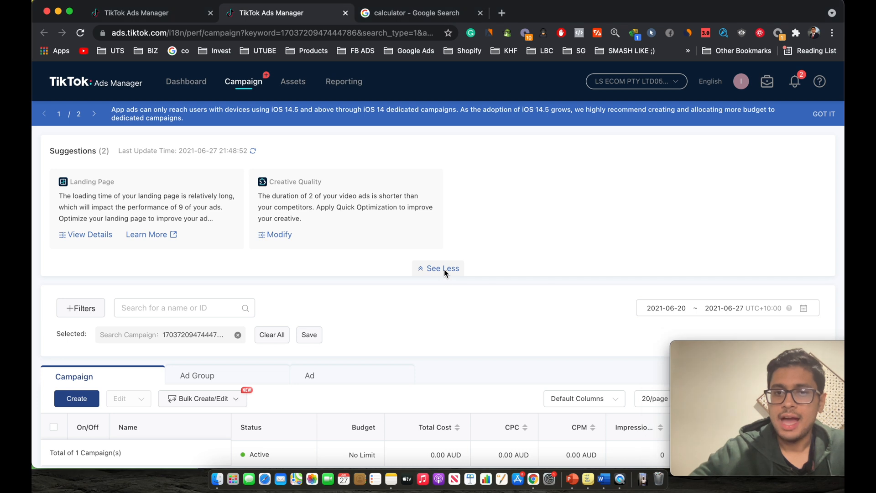
pyautogui.click(438, 268)
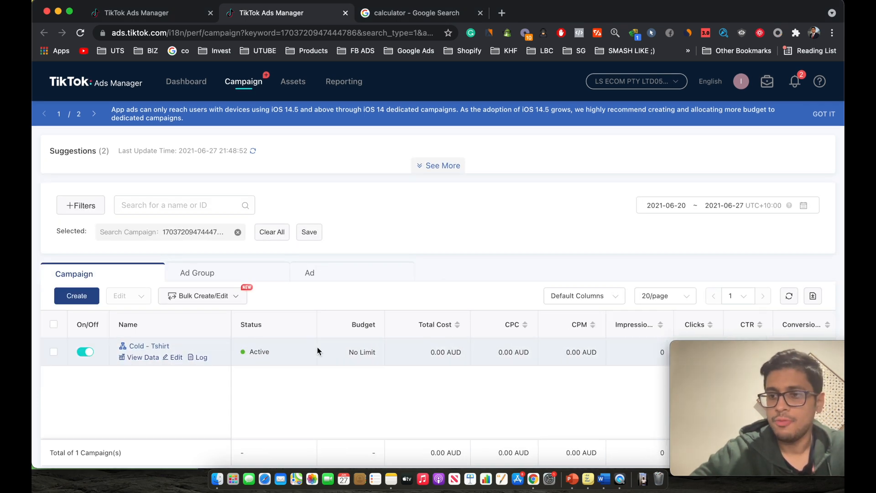
pyautogui.moveTo(197, 274)
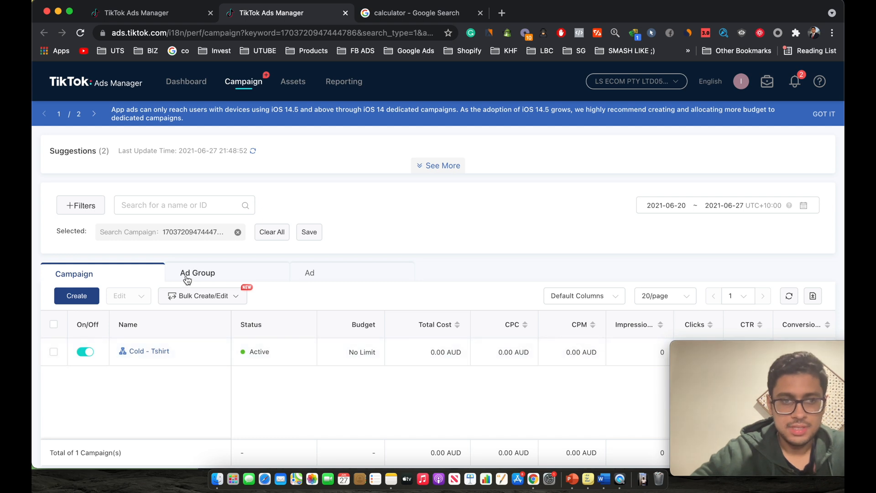
# Step: Review the campaign's Ad Group and Ad lists, confirming Adset 1 and its download.mp4_Vid 1 ad
pyautogui.click(197, 273)
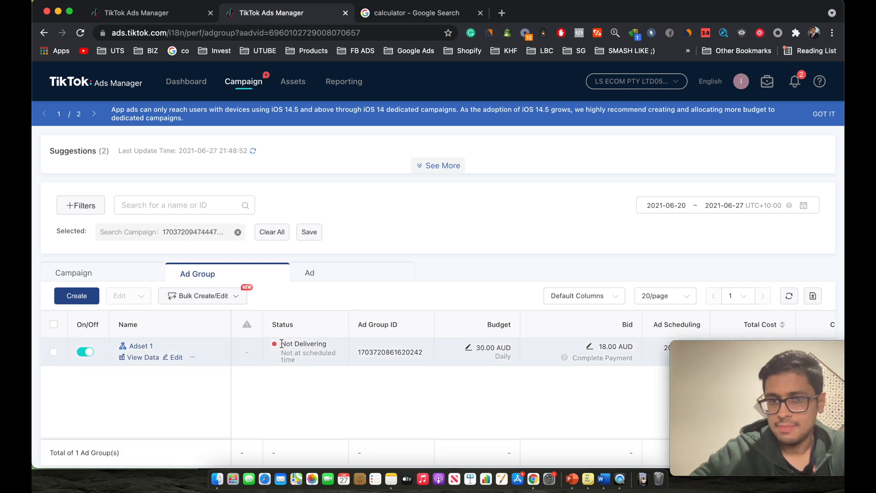
pyautogui.click(309, 273)
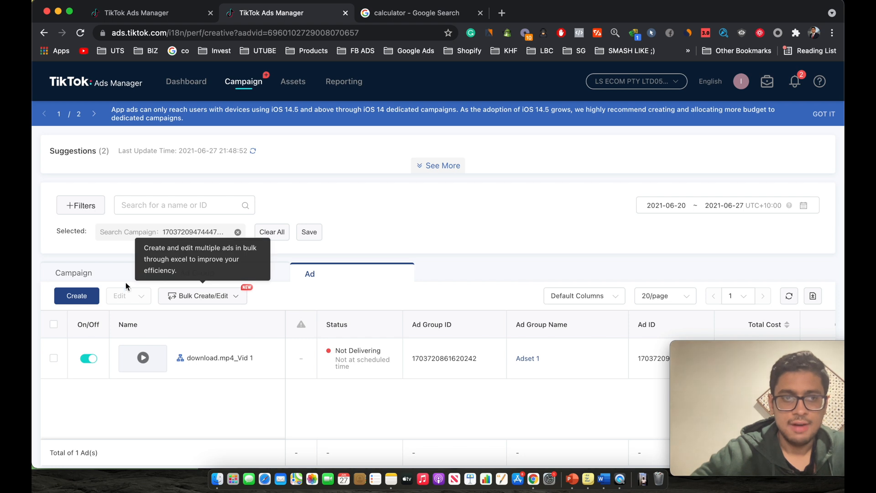
pyautogui.click(197, 273)
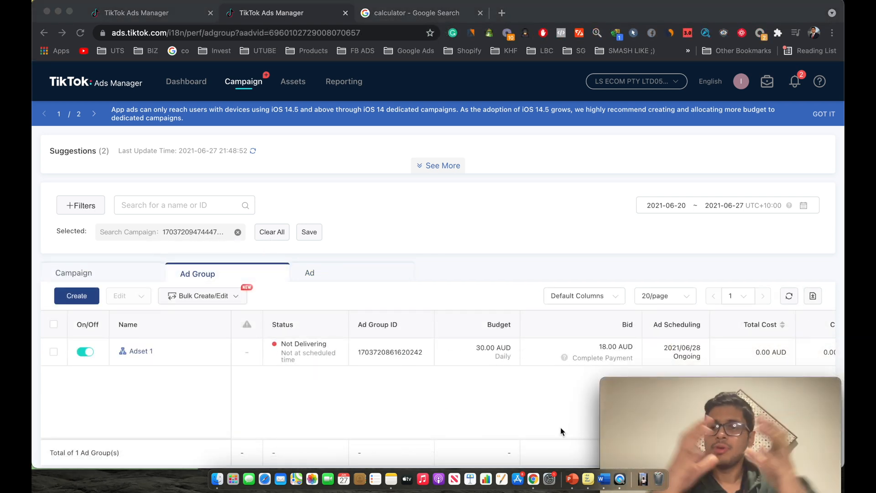
pyautogui.moveTo(111, 354)
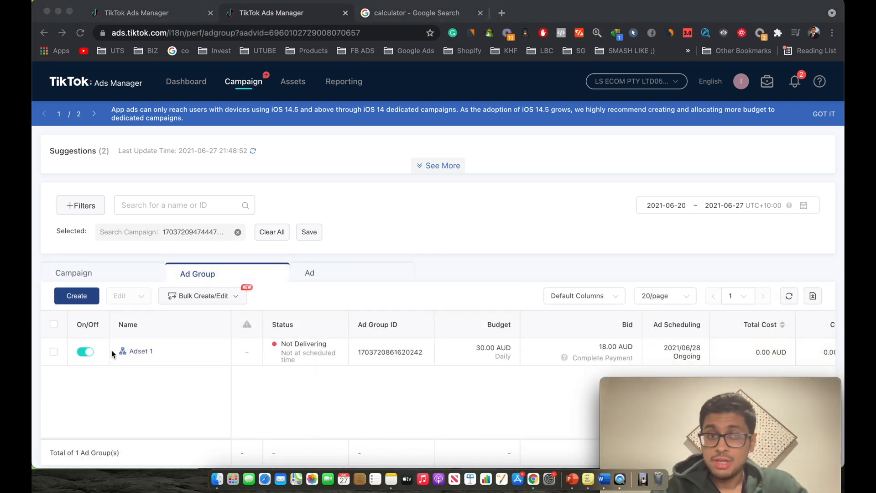
# Step: Select Adset 1 and show the ads inside it via 'Ads in 1 Ad Group(s)'
pyautogui.click(54, 351)
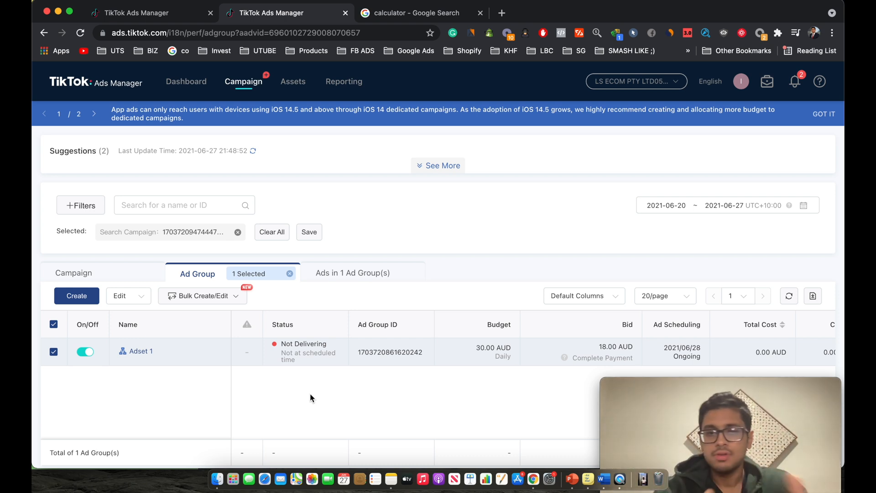
pyautogui.click(352, 274)
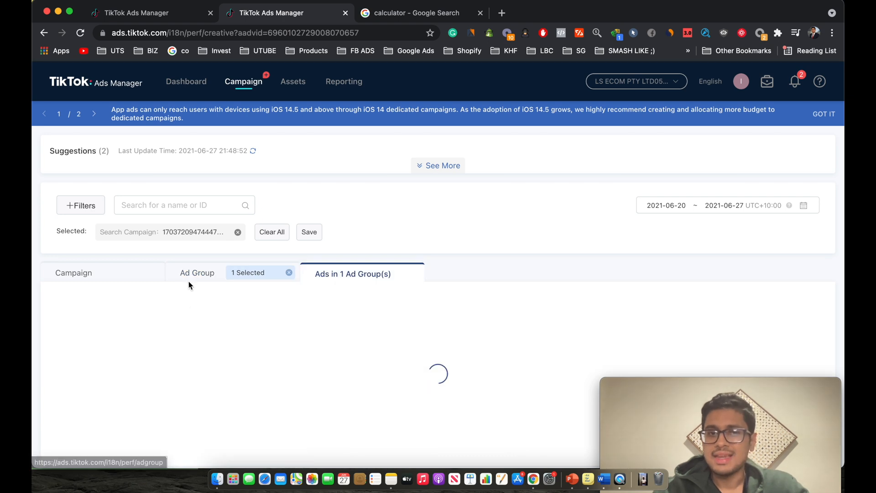